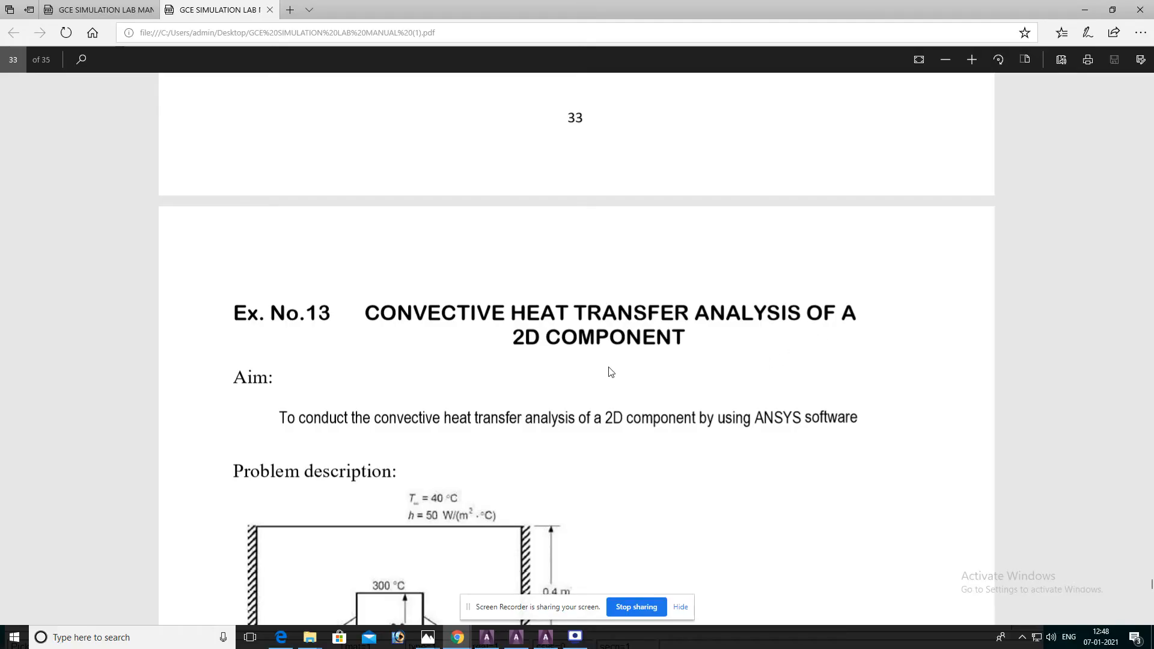
Scroll the lab manual down to the Ex. No. 13 problem description diagram.
{"action": "scroll", "scroll_direction": "down", "scroll_amount": 3}
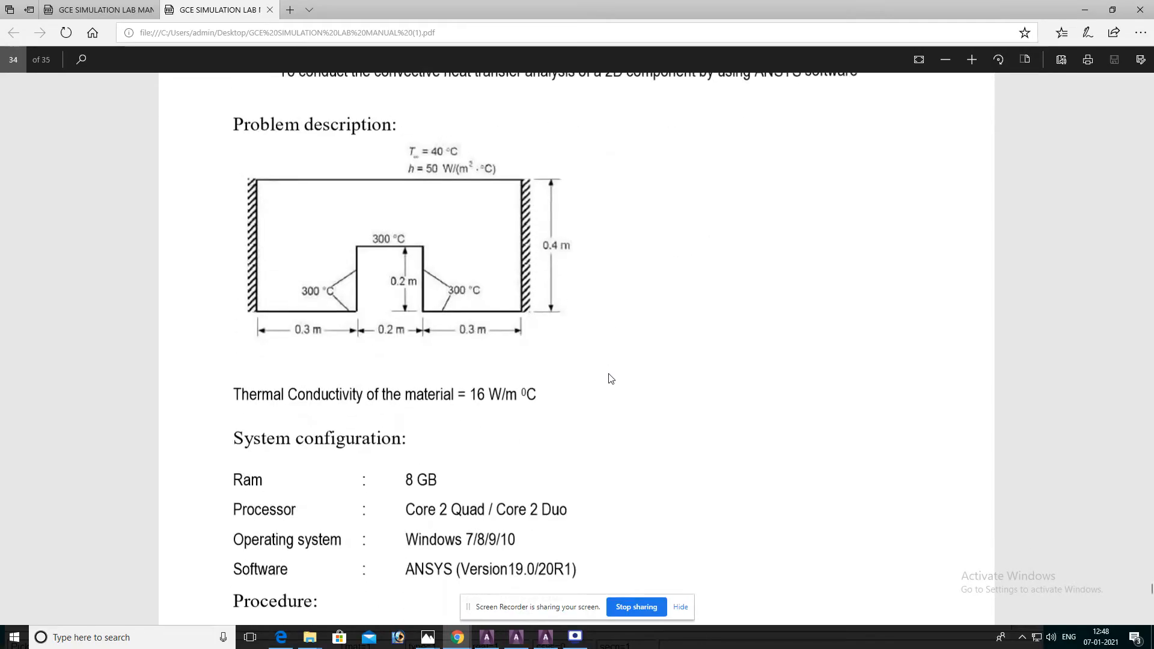
{"action": "mouse_move", "coordinate": [207, 211]}
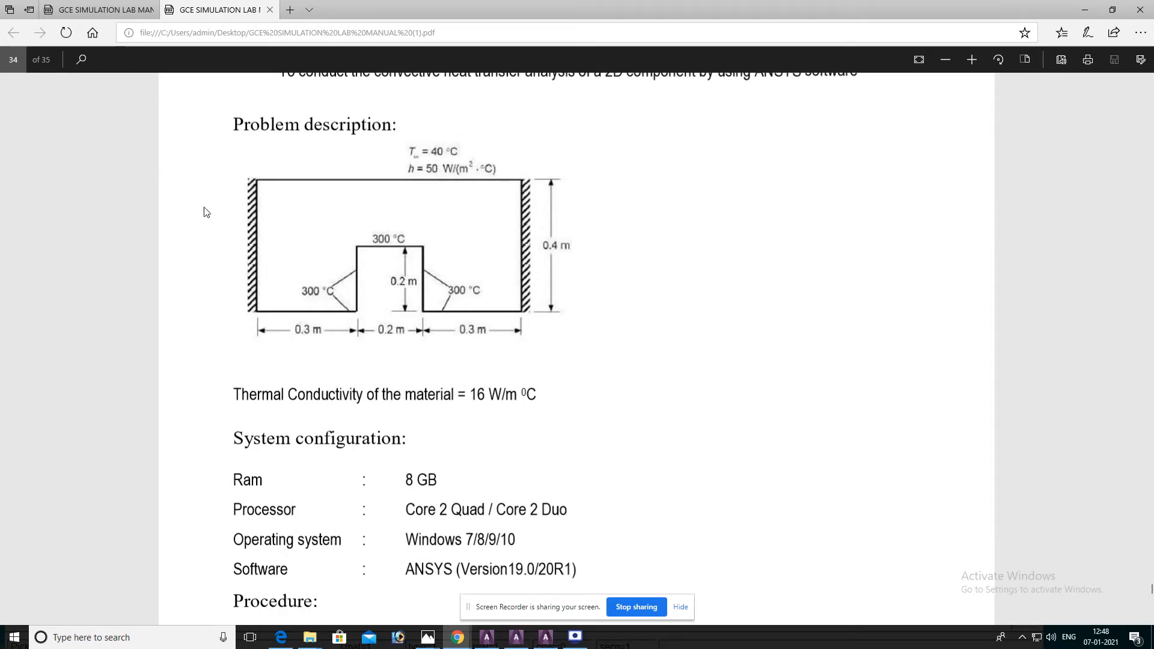
{"action": "mouse_move", "coordinate": [528, 93]}
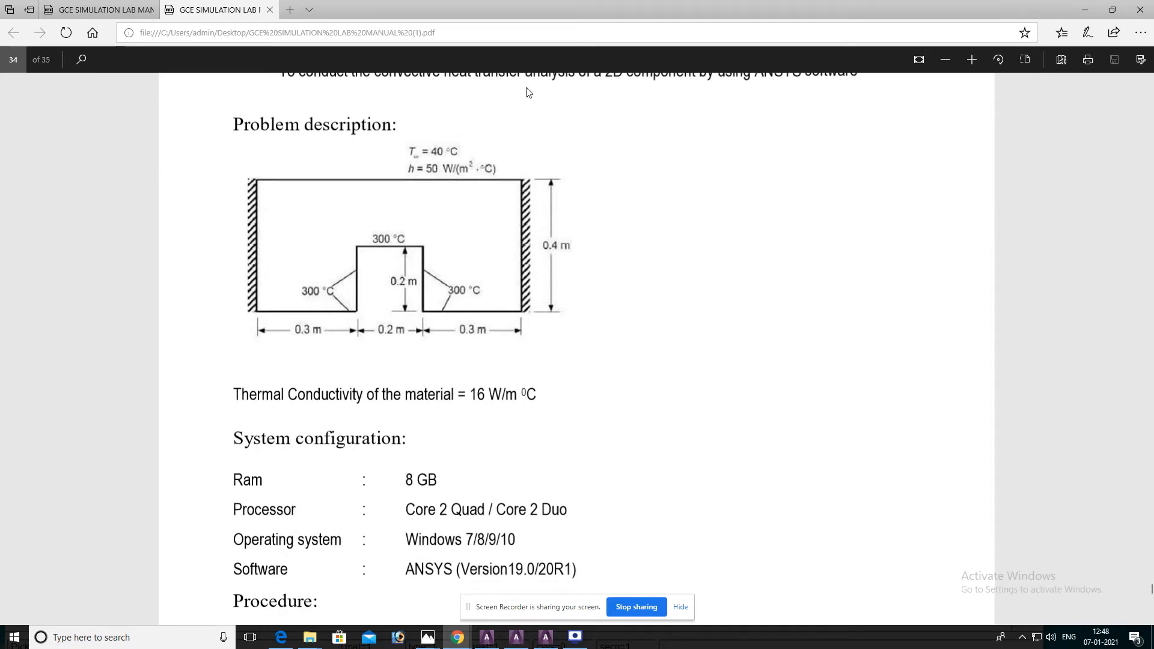
{"action": "mouse_move", "coordinate": [374, 235]}
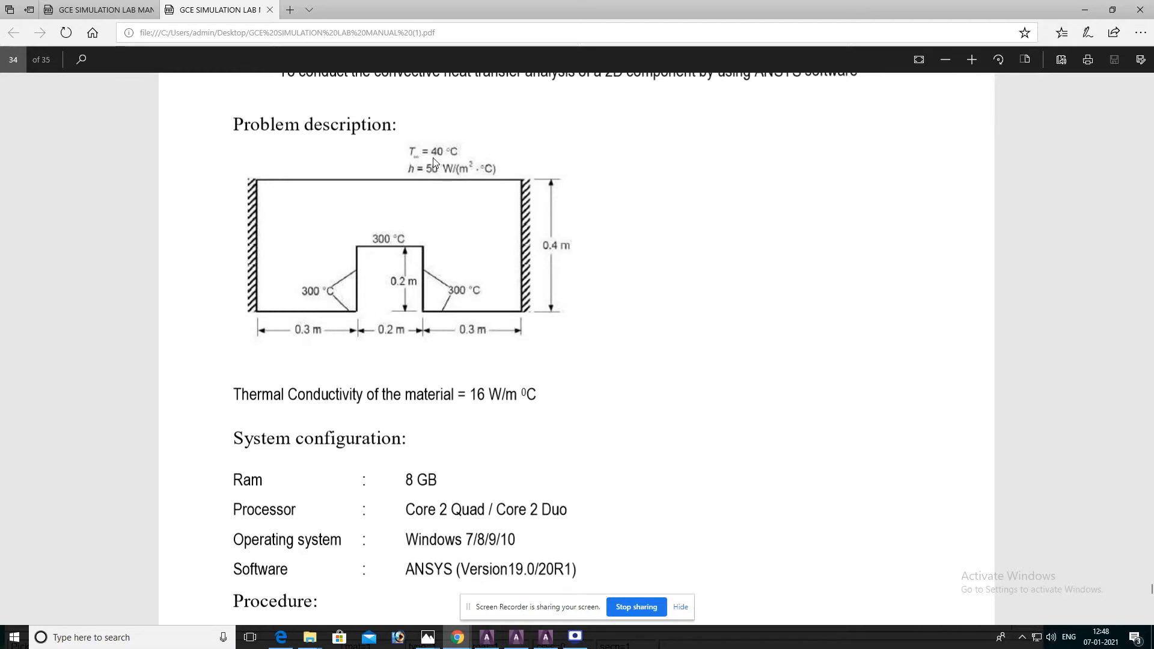
{"action": "mouse_move", "coordinate": [461, 175]}
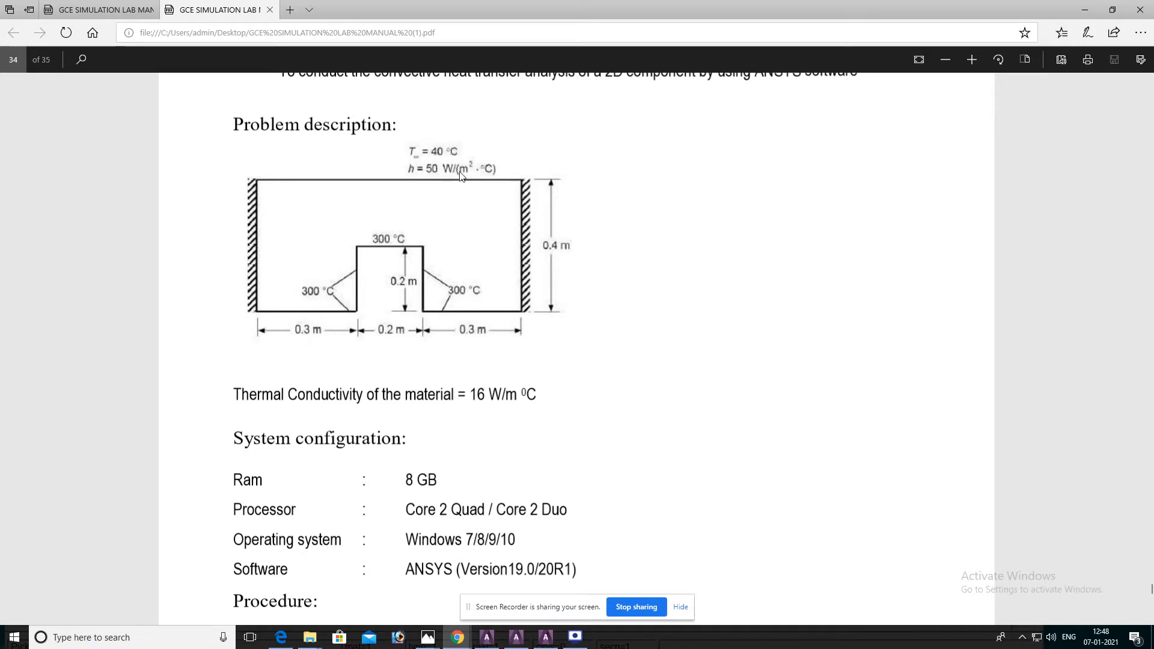
{"action": "mouse_move", "coordinate": [420, 174]}
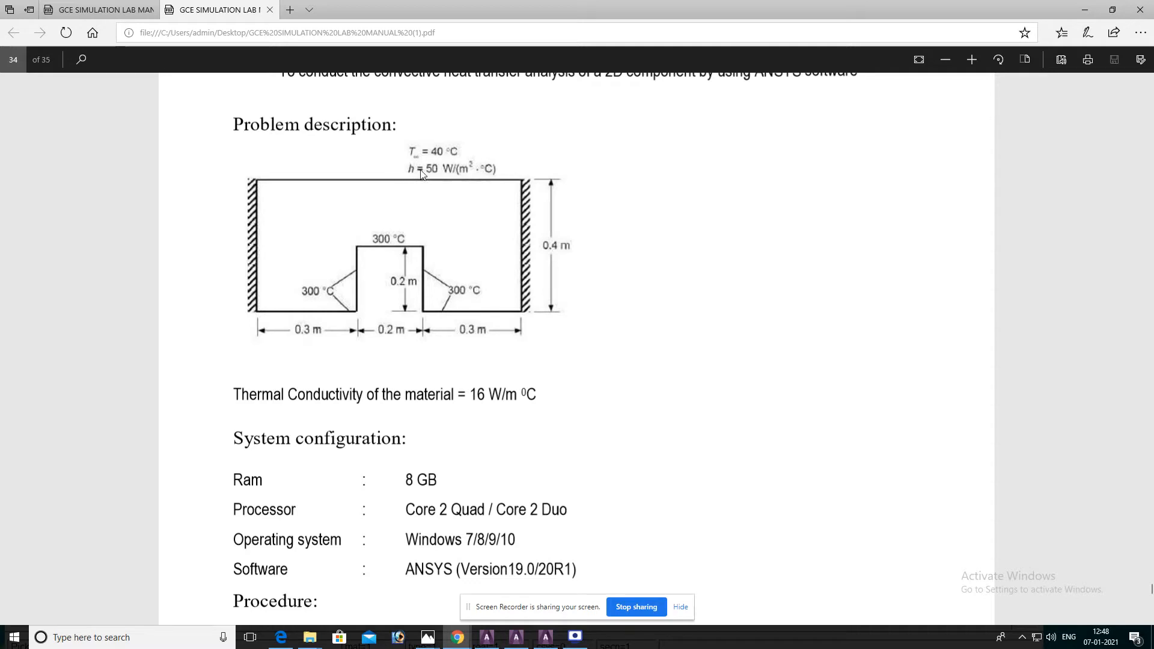
{"action": "mouse_move", "coordinate": [513, 176]}
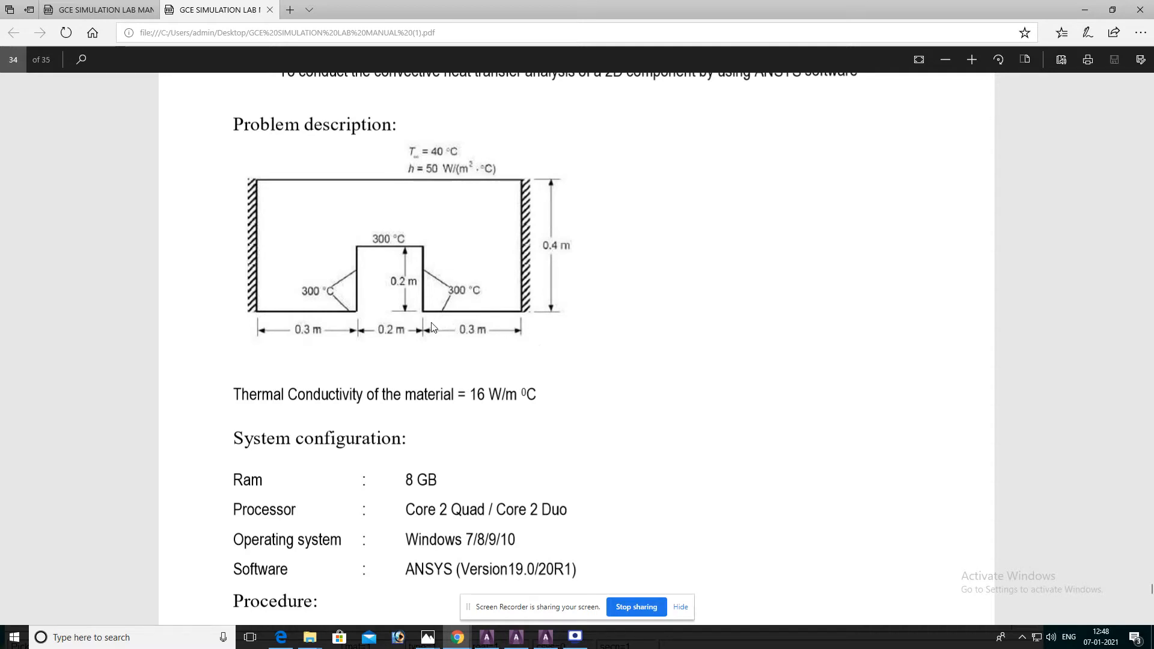
{"action": "mouse_move", "coordinate": [338, 290]}
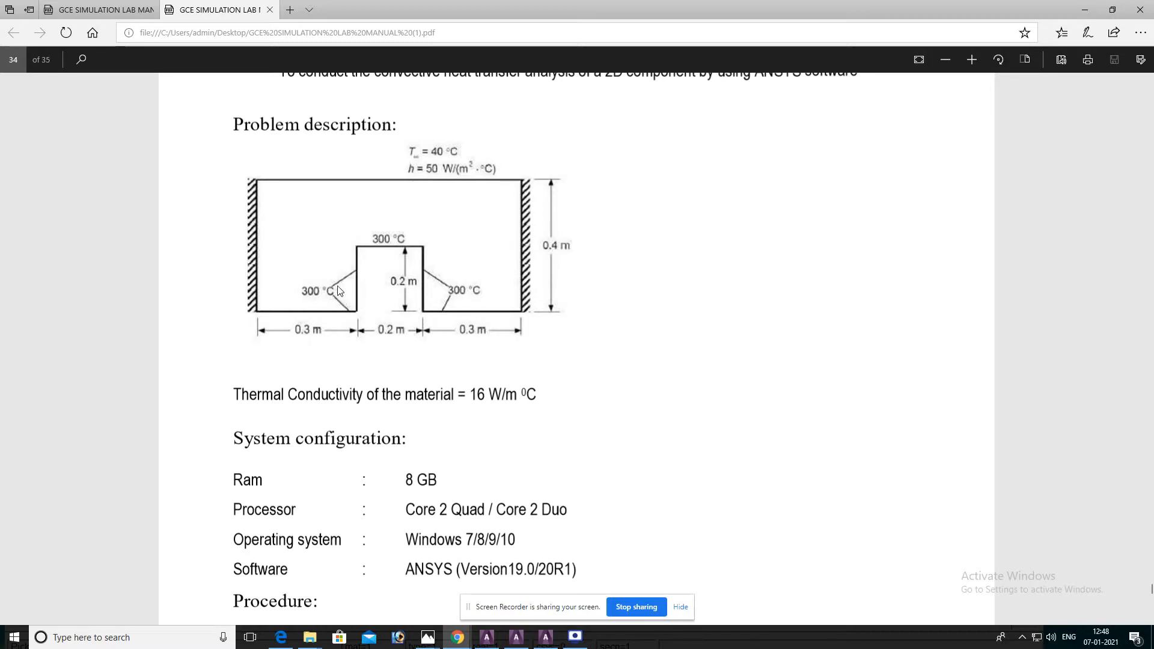
{"action": "mouse_move", "coordinate": [462, 209]}
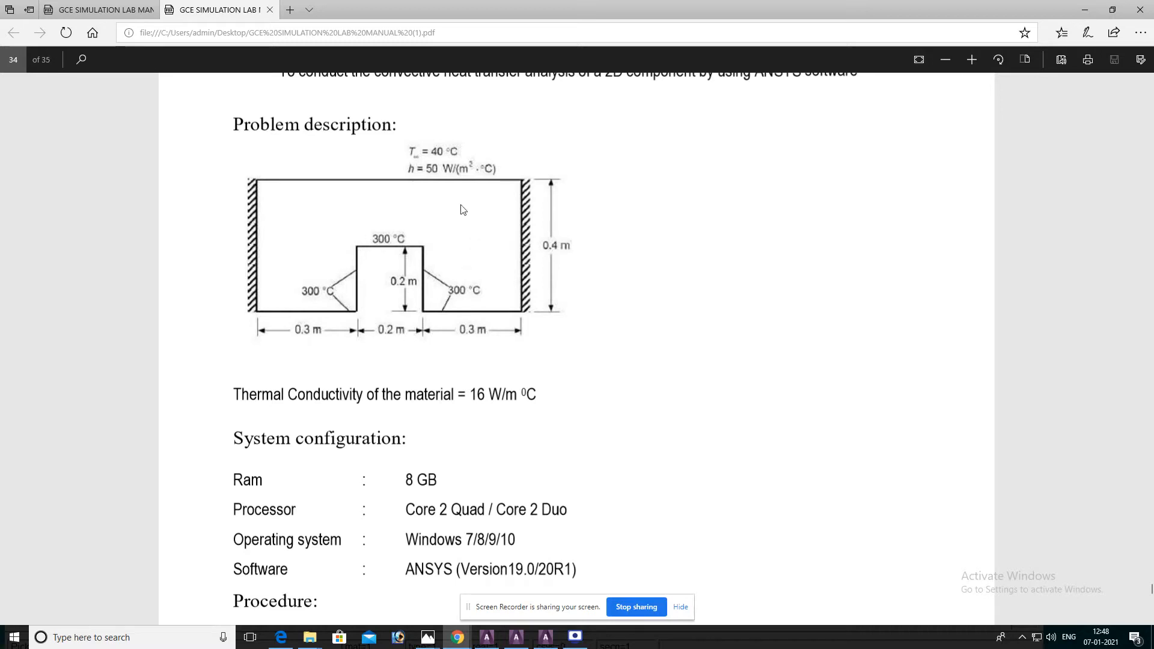
{"action": "mouse_move", "coordinate": [525, 317]}
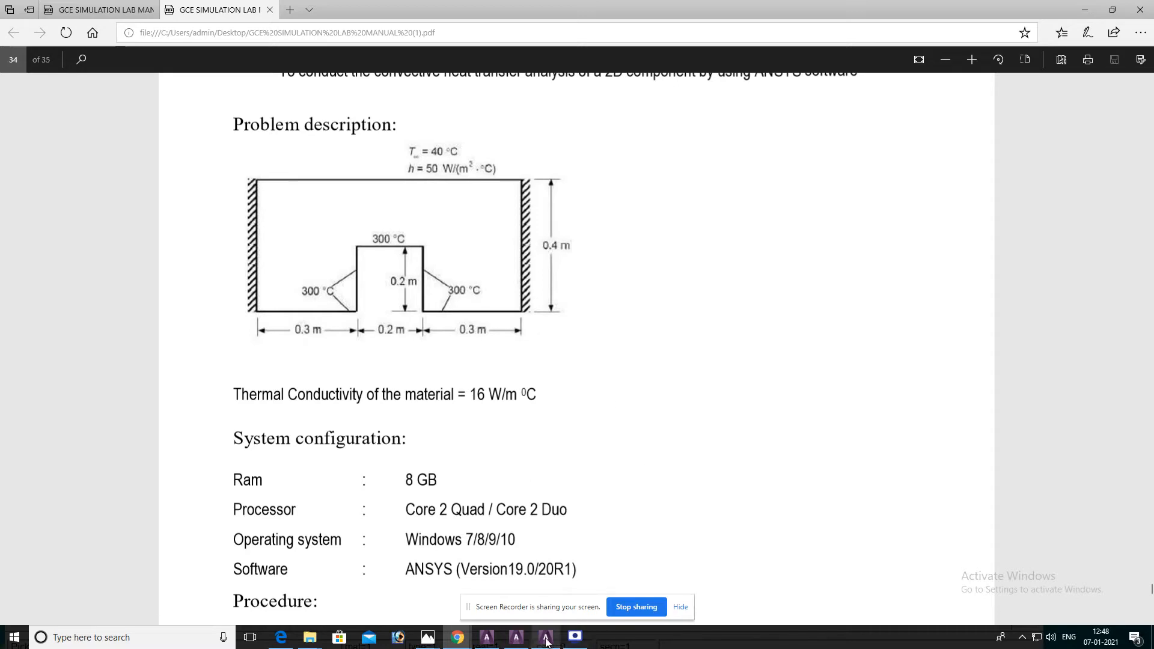
Switch to ANSYS and set the Preferences discipline filter to Thermal only.
{"action": "left_click", "coordinate": [544, 637]}
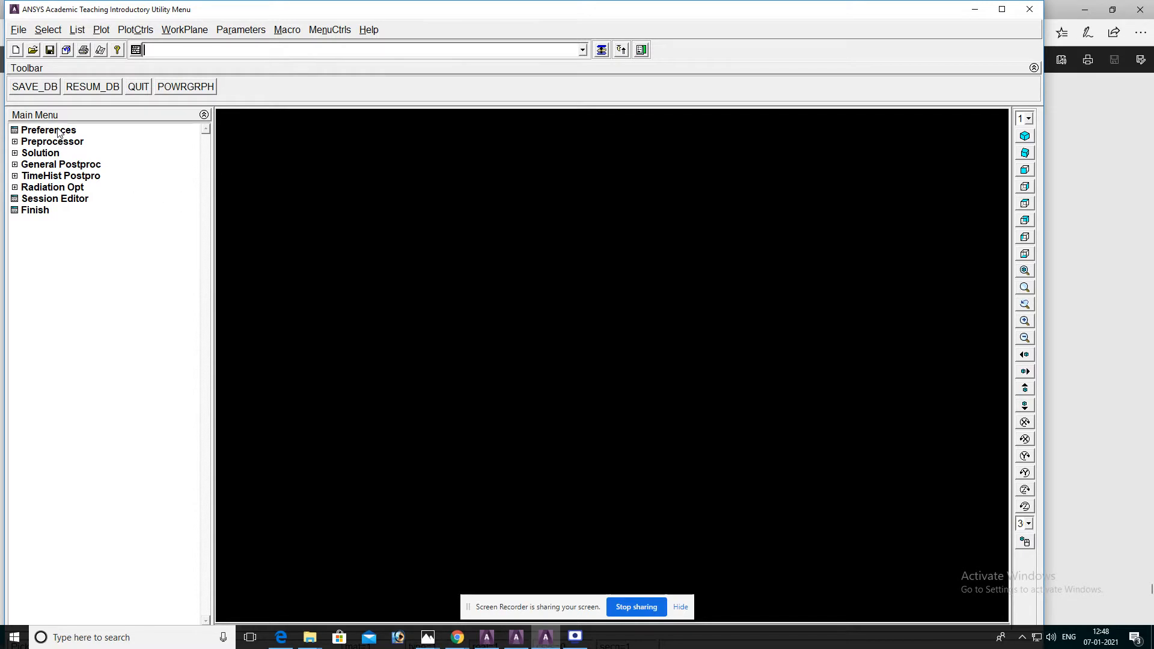
{"action": "left_click", "coordinate": [48, 130]}
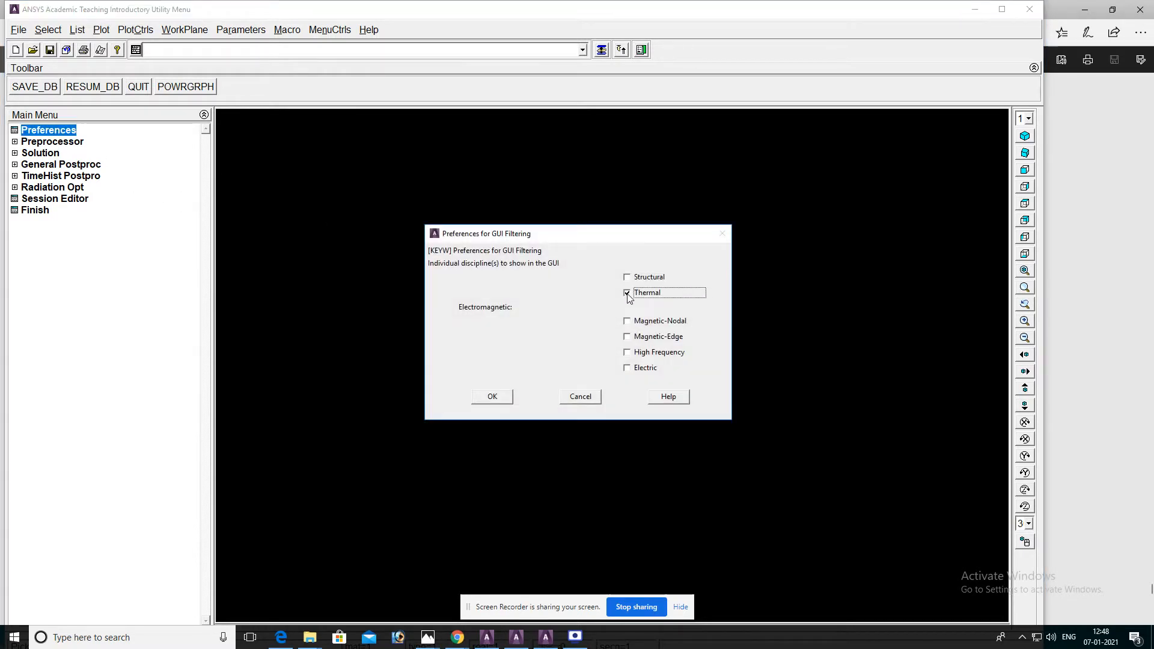
{"action": "left_click", "coordinate": [491, 396]}
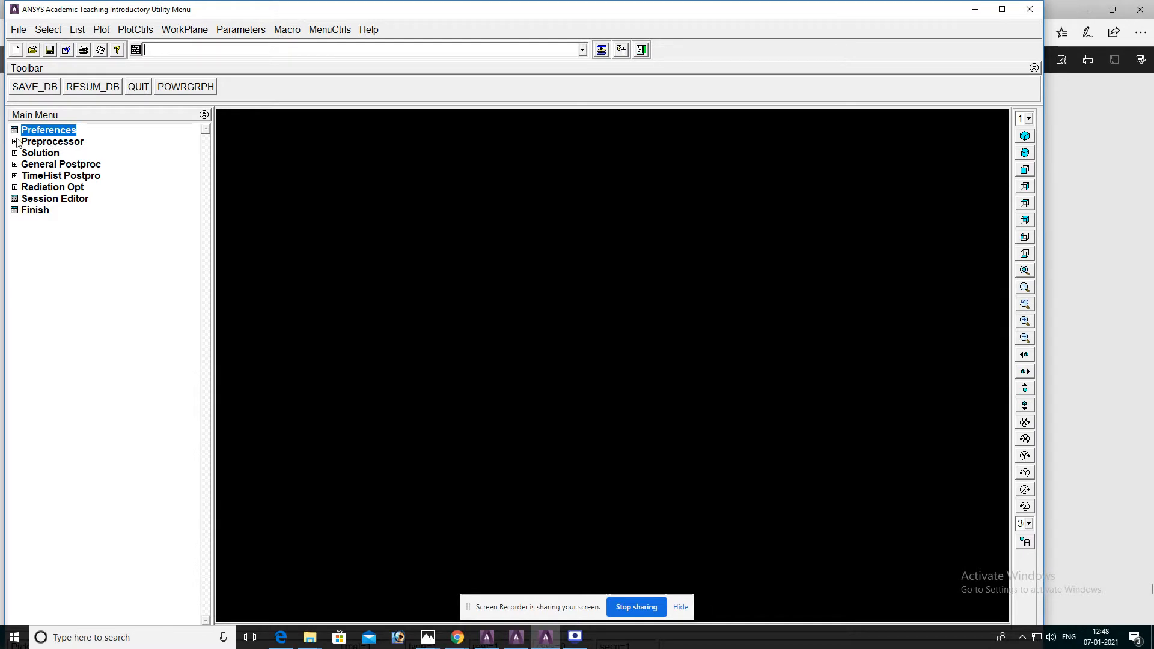
{"action": "left_click", "coordinate": [52, 142]}
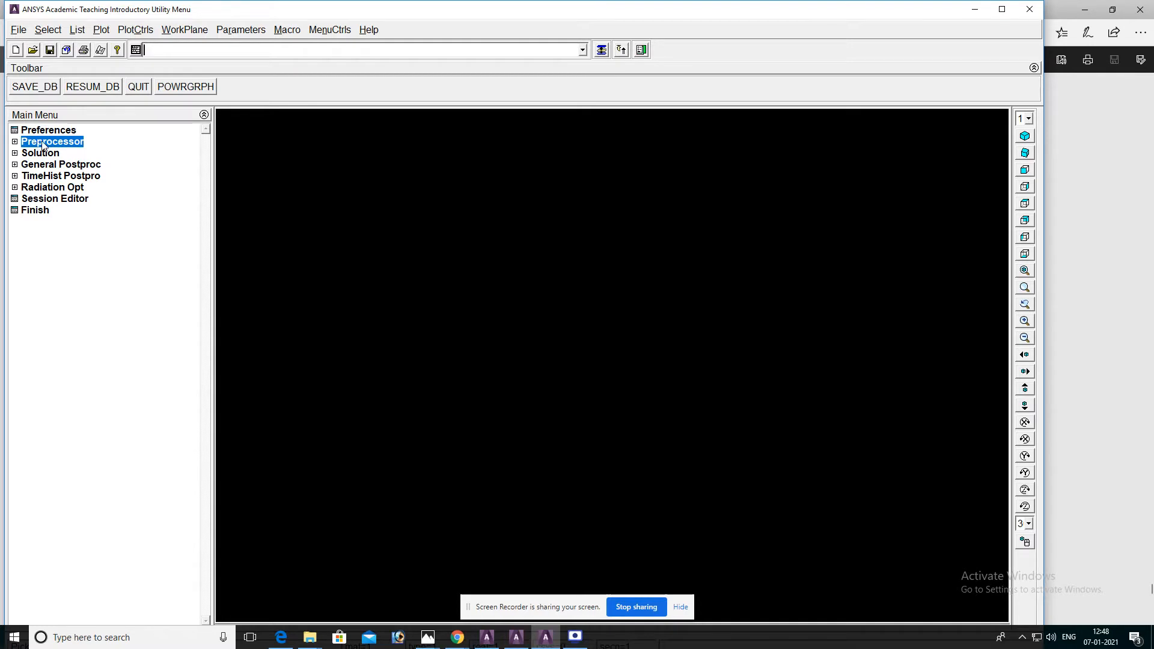
Add element type 1 as Thermal Solid PLANE55 with K3 set to Plane Thickness.
{"action": "left_click", "coordinate": [52, 142]}
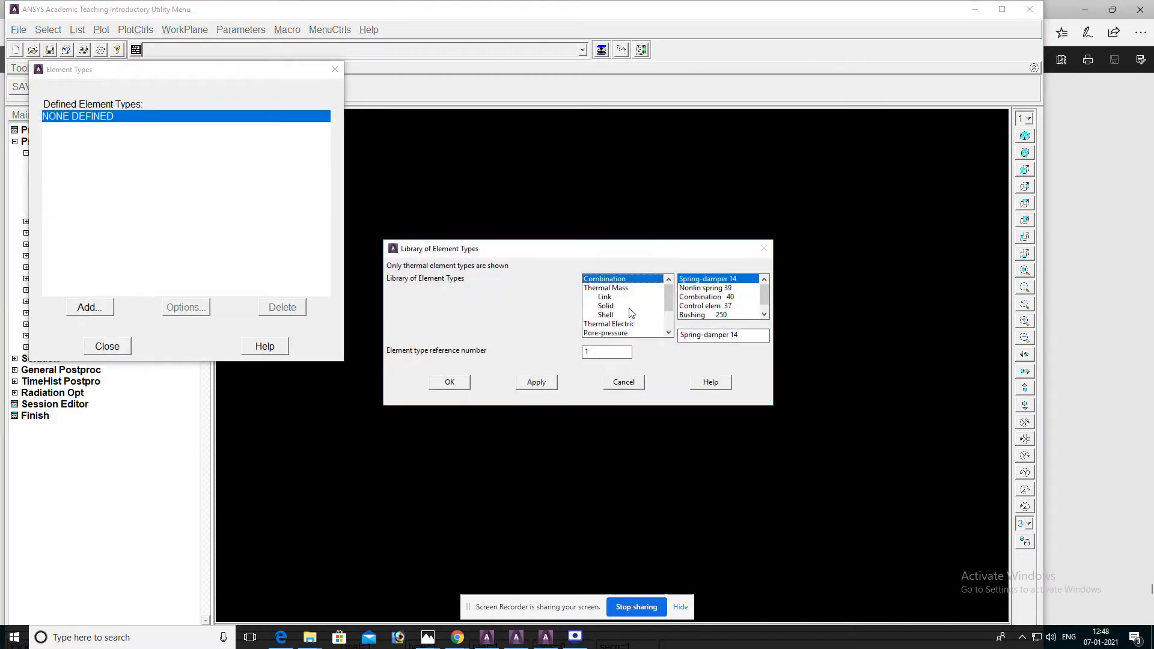
{"action": "left_click", "coordinate": [604, 305]}
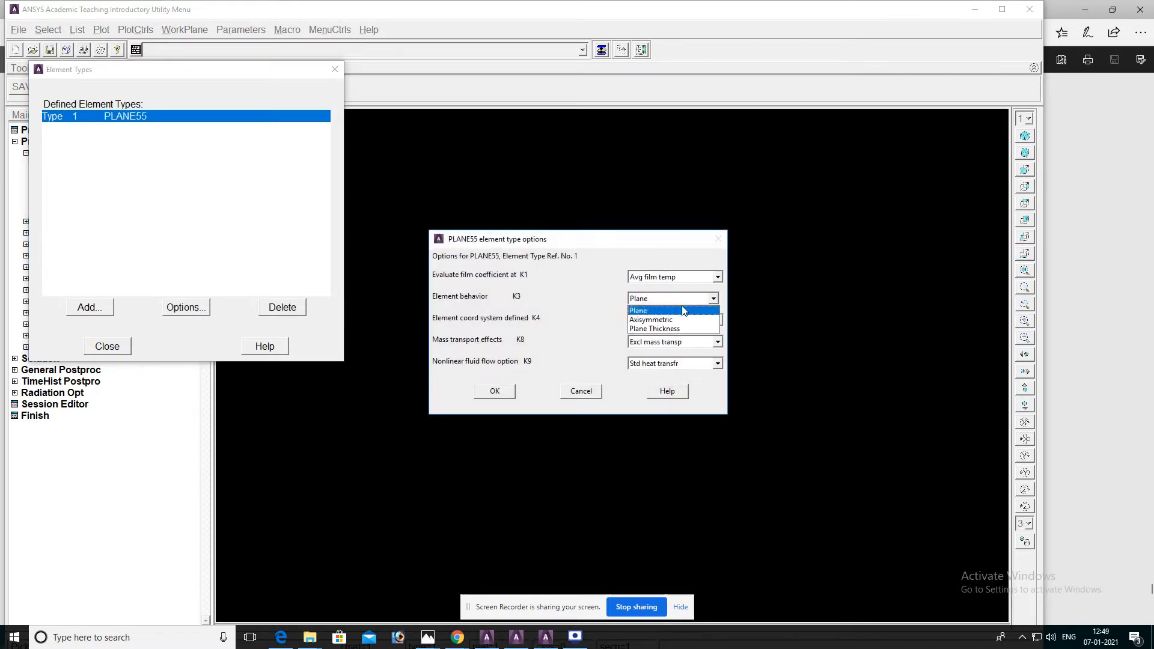
{"action": "left_click", "coordinate": [653, 328]}
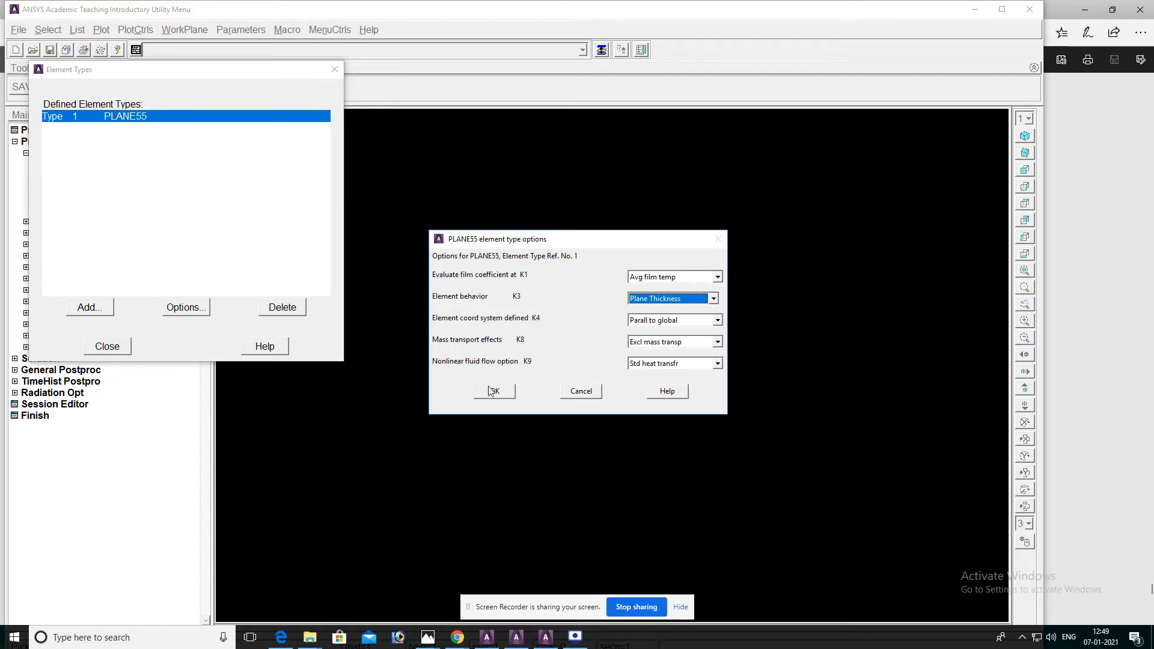
{"action": "left_click", "coordinate": [494, 390]}
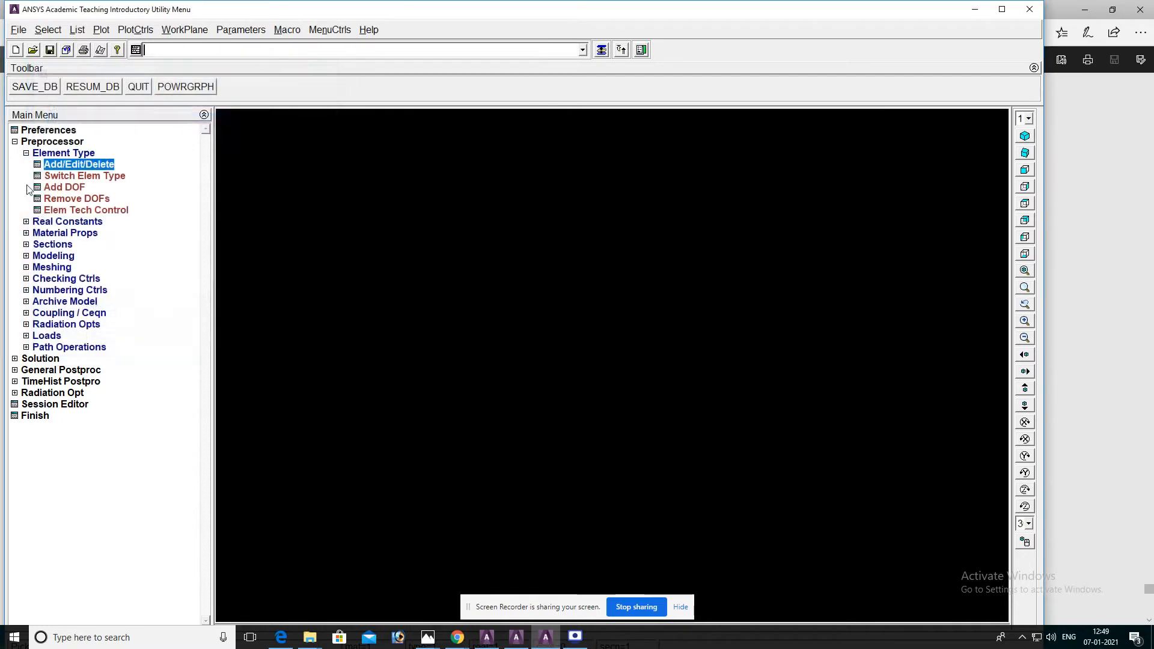
Add real constant set 1 for PLANE55 with THK 10 and close the sets list.
{"action": "left_click", "coordinate": [25, 152]}
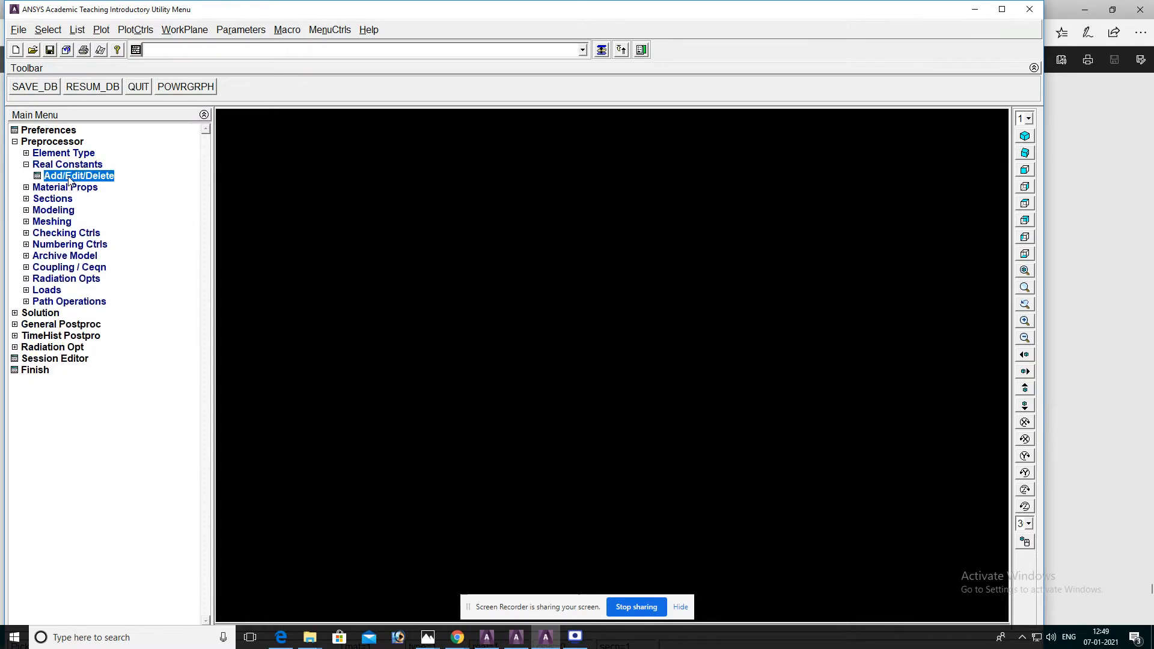
{"action": "left_click", "coordinate": [78, 176]}
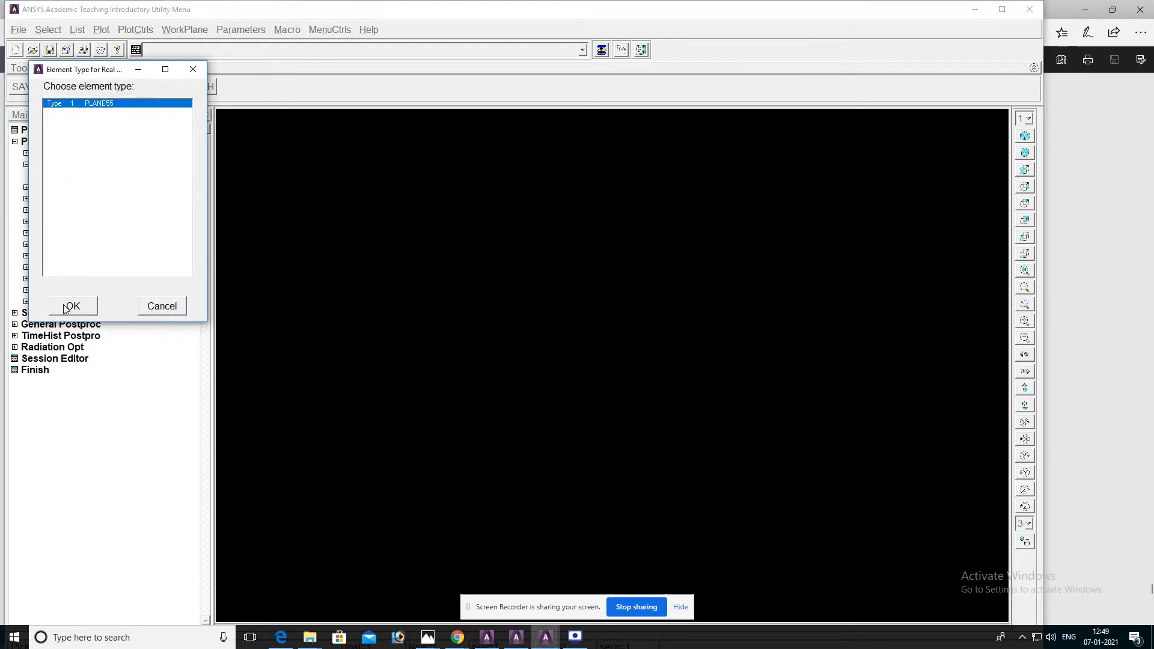
{"action": "left_click", "coordinate": [71, 306]}
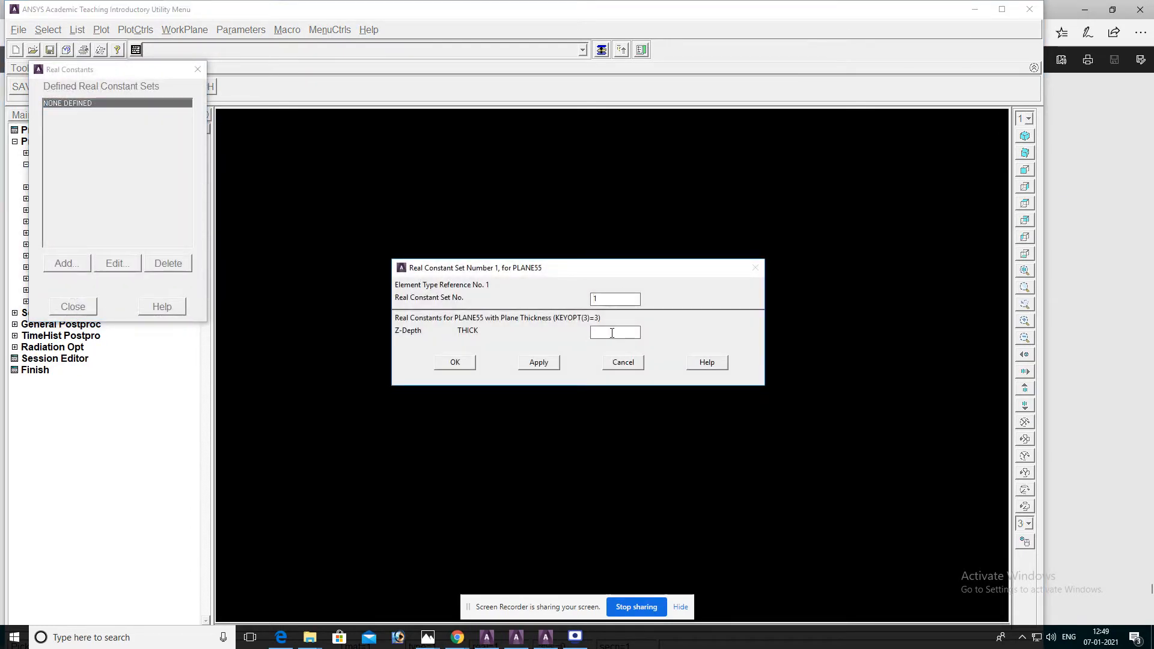
{"action": "mouse_move", "coordinate": [605, 349]}
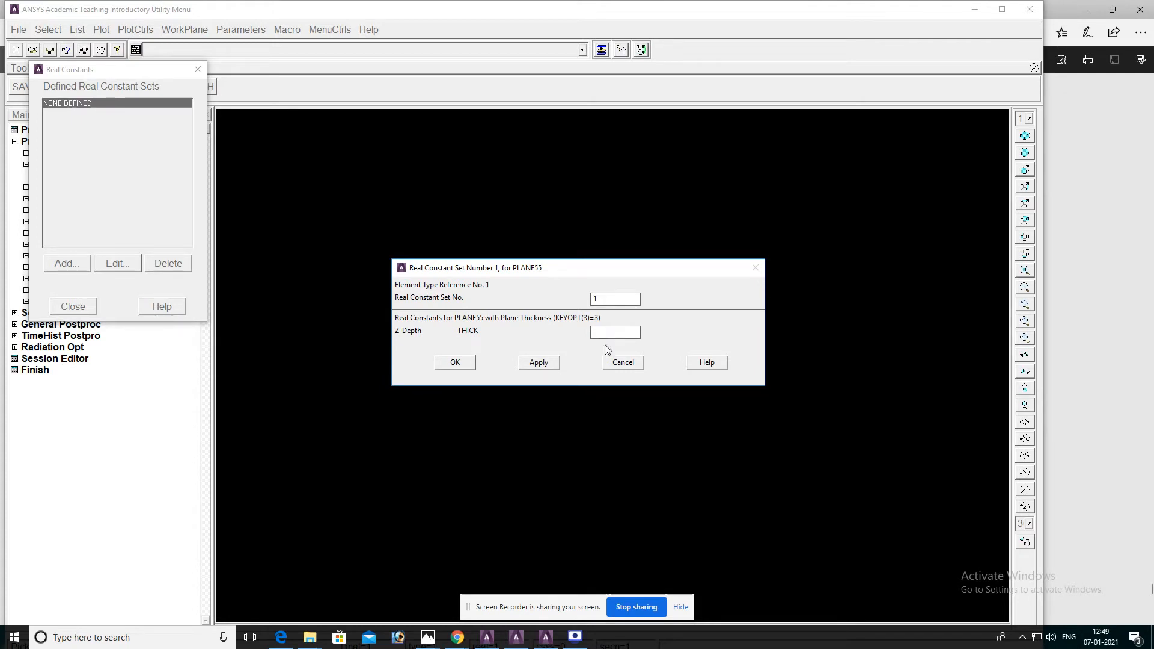
{"action": "type", "text": "10"}
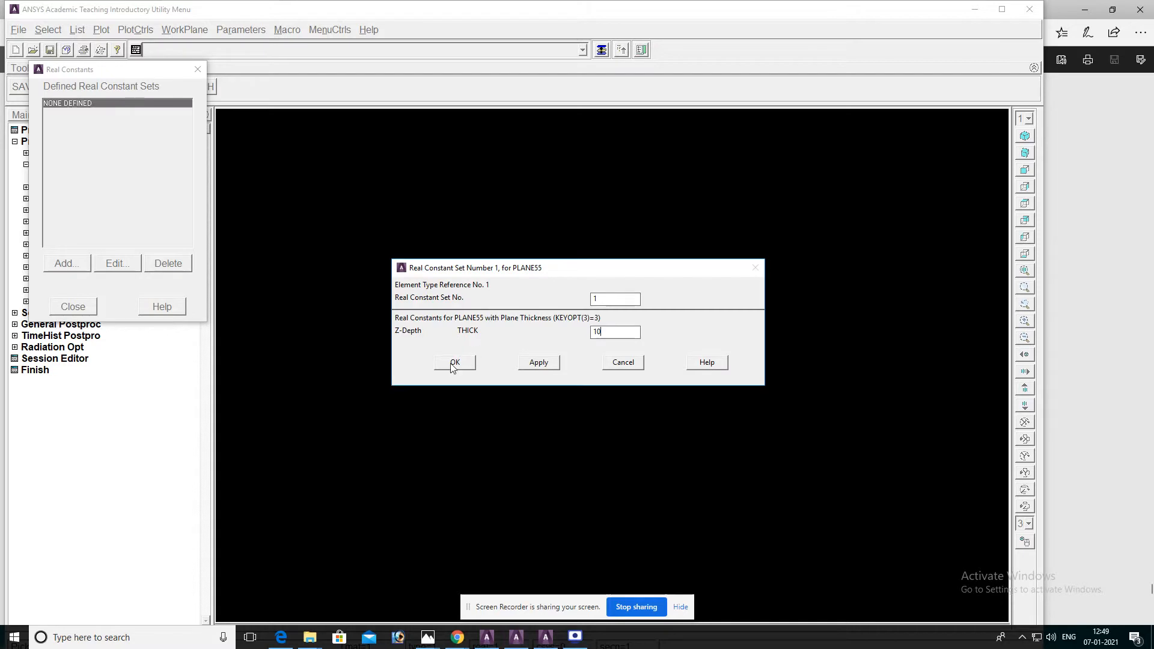
{"action": "left_click", "coordinate": [454, 361]}
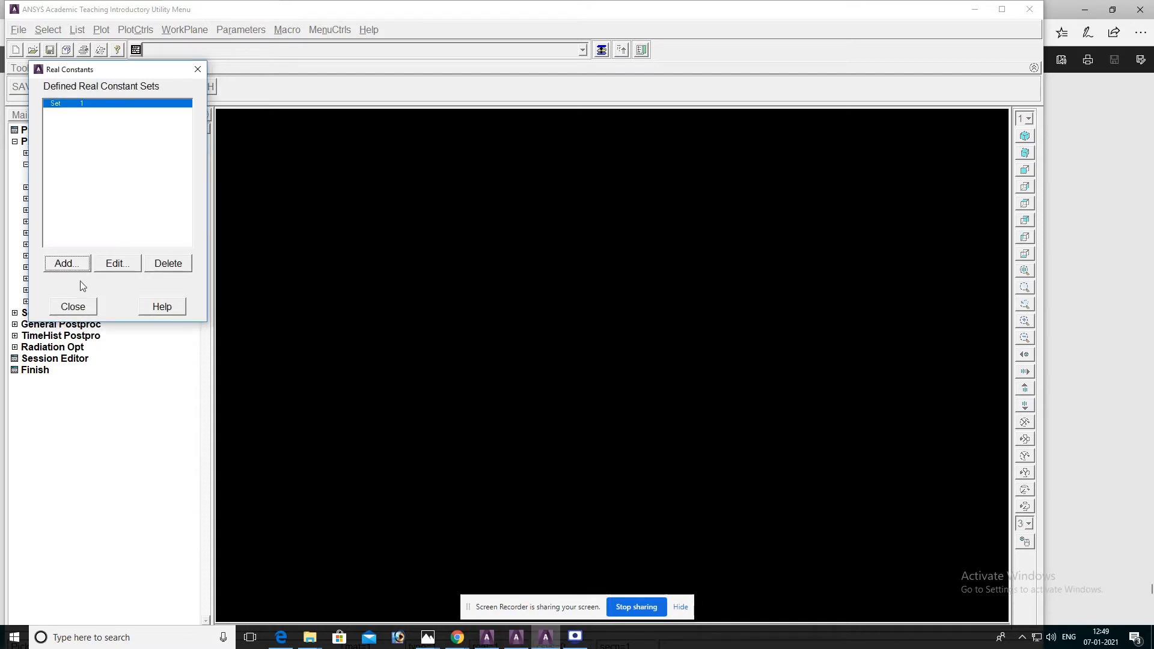
{"action": "left_click", "coordinate": [73, 306]}
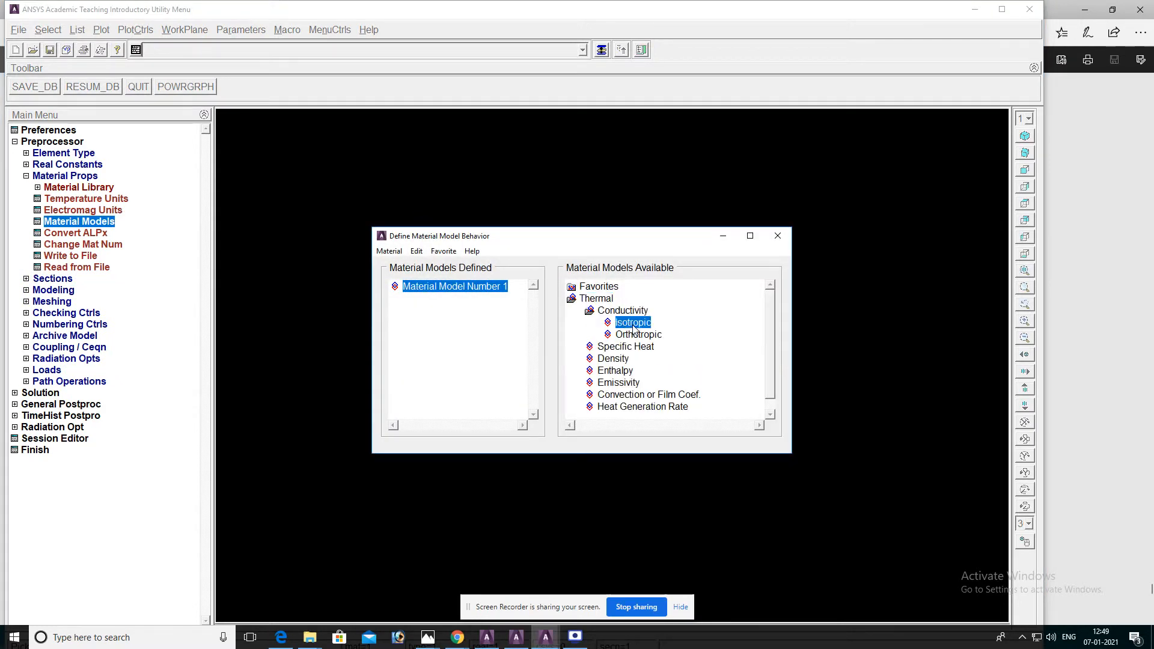
Confirm isotropic thermal conductivity for material model 1 and close the material models window.
{"action": "double_click", "coordinate": [632, 322]}
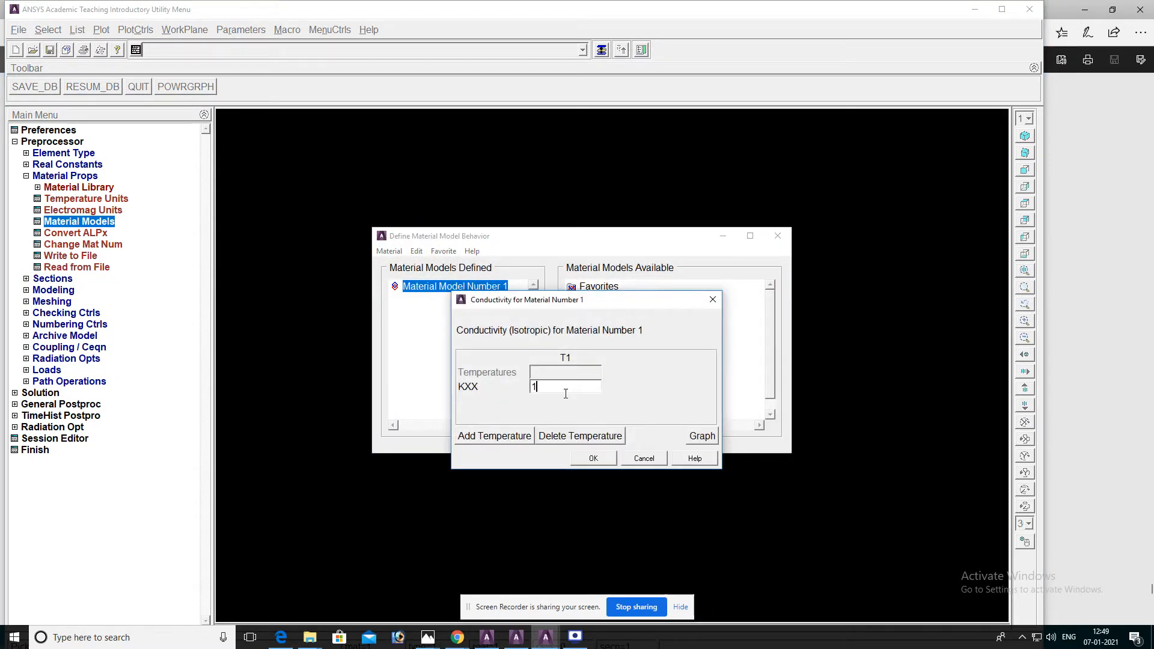
{"action": "left_click", "coordinate": [592, 458]}
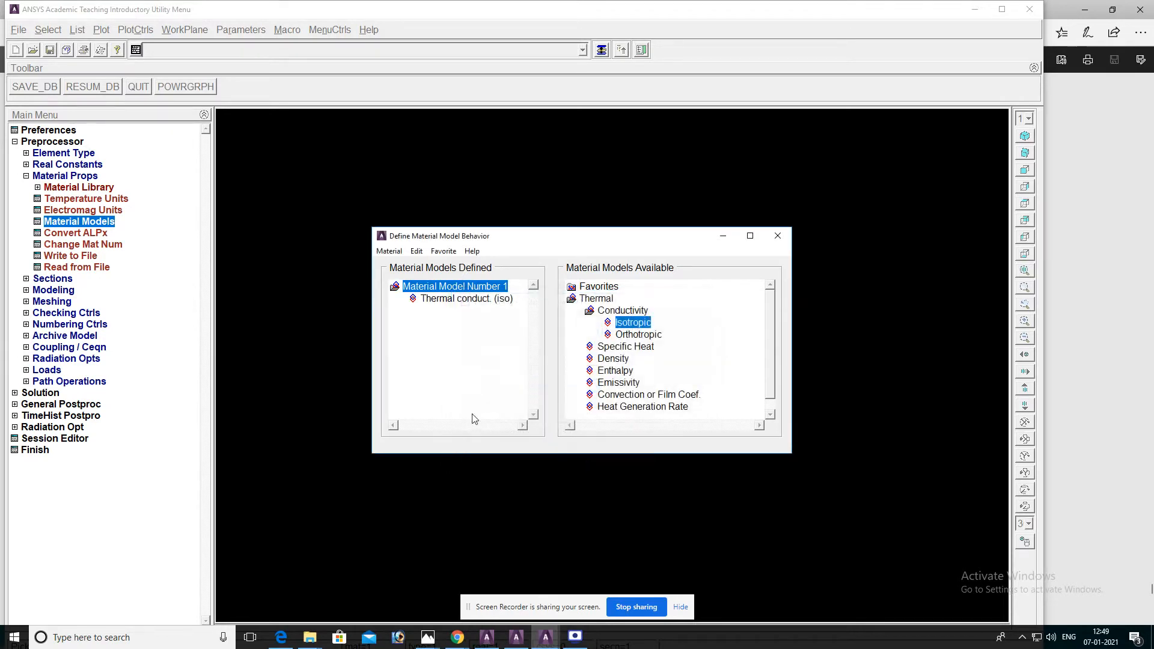
{"action": "left_click", "coordinate": [777, 236]}
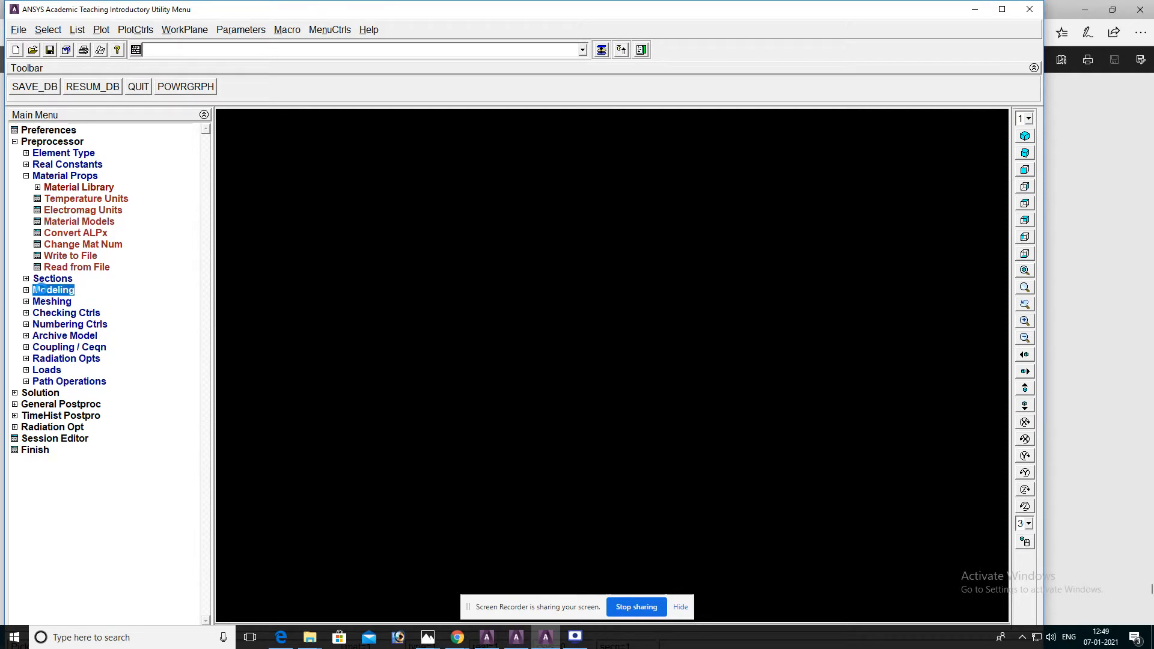
Create keypoints 1–4 in the active CS from the origin through (0.3, 0) to (0.5, 0.2).
{"action": "left_click", "coordinate": [25, 289]}
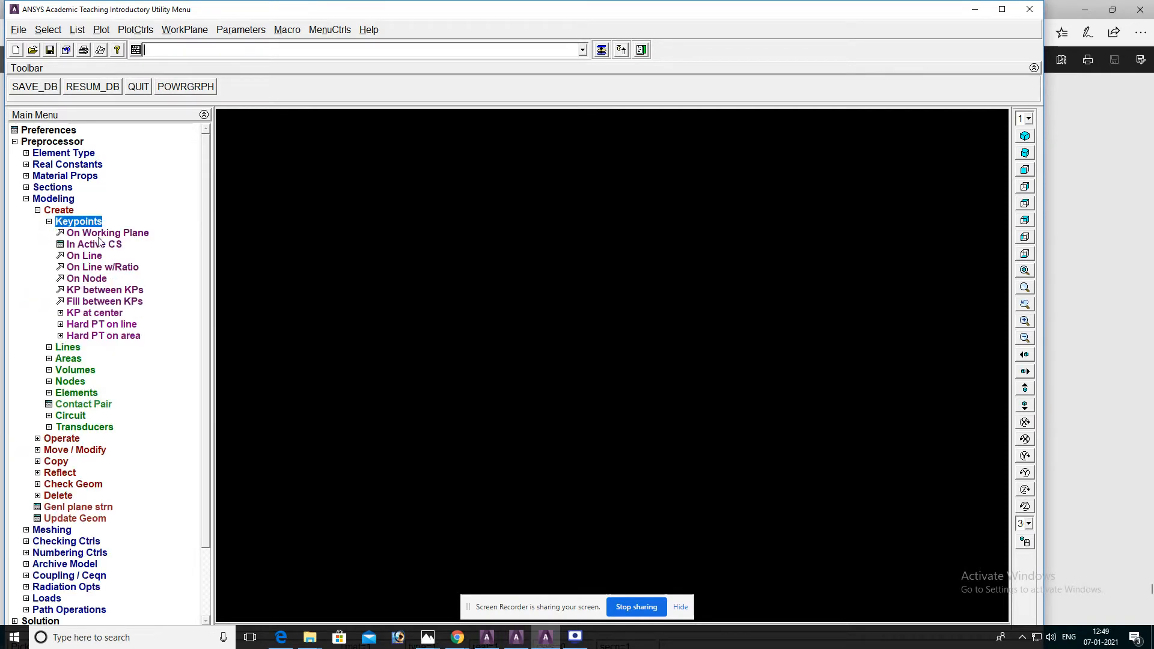
{"action": "left_click", "coordinate": [94, 244]}
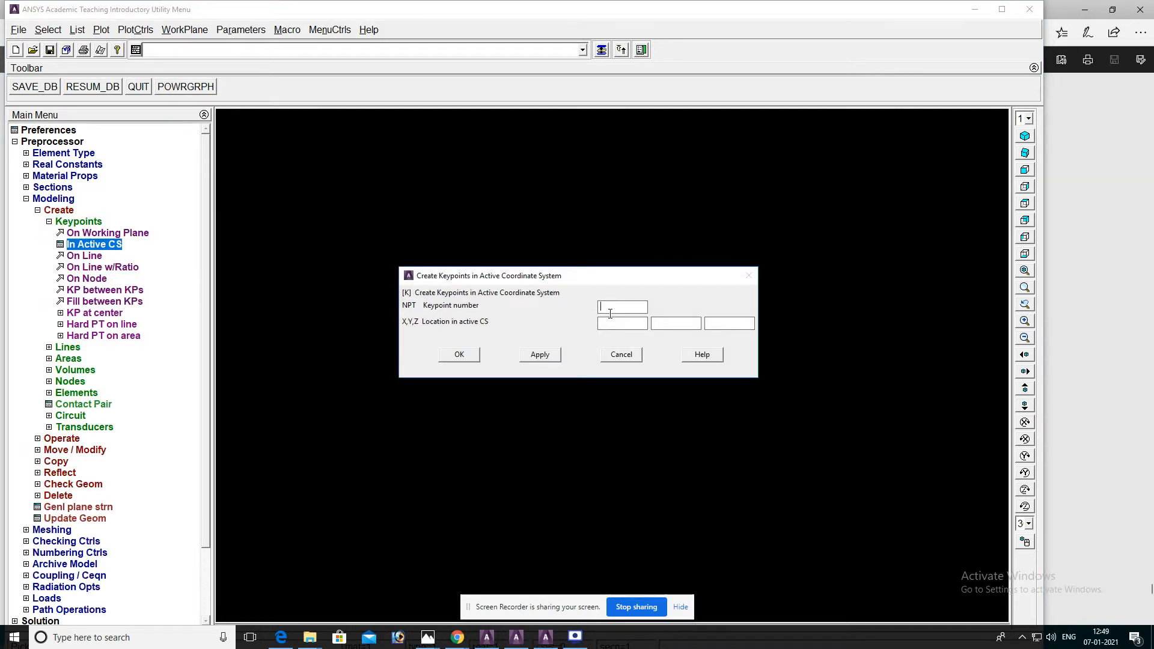
{"action": "type", "text": "1"}
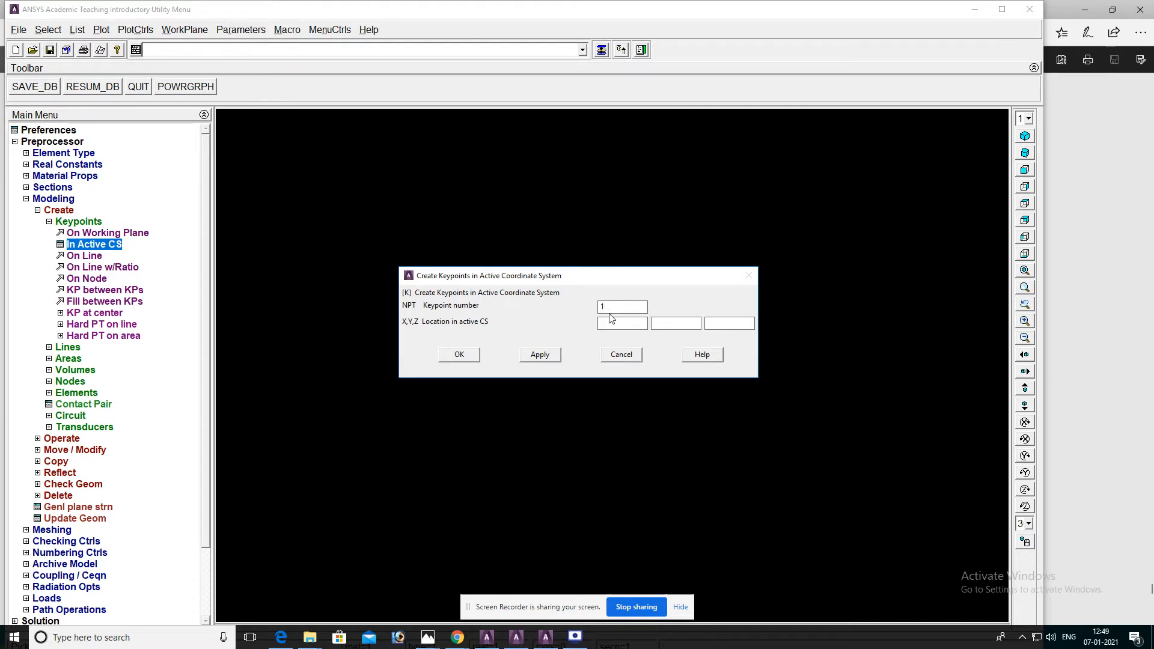
{"action": "left_click", "coordinate": [539, 355]}
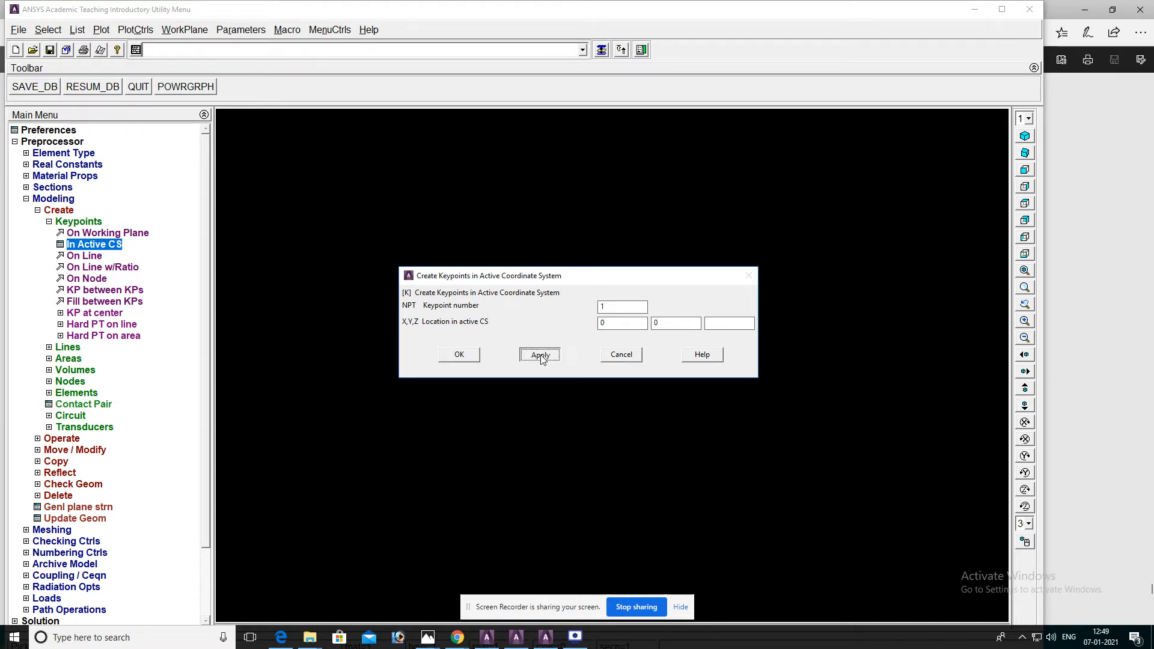
{"action": "left_click", "coordinate": [540, 353]}
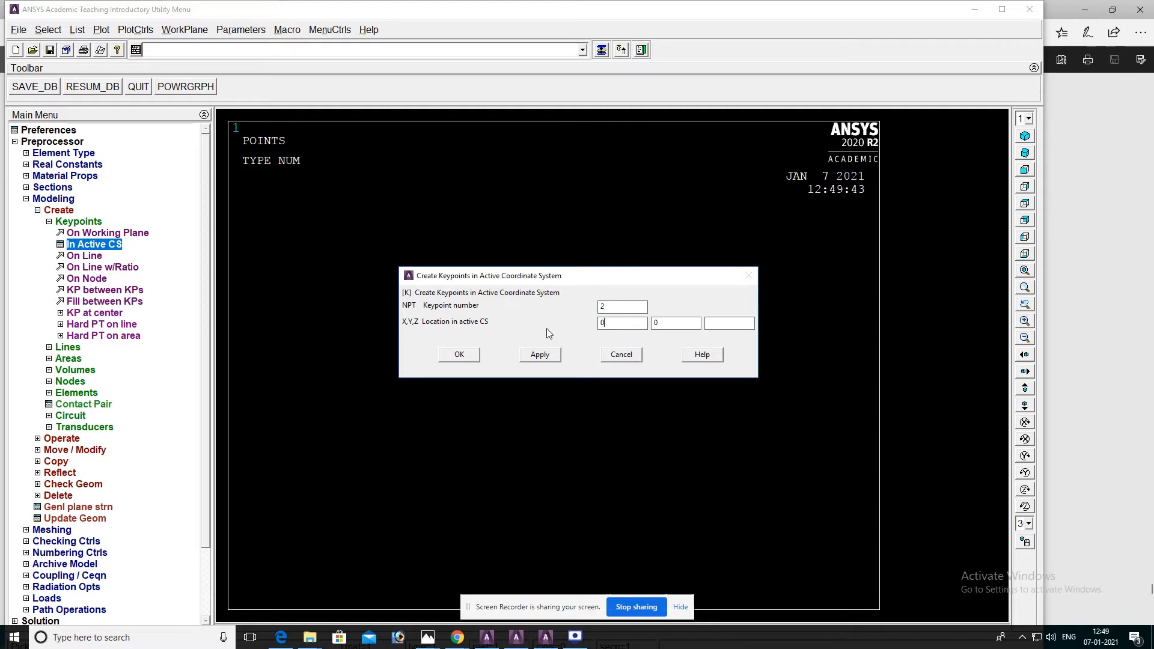
{"action": "left_click", "coordinate": [540, 354]}
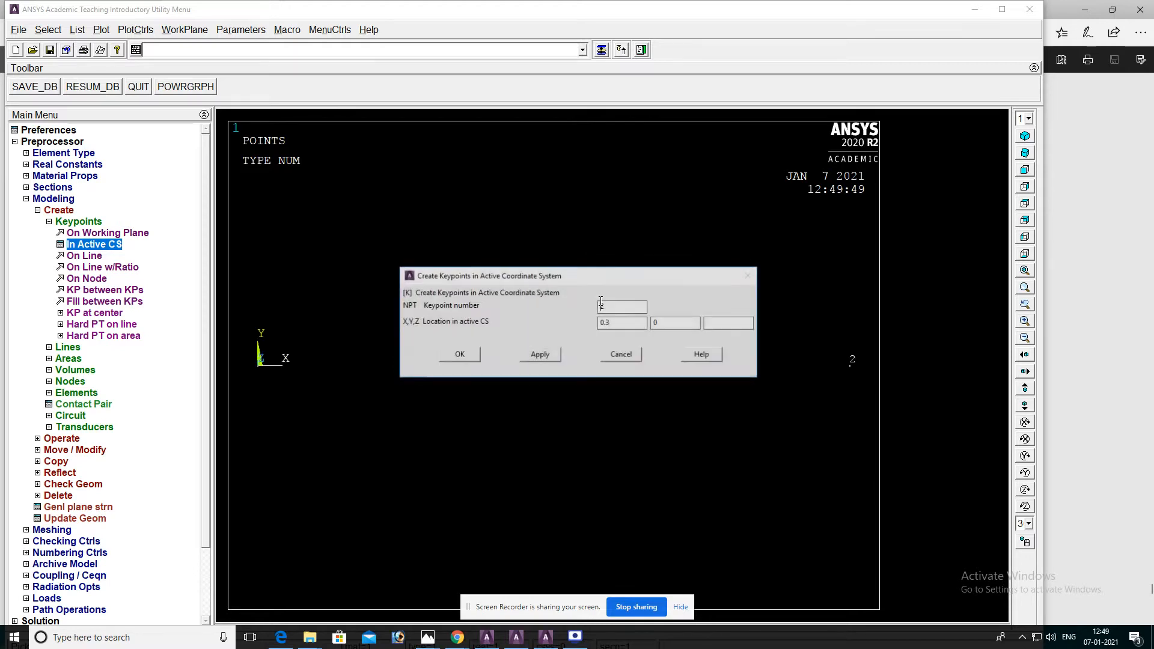
{"action": "type", "text": "3"}
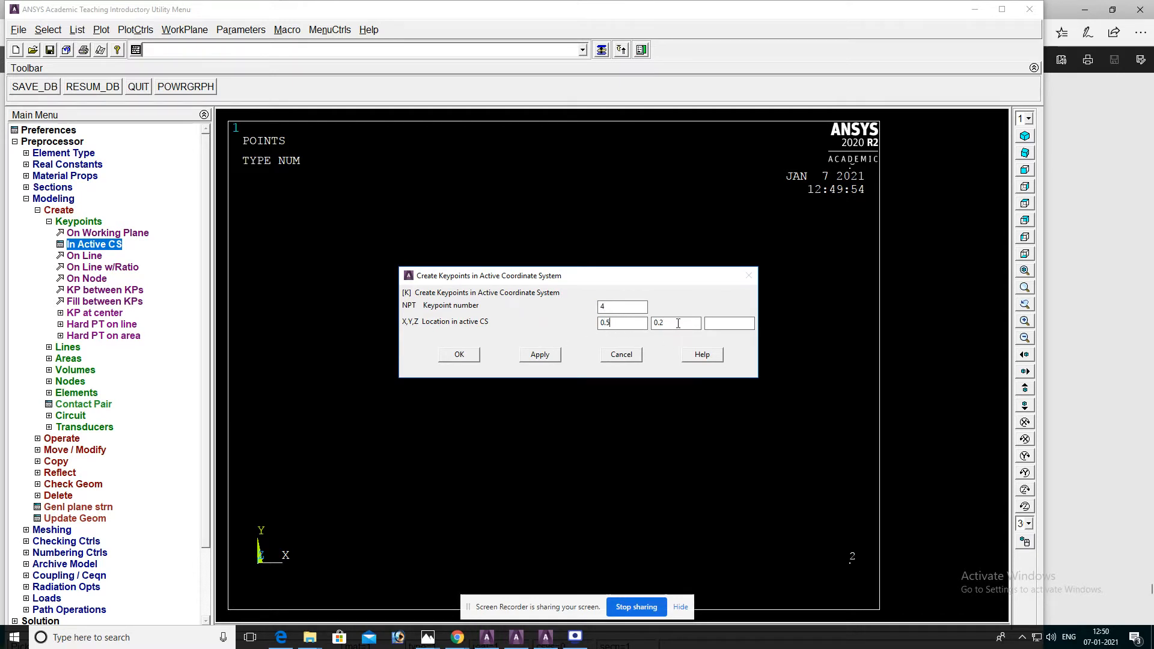
{"action": "left_click", "coordinate": [540, 353]}
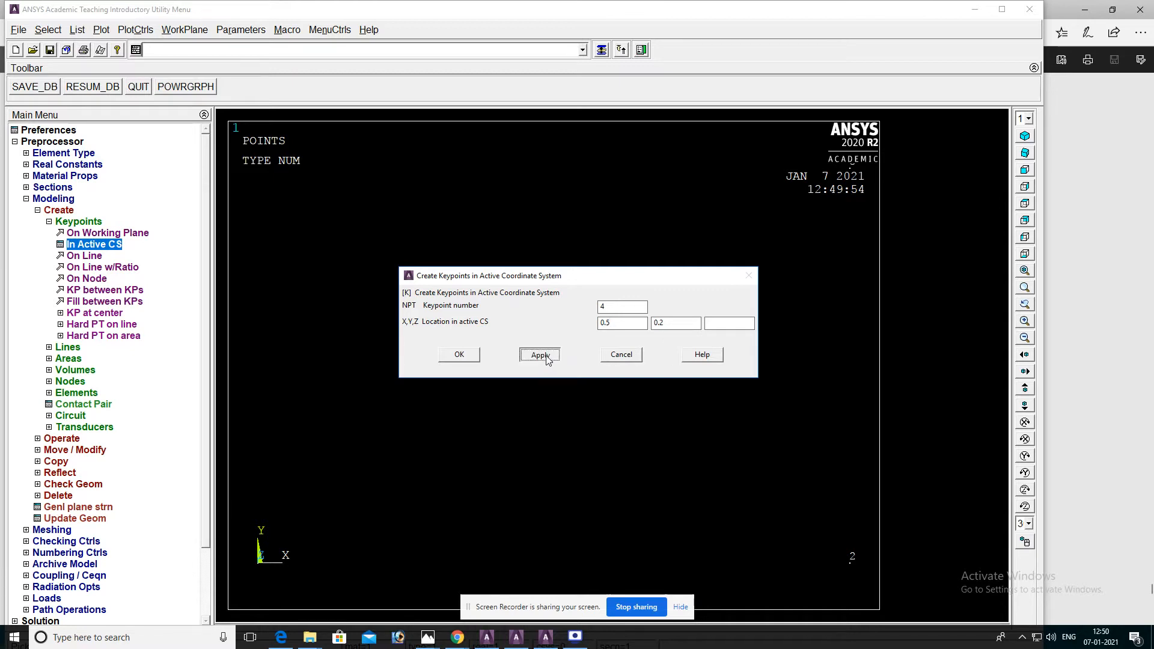
{"action": "left_click", "coordinate": [540, 354]}
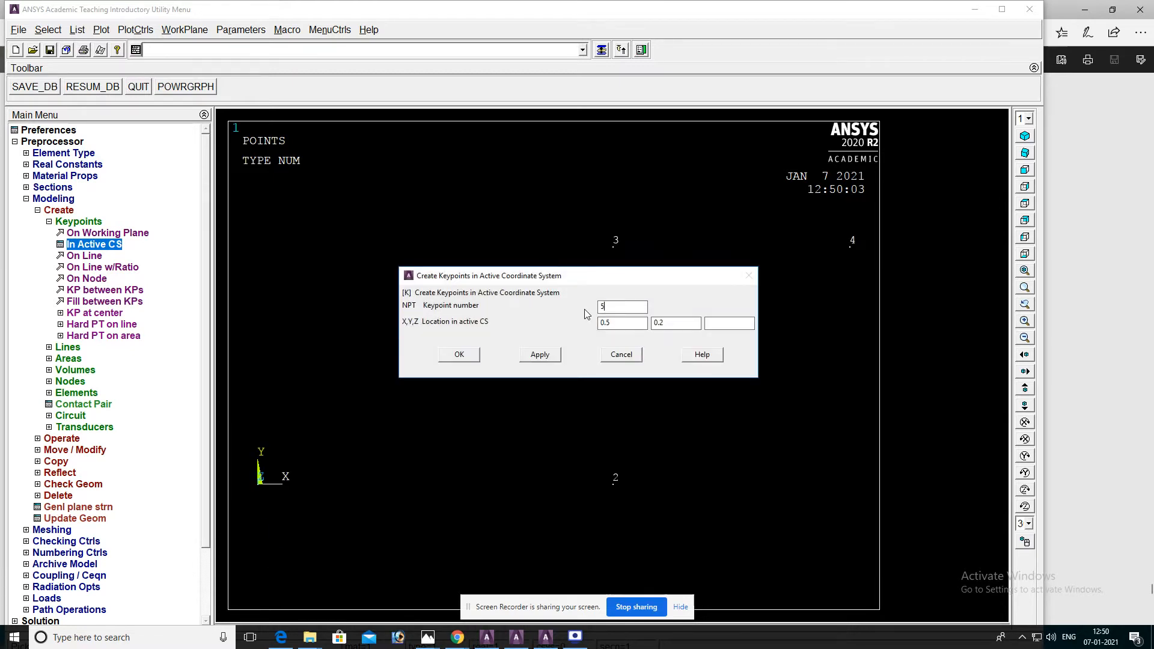
Create keypoints 5–8 at (0.5, 0), (0.8, 0), (0.8, 0.4) and (0, 0.4), then finish.
{"action": "left_click", "coordinate": [621, 323]}
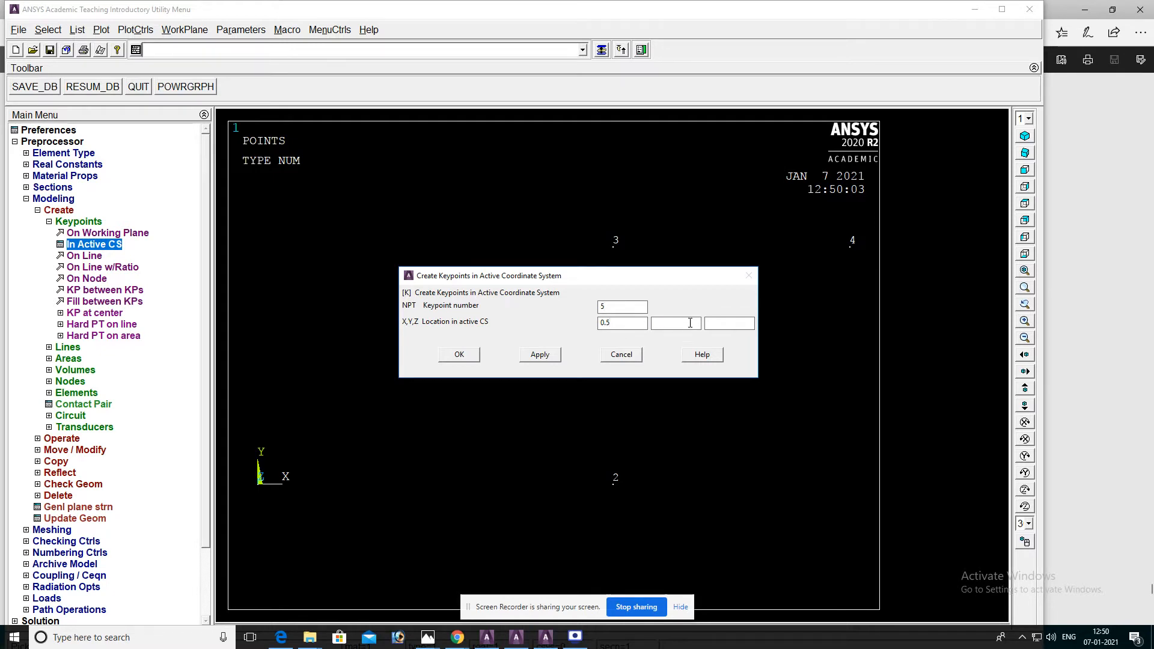
{"action": "type", "text": "0"}
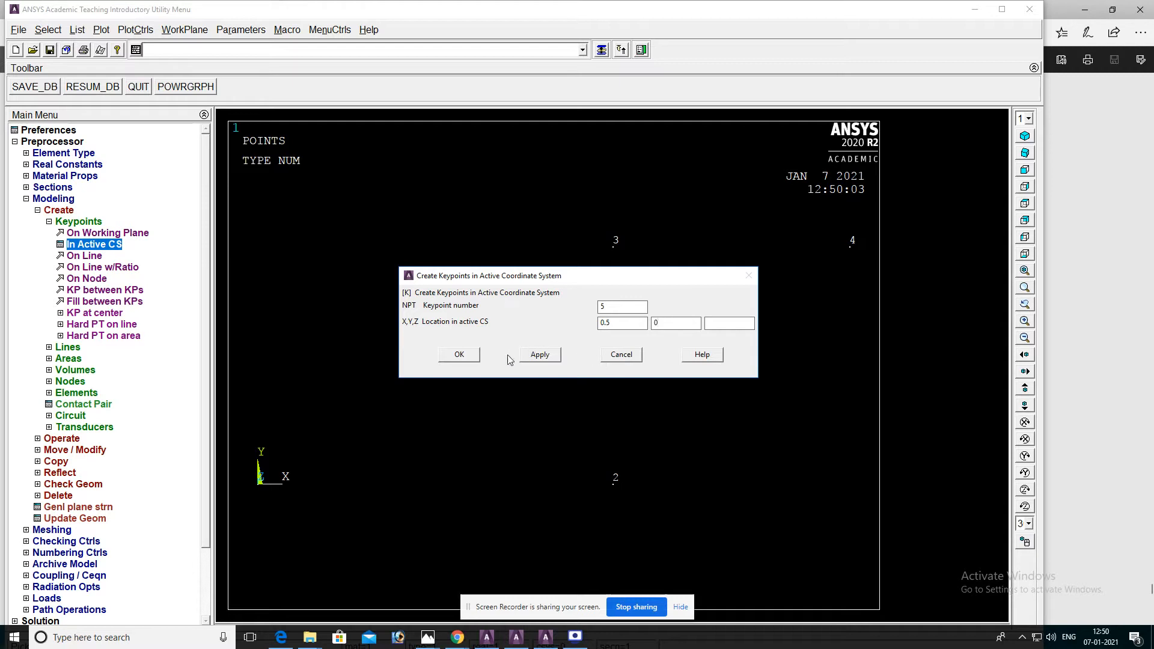
{"action": "left_click", "coordinate": [540, 353]}
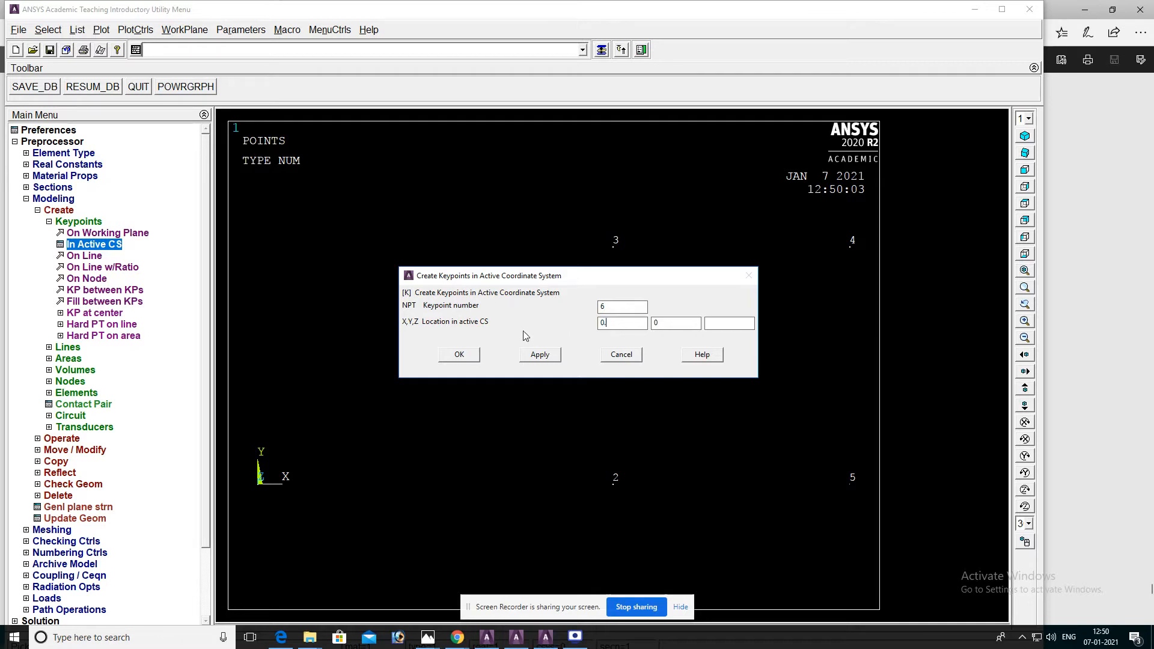
{"action": "type", "text": "0.8"}
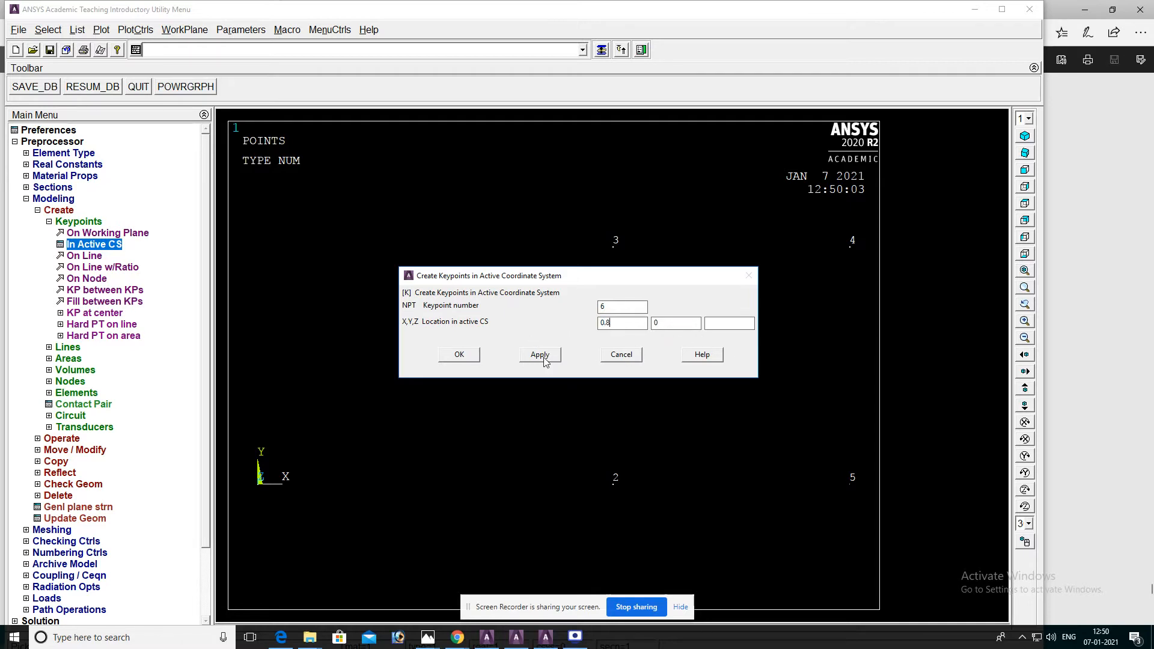
{"action": "left_click", "coordinate": [539, 354]}
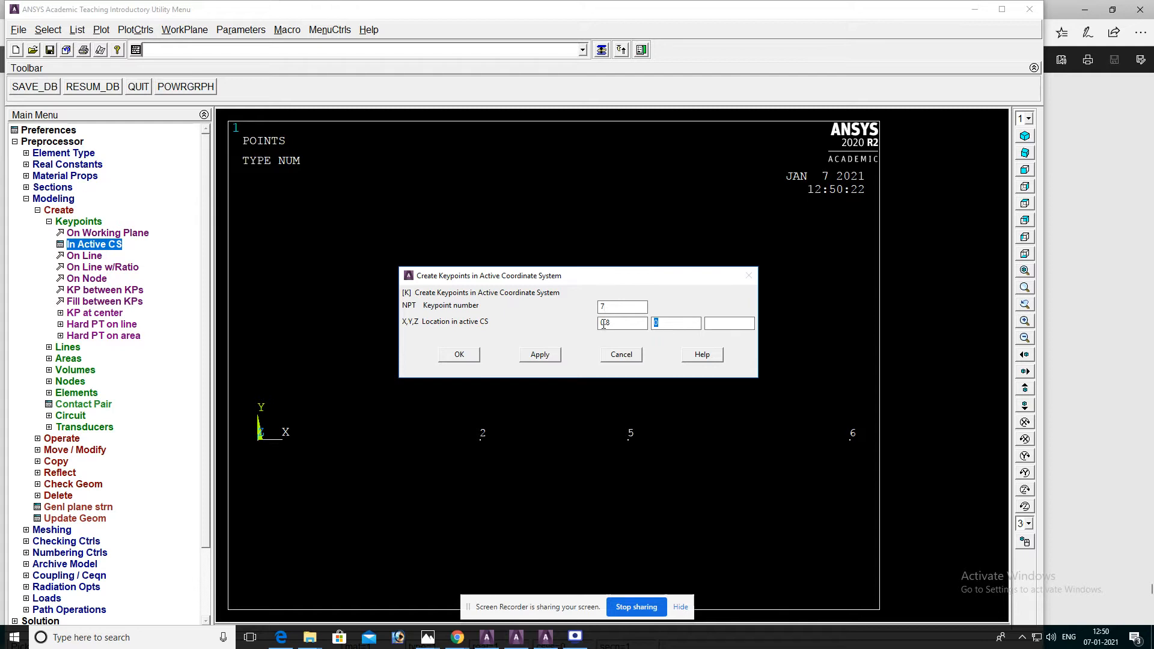
{"action": "left_click", "coordinate": [538, 353]}
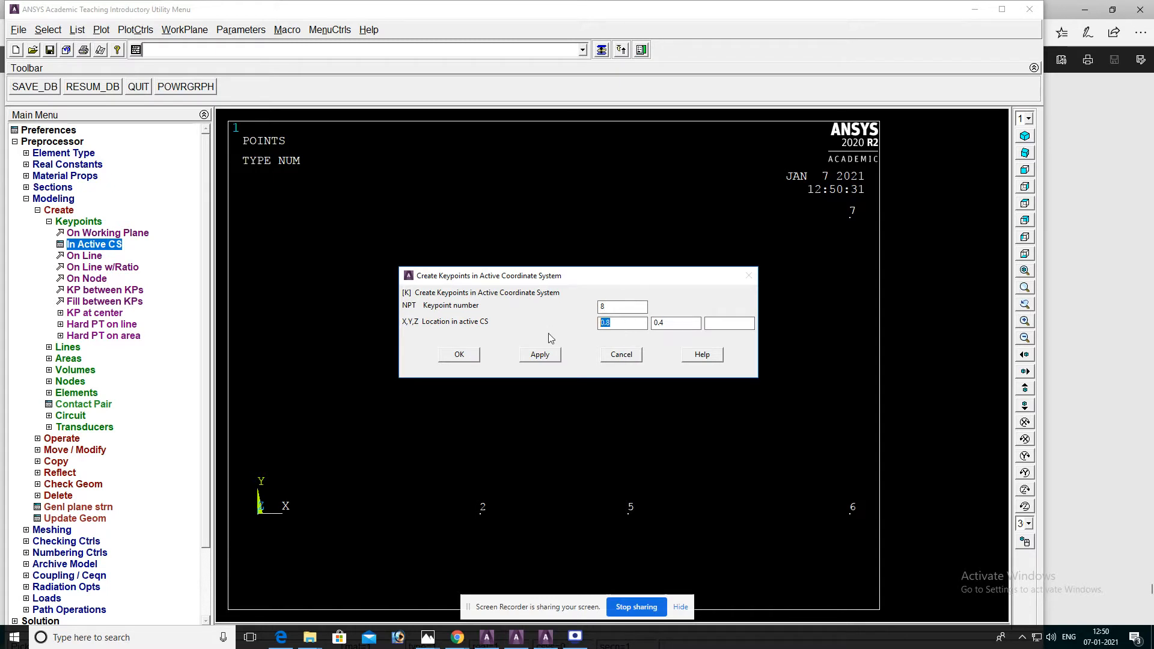
{"action": "left_click", "coordinate": [540, 354]}
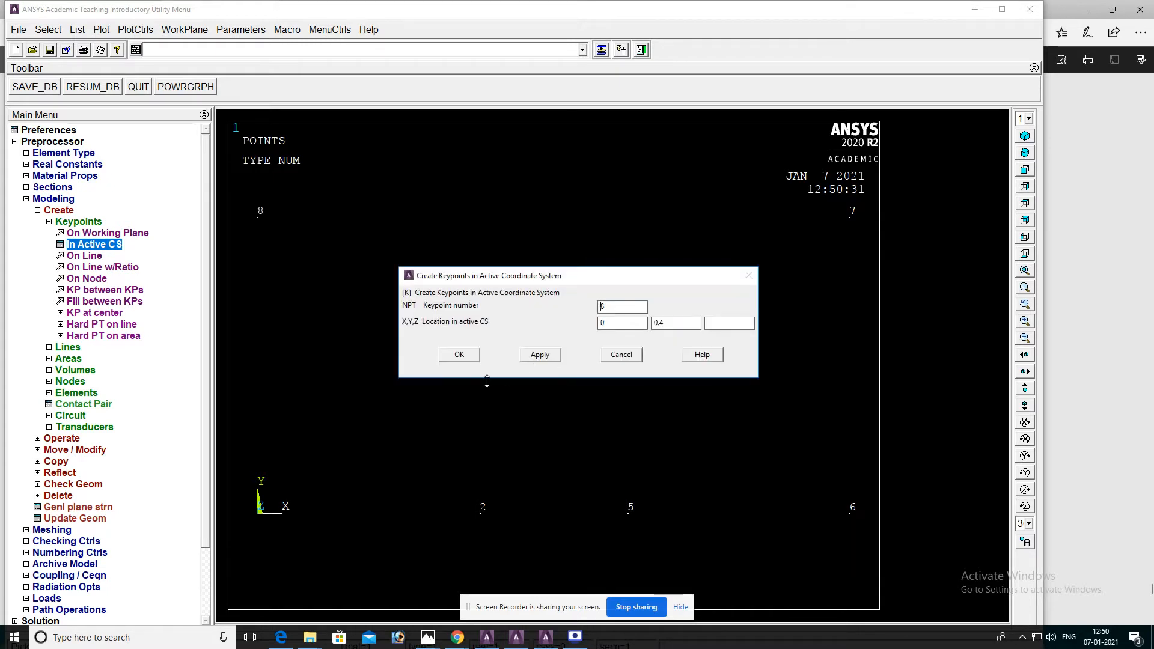
{"action": "left_click", "coordinate": [458, 353]}
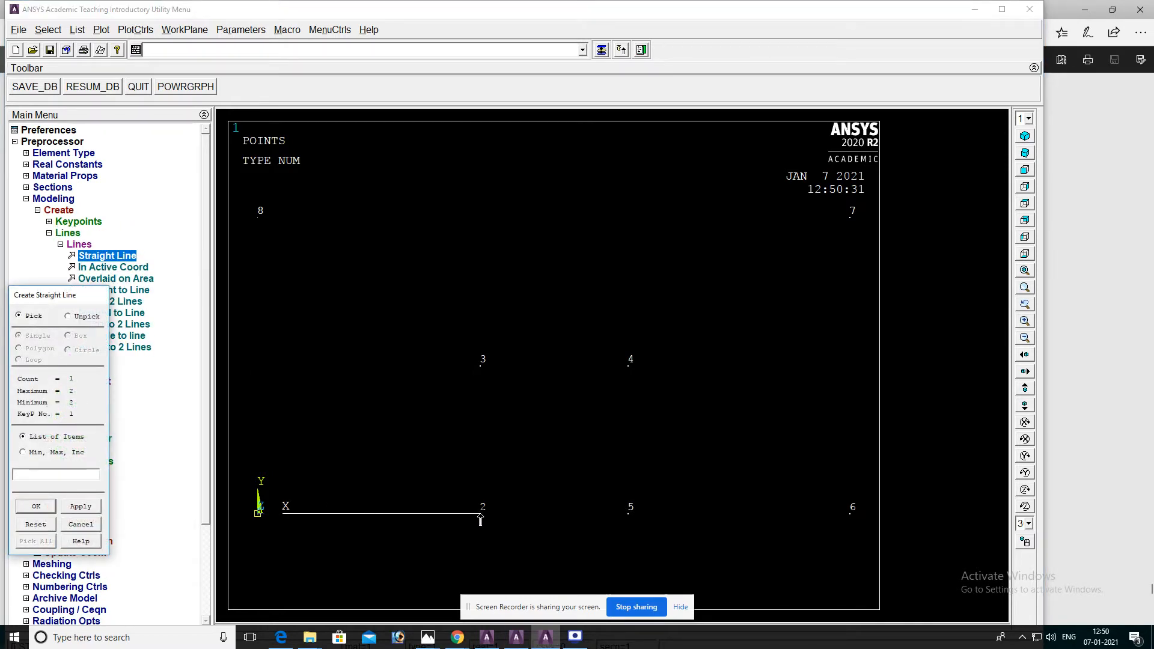
Draw straight lines 1-2 through 8-1 to close the notched plate outline.
{"action": "left_click", "coordinate": [482, 359]}
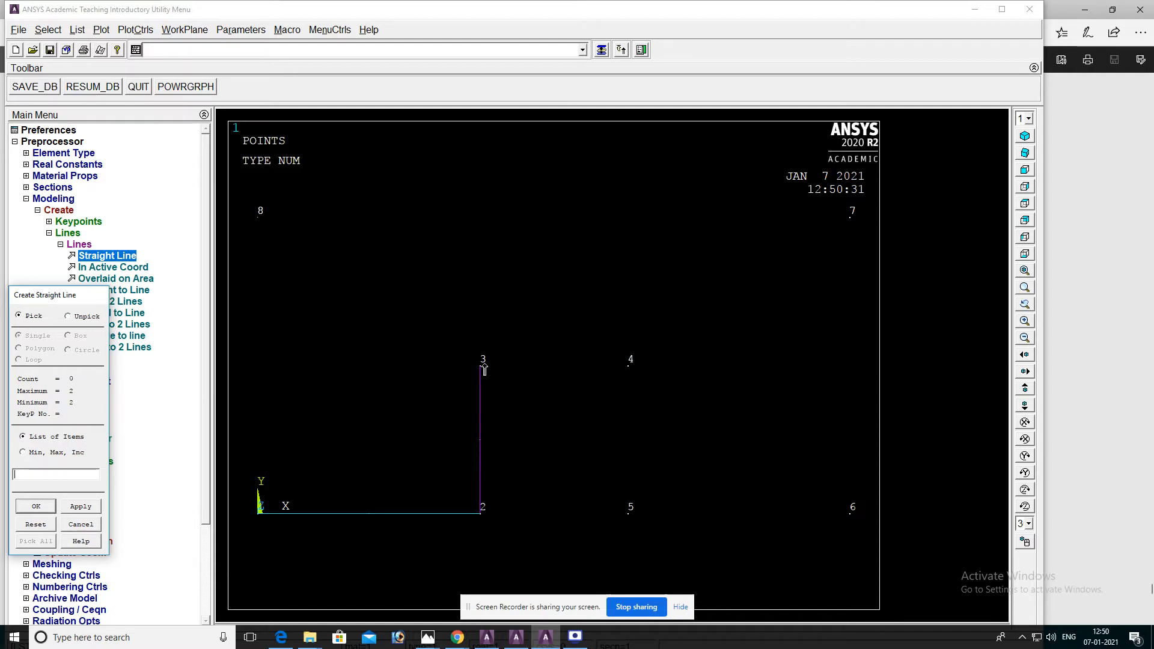
{"action": "left_click", "coordinate": [629, 359]}
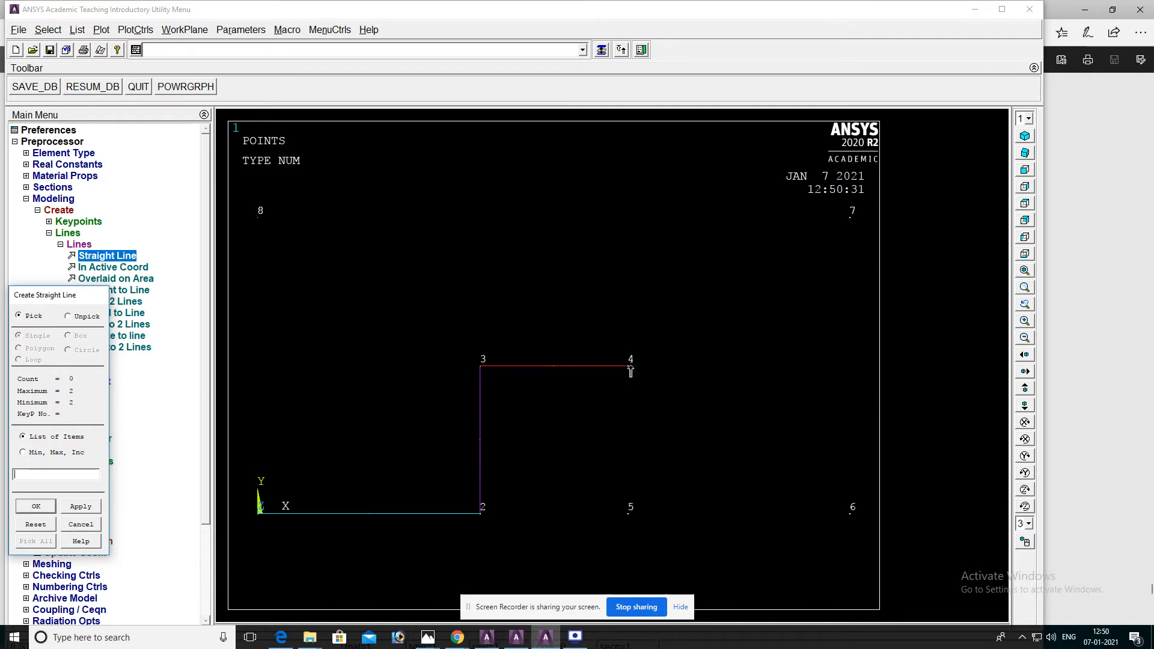
{"action": "left_click", "coordinate": [629, 507]}
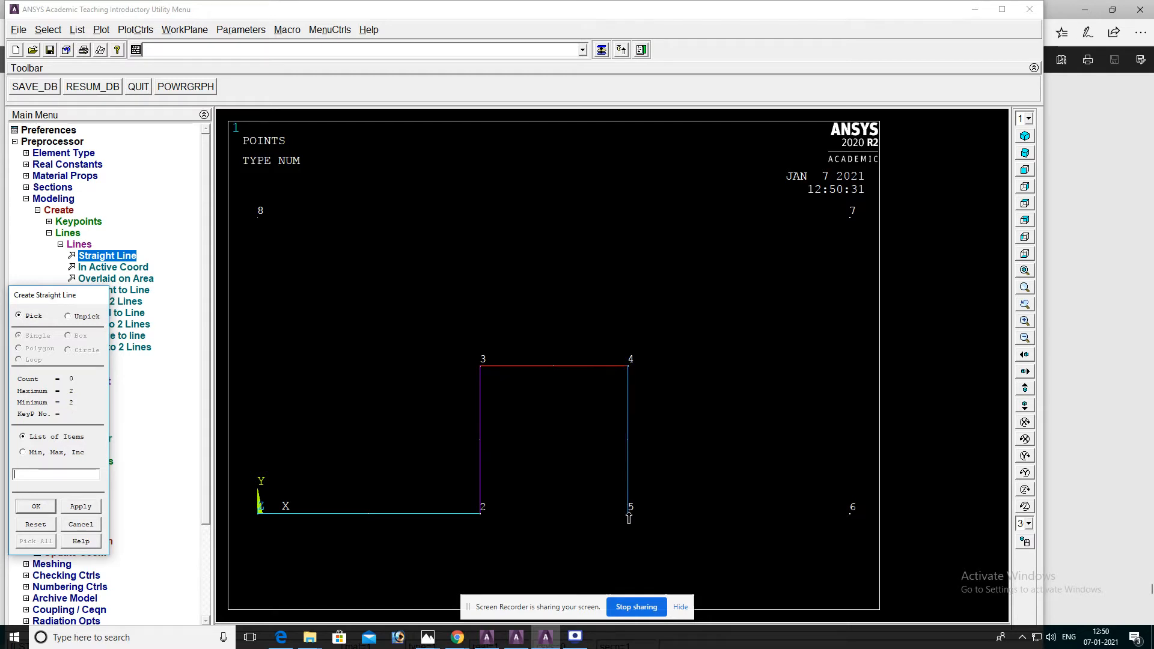
{"action": "left_click", "coordinate": [852, 506]}
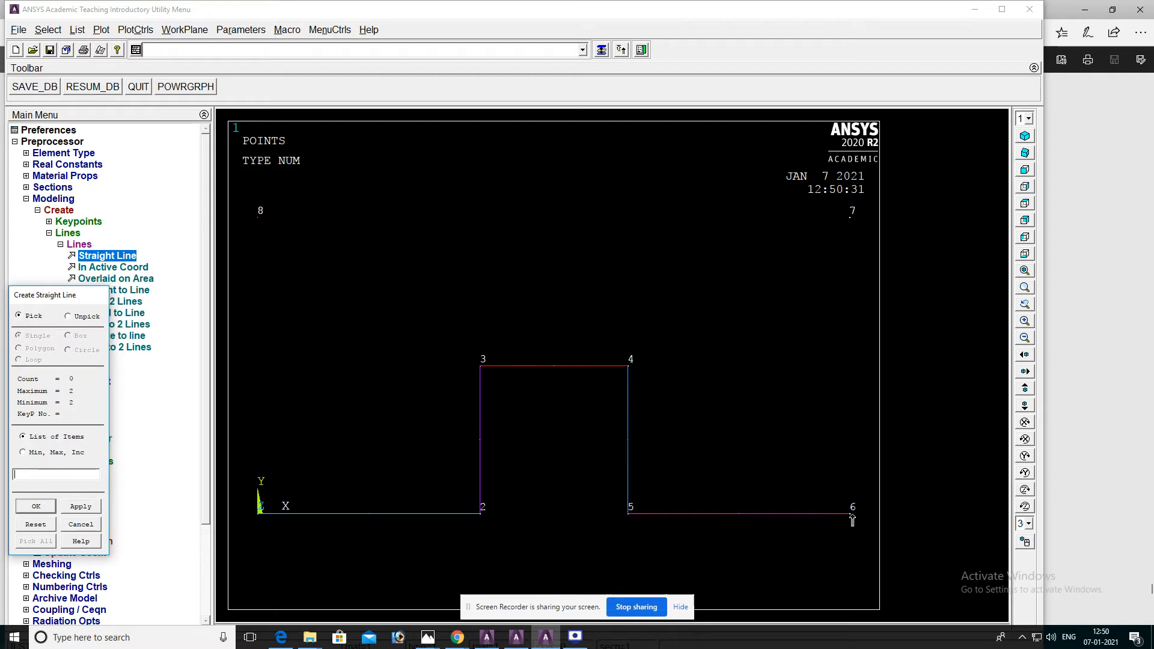
{"action": "left_click", "coordinate": [851, 513]}
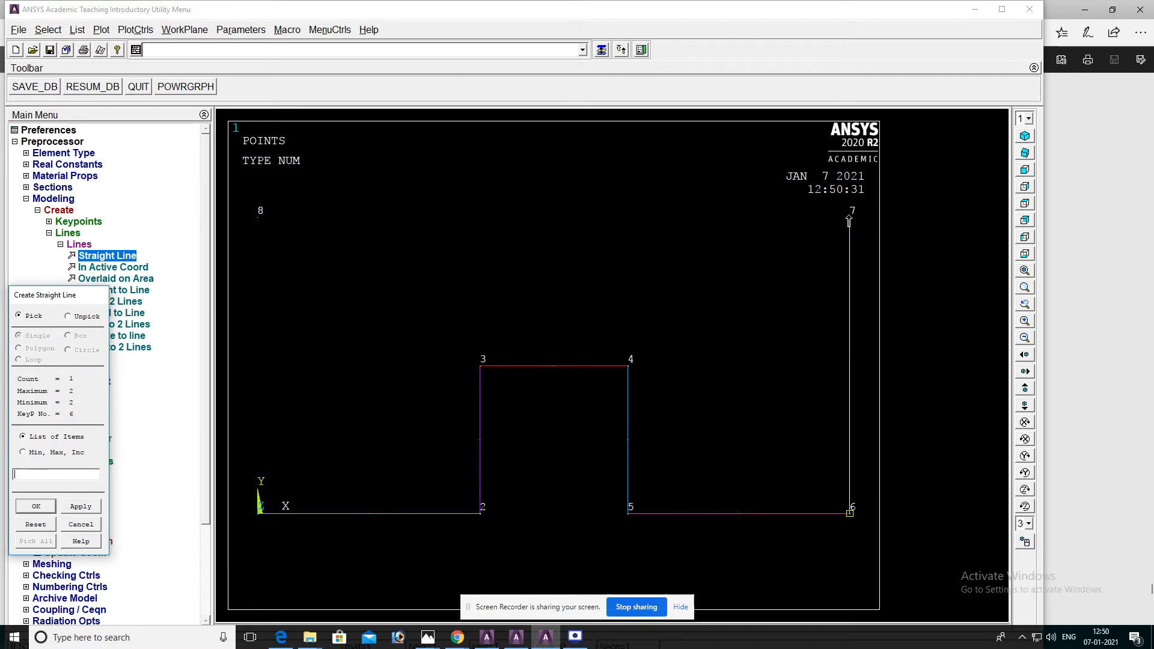
{"action": "left_click", "coordinate": [850, 214]}
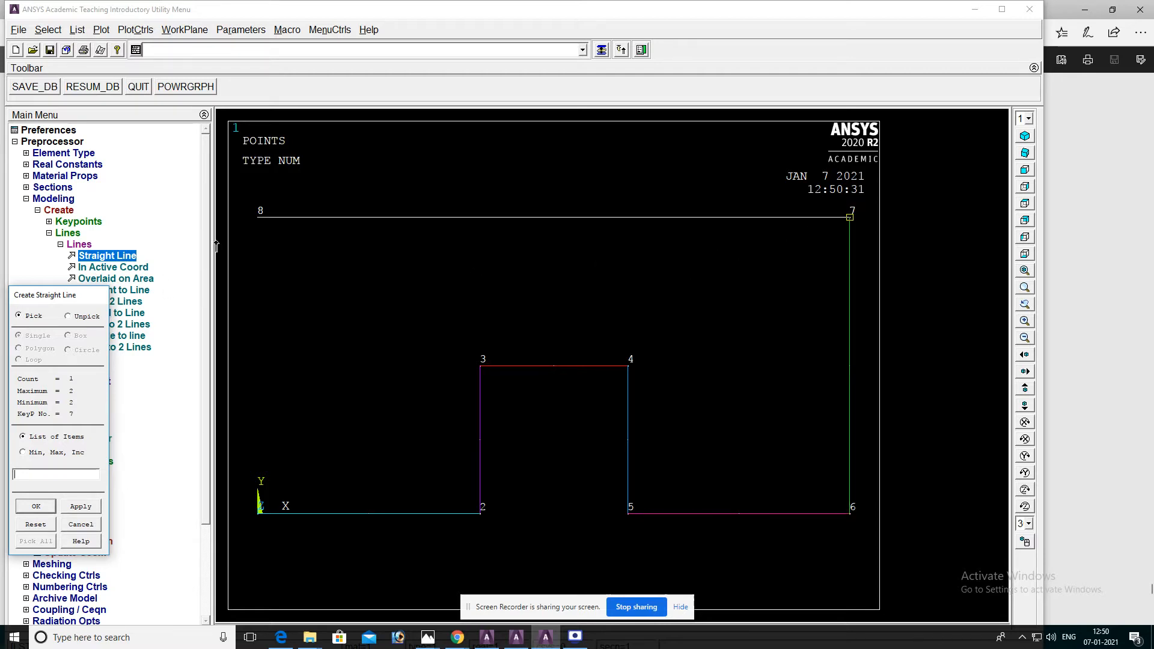
{"action": "left_click", "coordinate": [261, 213]}
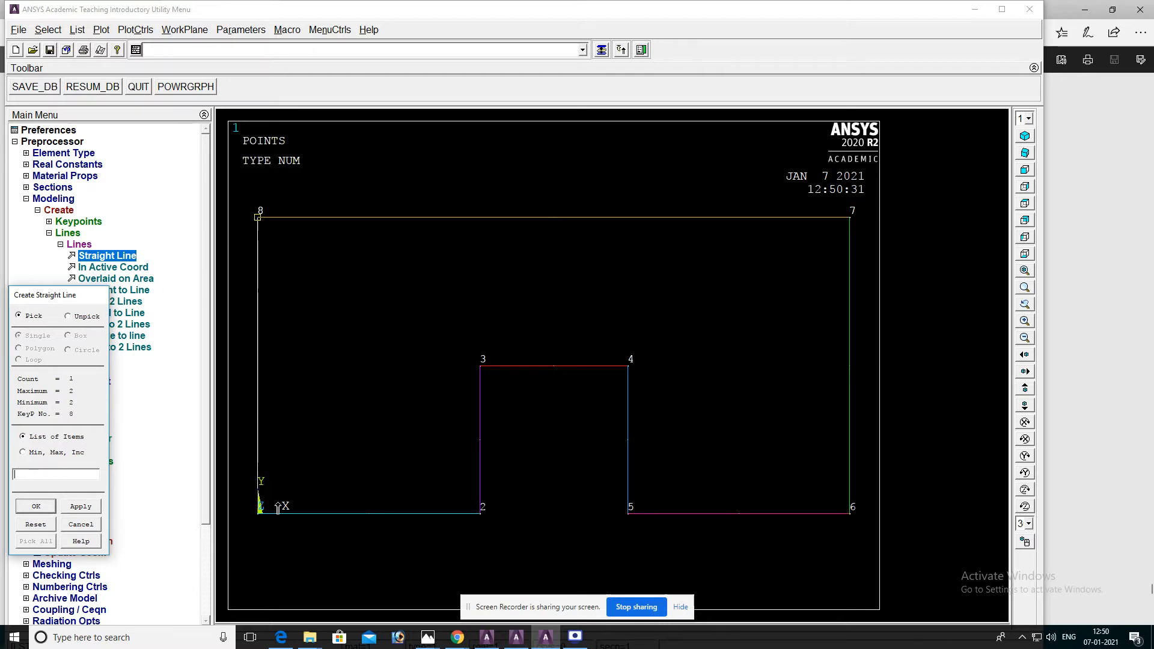
{"action": "left_click", "coordinate": [35, 506]}
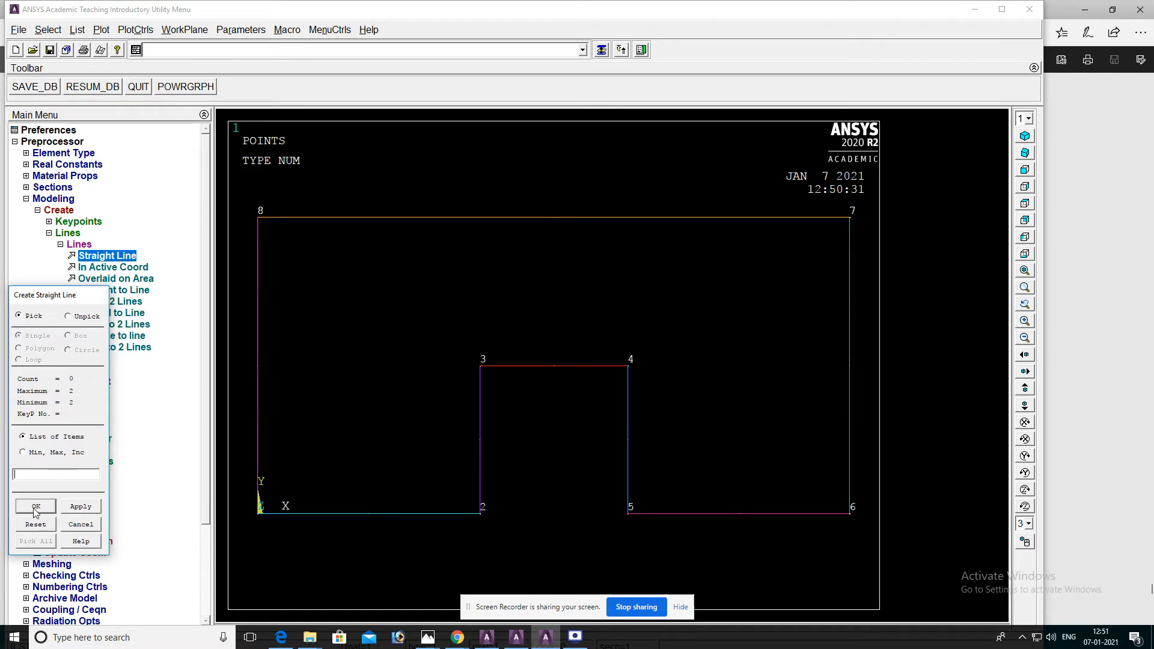
{"action": "left_click", "coordinate": [35, 506]}
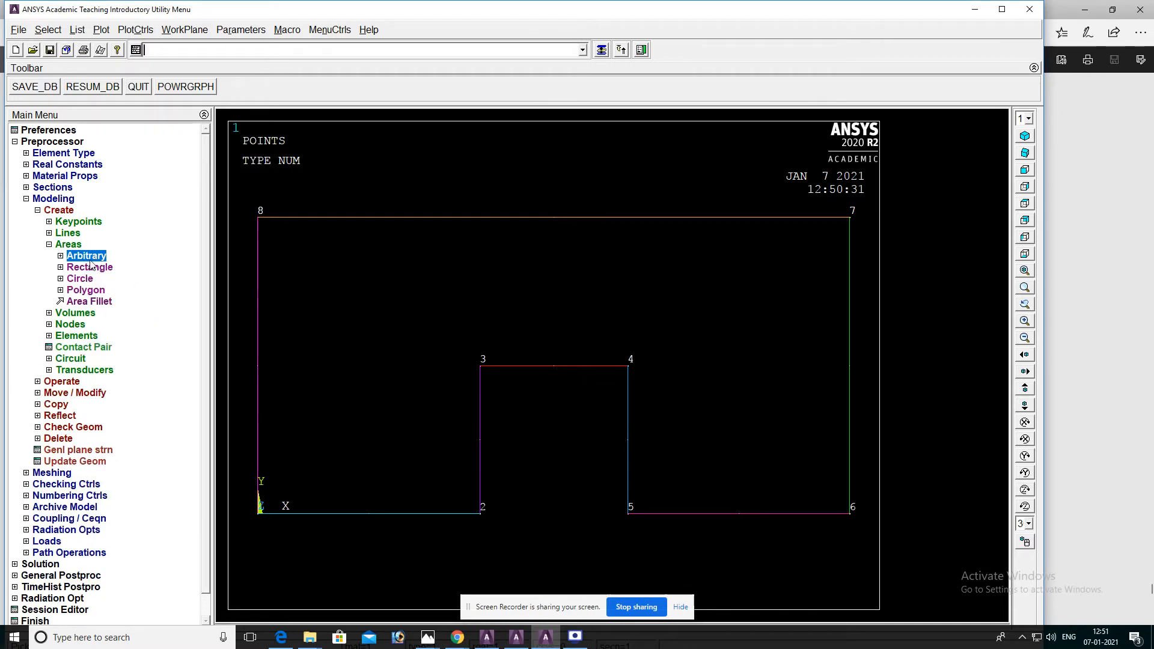
Create one arbitrary area by picking all eight outline lines.
{"action": "left_click", "coordinate": [108, 267]}
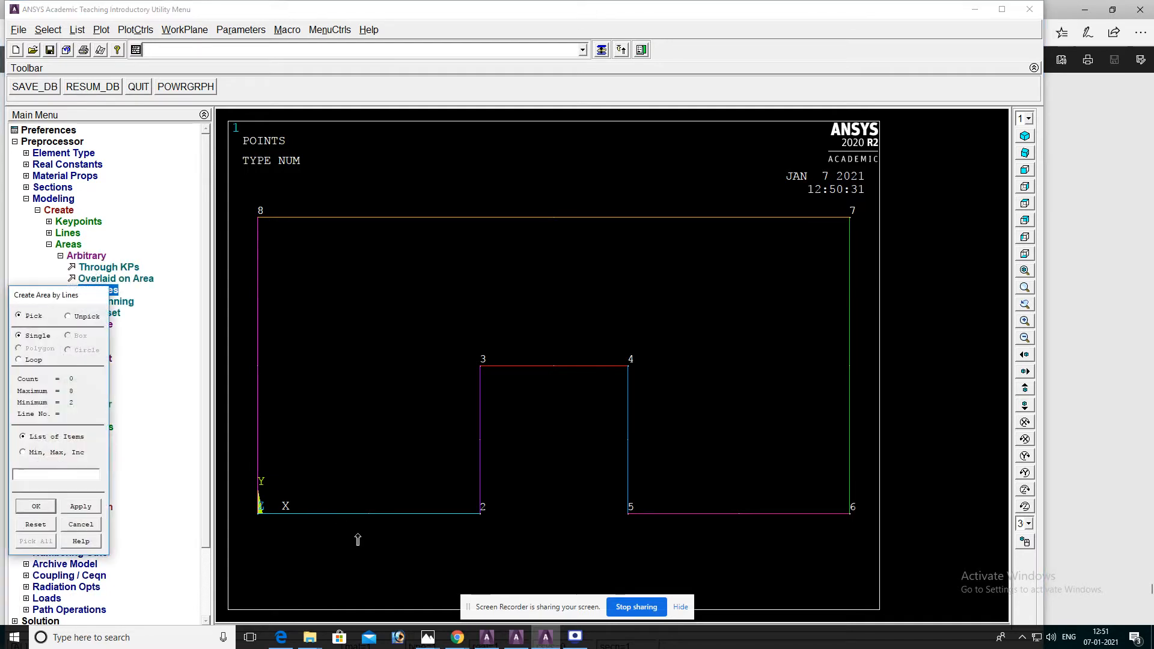
{"action": "left_click", "coordinate": [556, 368]}
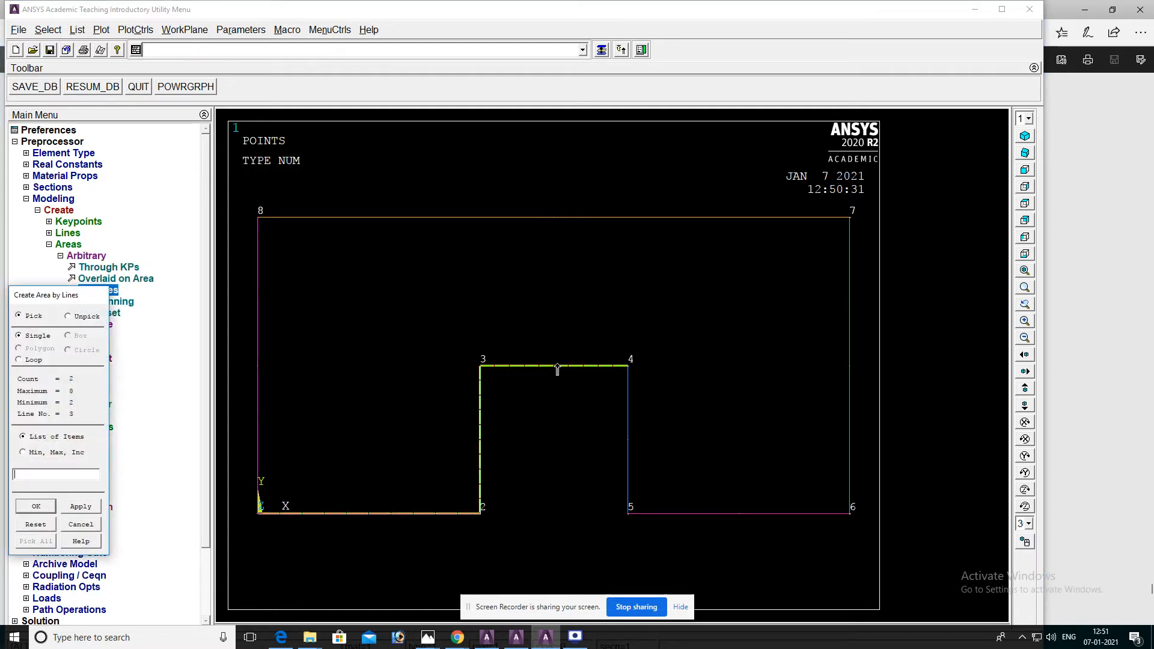
{"action": "left_click", "coordinate": [738, 507]}
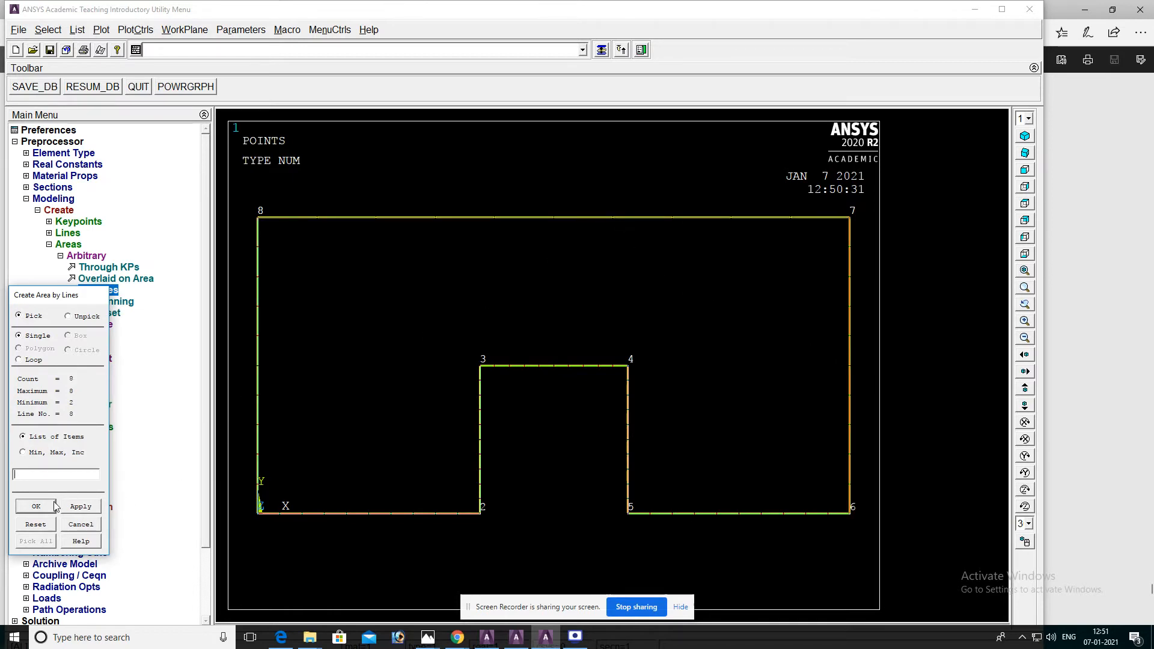
{"action": "left_click", "coordinate": [36, 506]}
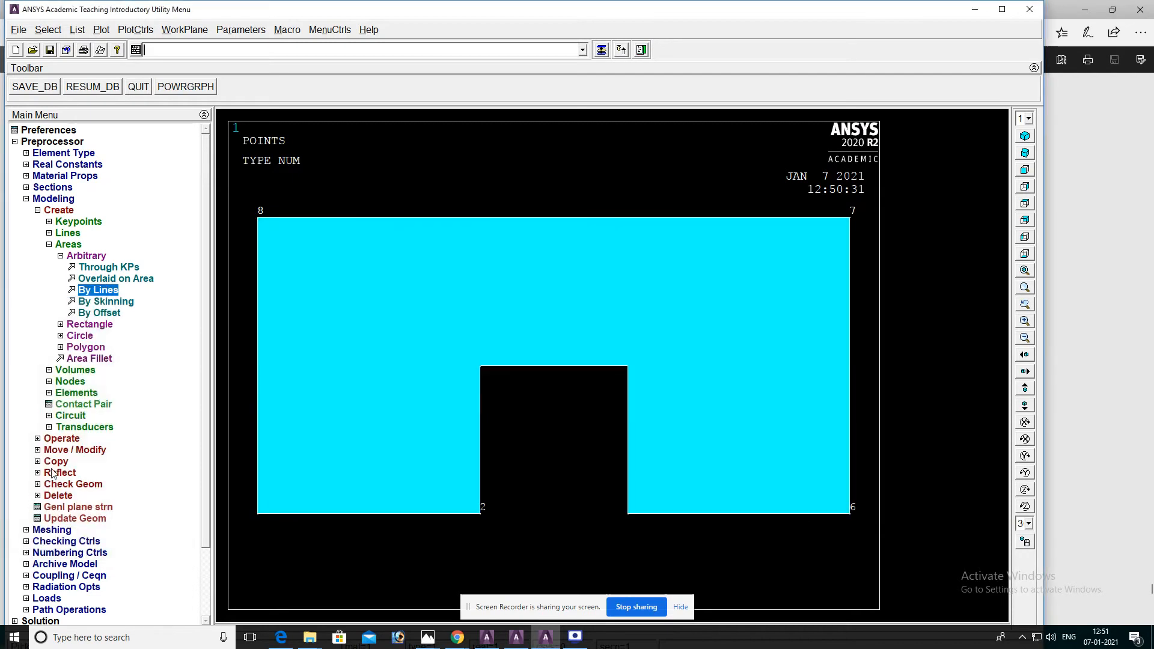
{"action": "mouse_move", "coordinate": [47, 513]}
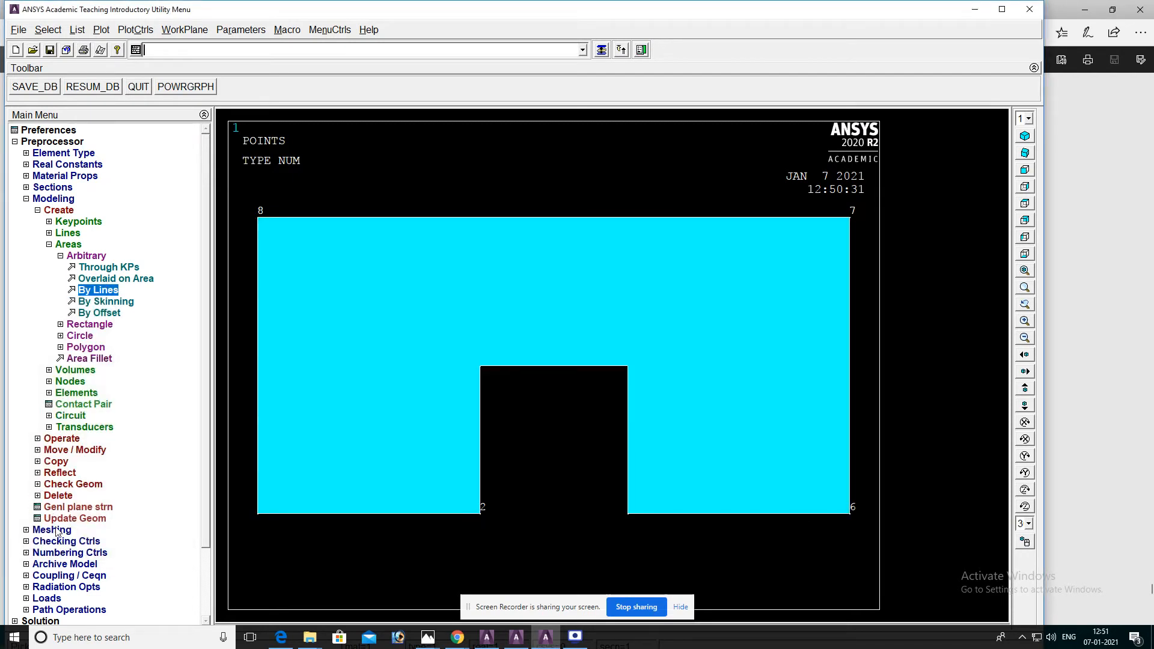
In MeshTool set area element size 0.05, choose Tri Free, and mesh the plate area.
{"action": "left_click", "coordinate": [65, 232]}
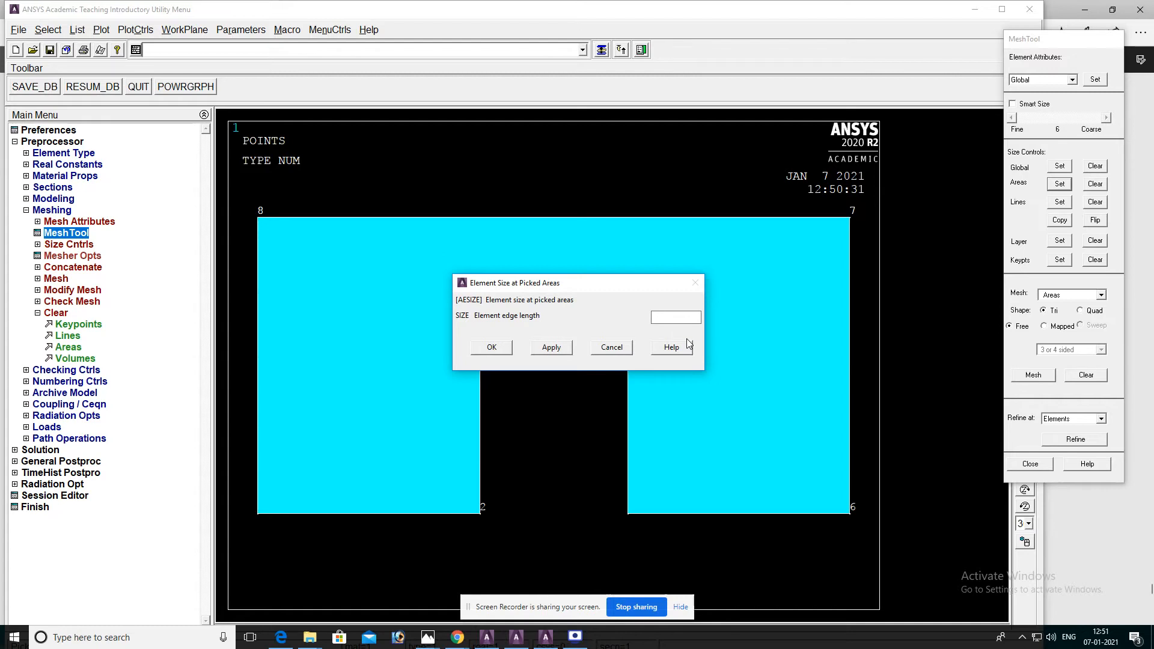
{"action": "left_click", "coordinate": [674, 317]}
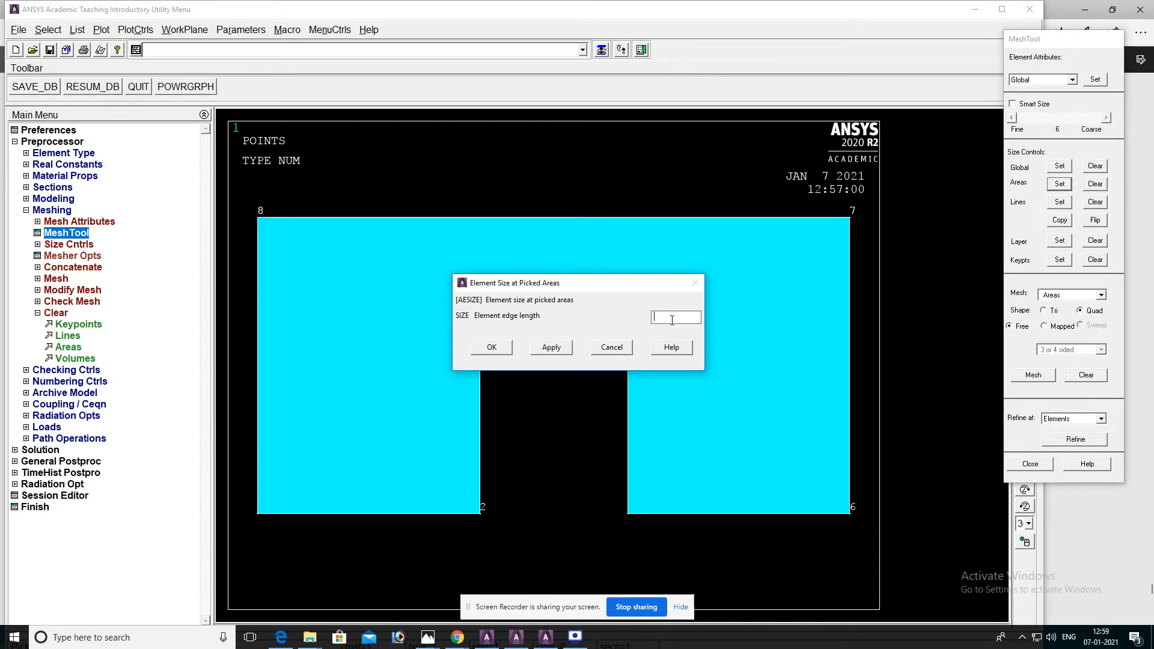
{"action": "type", "text": "0.0"}
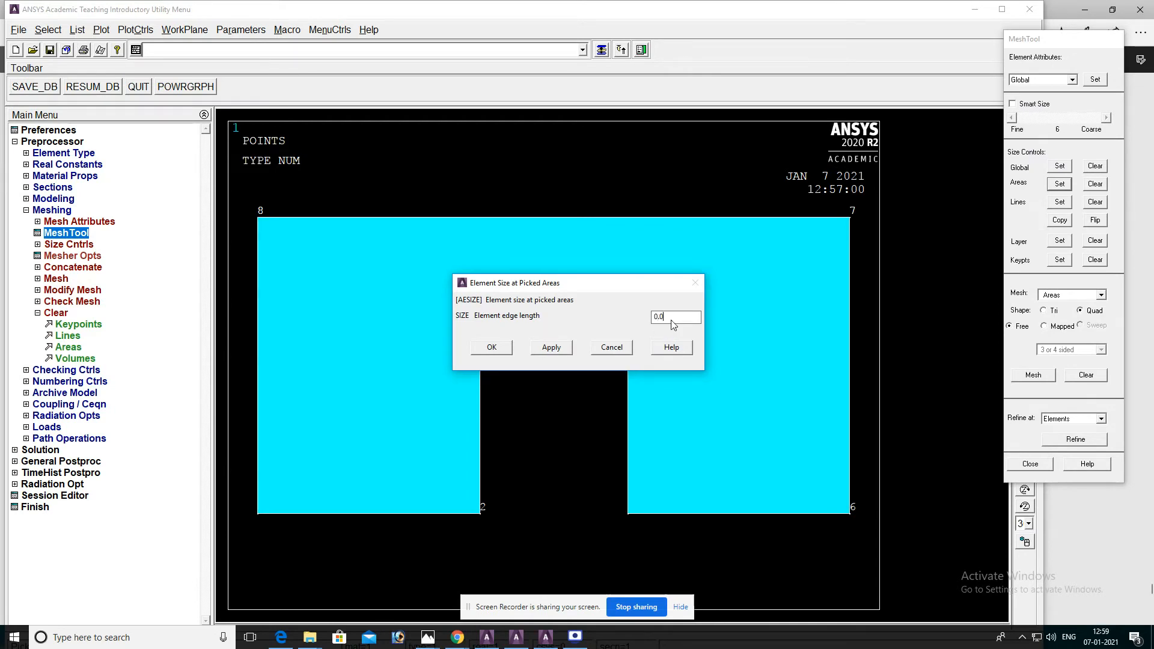
{"action": "type", "text": "0.05"}
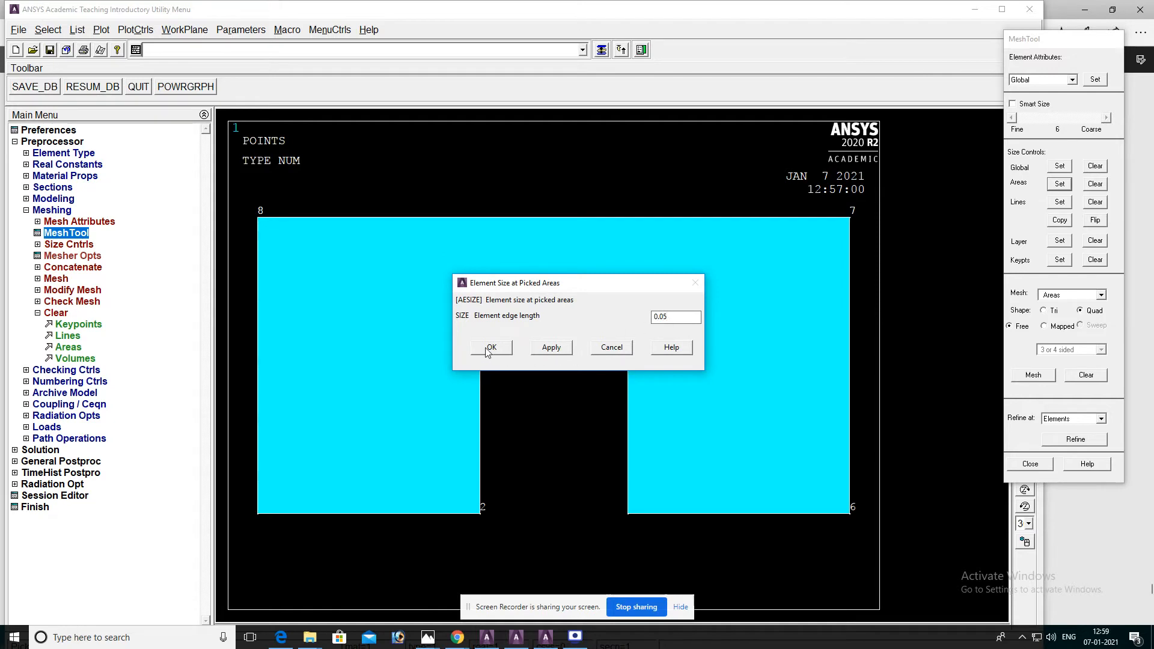
{"action": "left_click", "coordinate": [490, 347]}
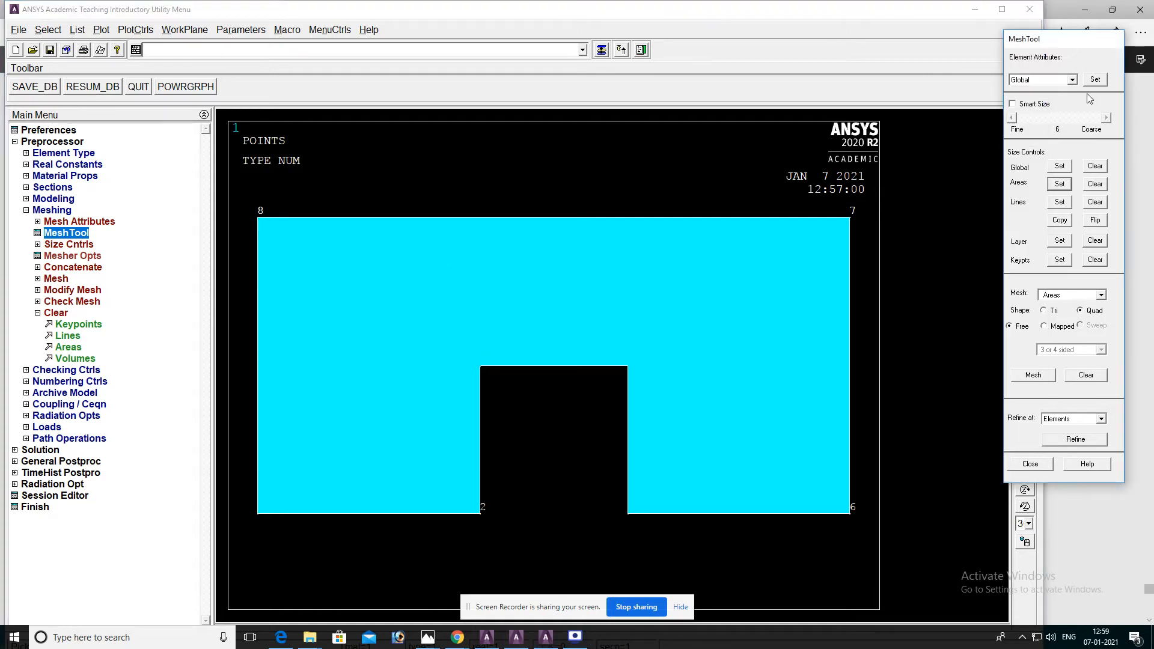
{"action": "mouse_move", "coordinate": [1034, 316]}
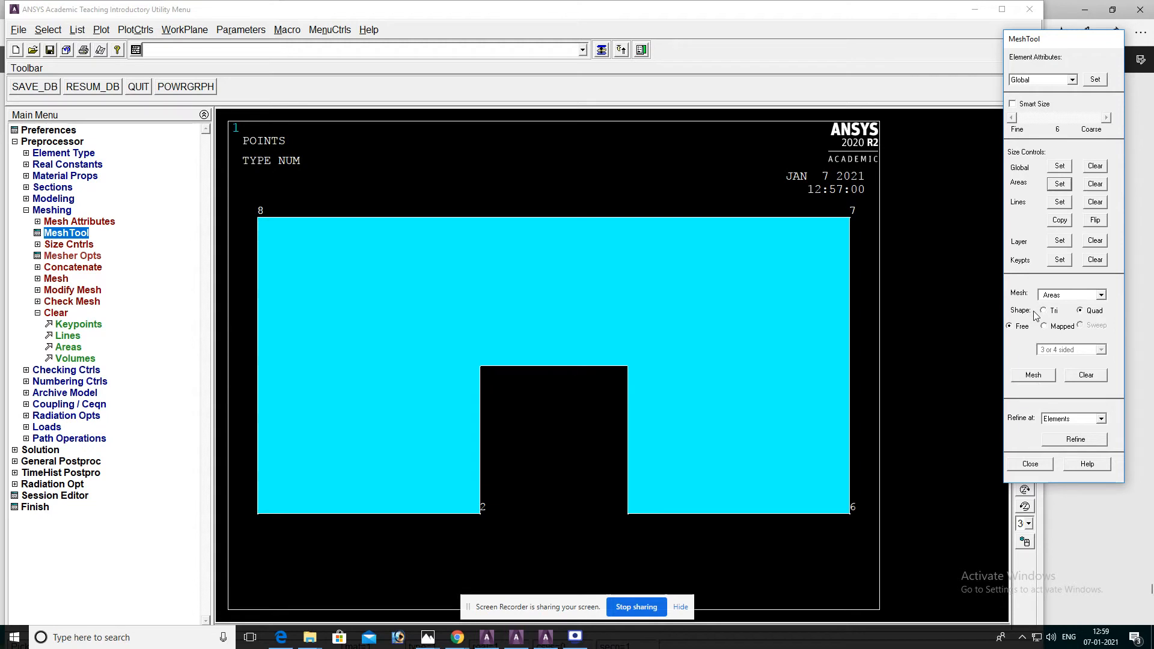
{"action": "left_click", "coordinate": [1043, 310]}
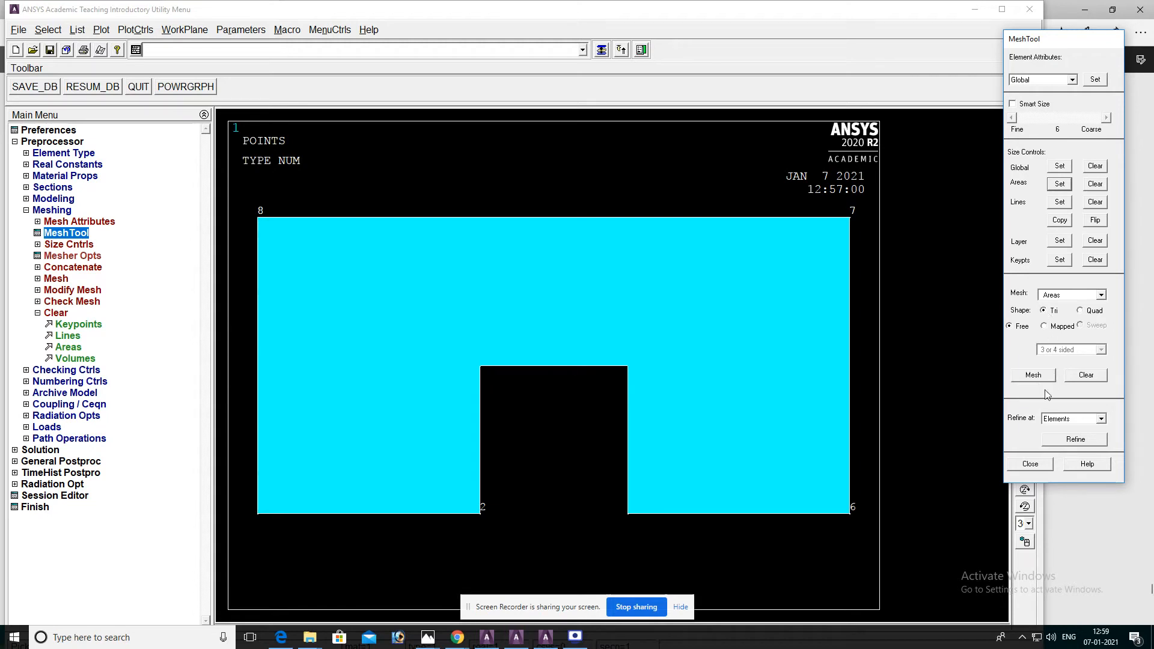
{"action": "mouse_move", "coordinate": [1039, 378]}
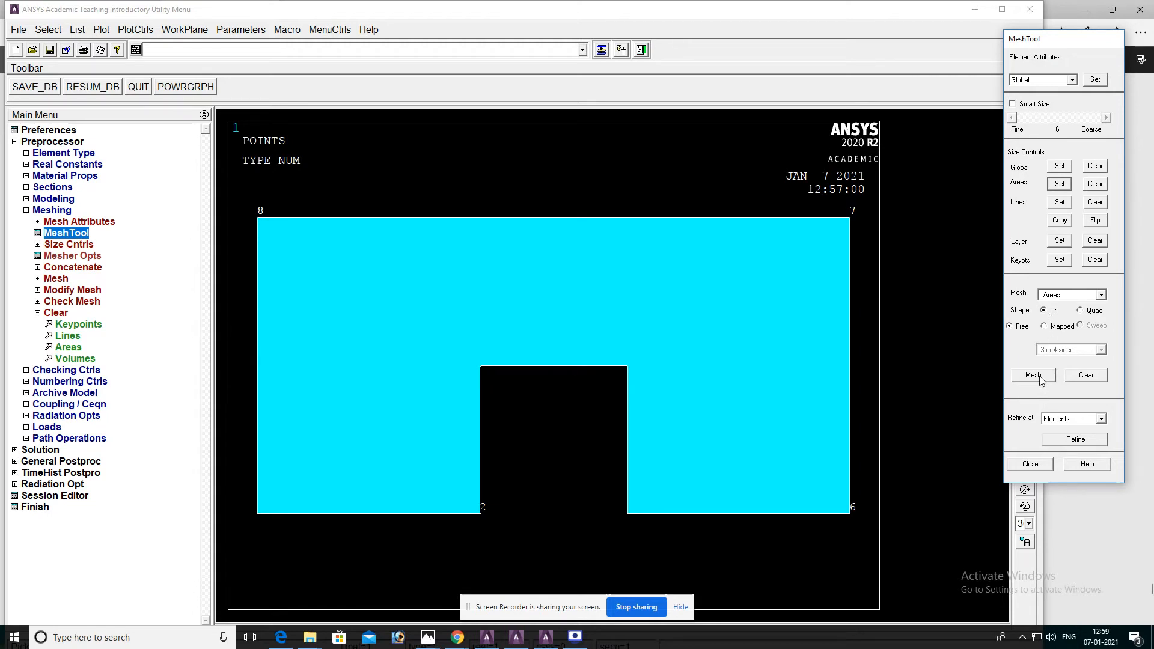
{"action": "left_click", "coordinate": [1031, 375]}
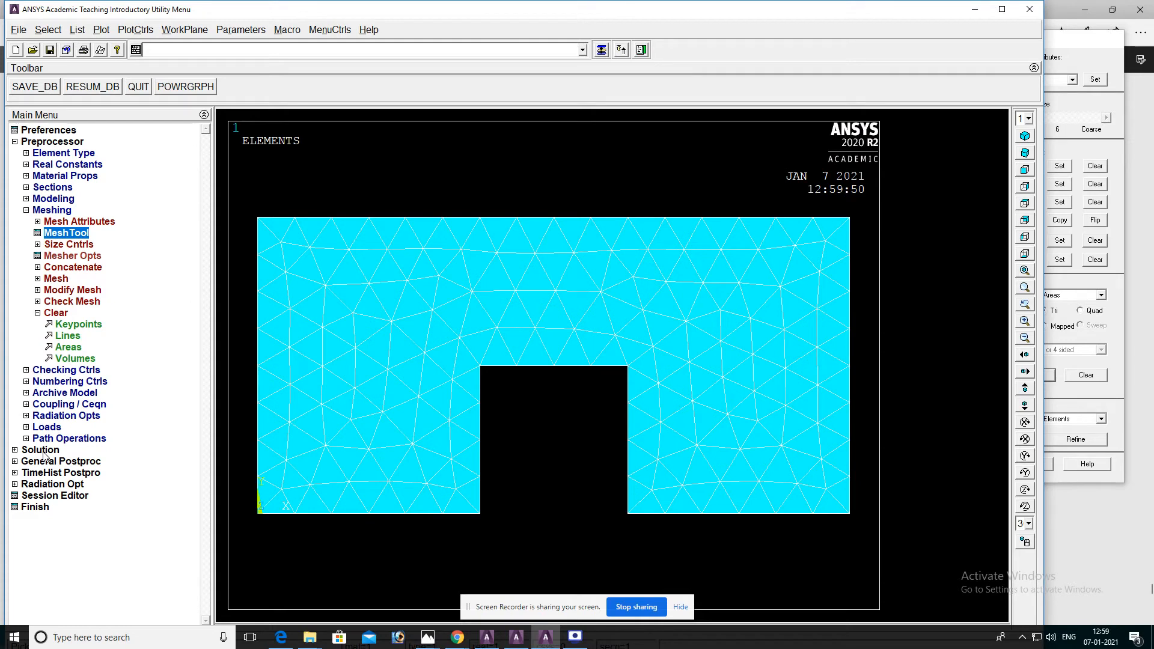
Apply a 300 temperature load on the five bottom and cutout edge lines.
{"action": "left_click", "coordinate": [41, 449]}
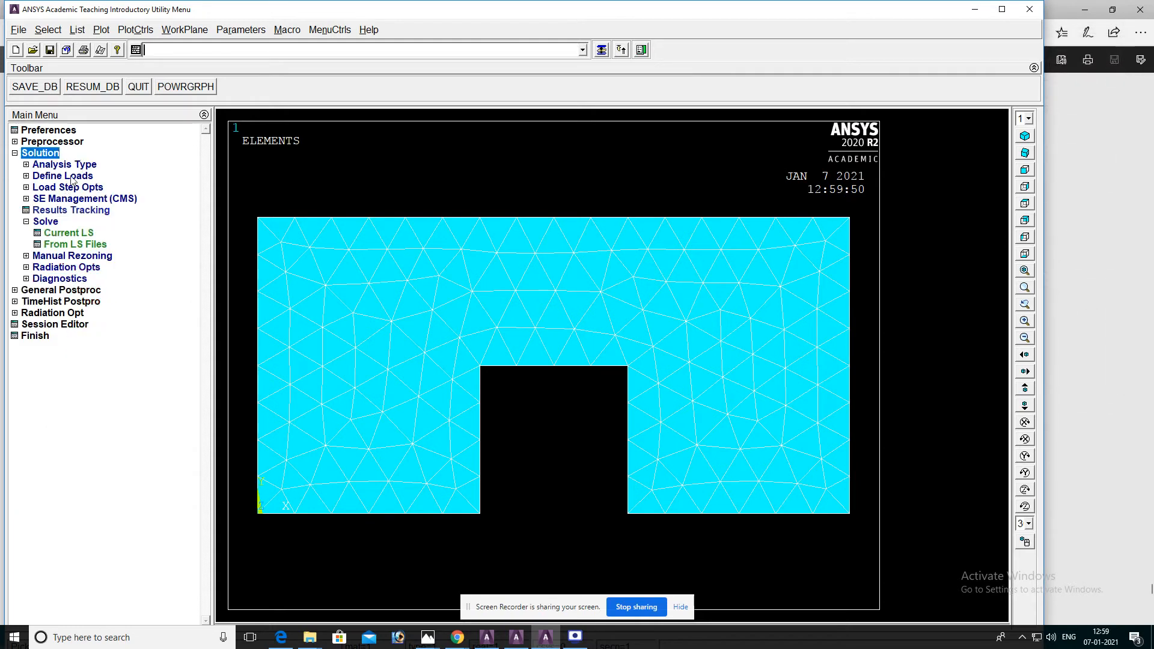
{"action": "left_click", "coordinate": [61, 175]}
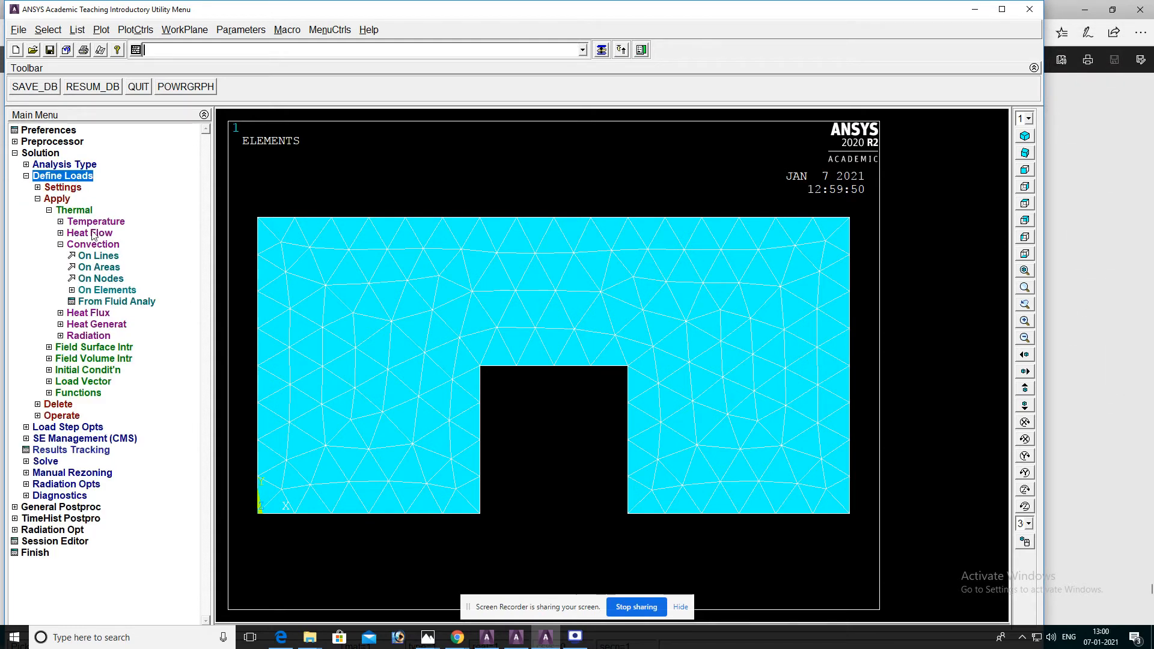
{"action": "left_click", "coordinate": [96, 221]}
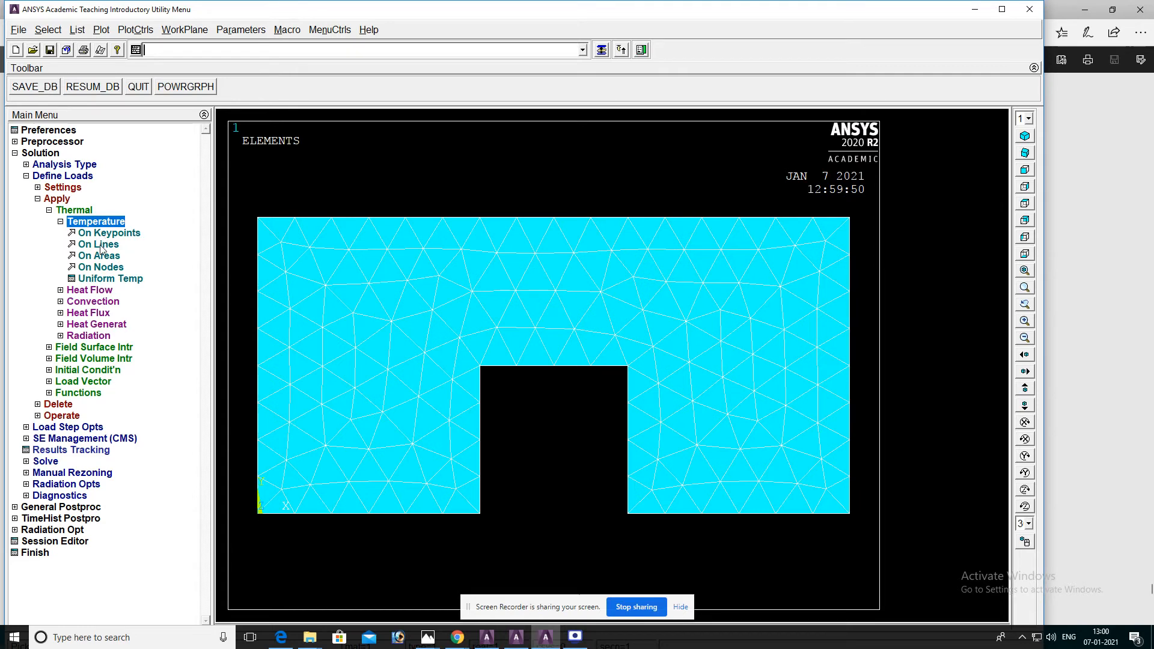
{"action": "left_click", "coordinate": [100, 244]}
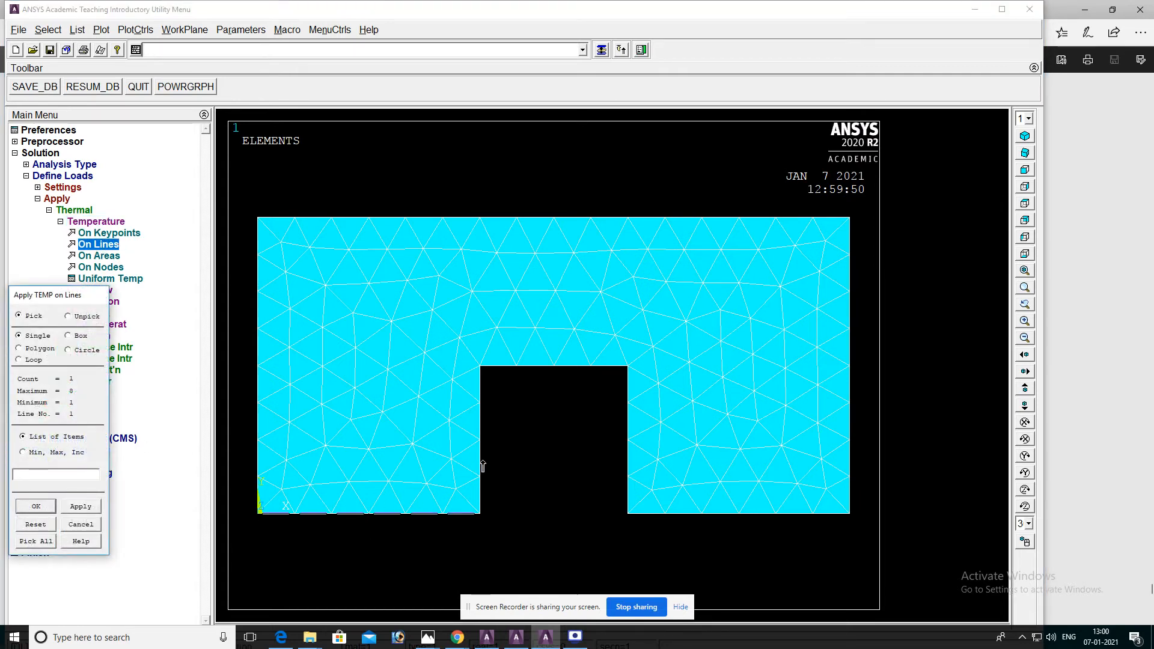
{"action": "left_click", "coordinate": [631, 475]}
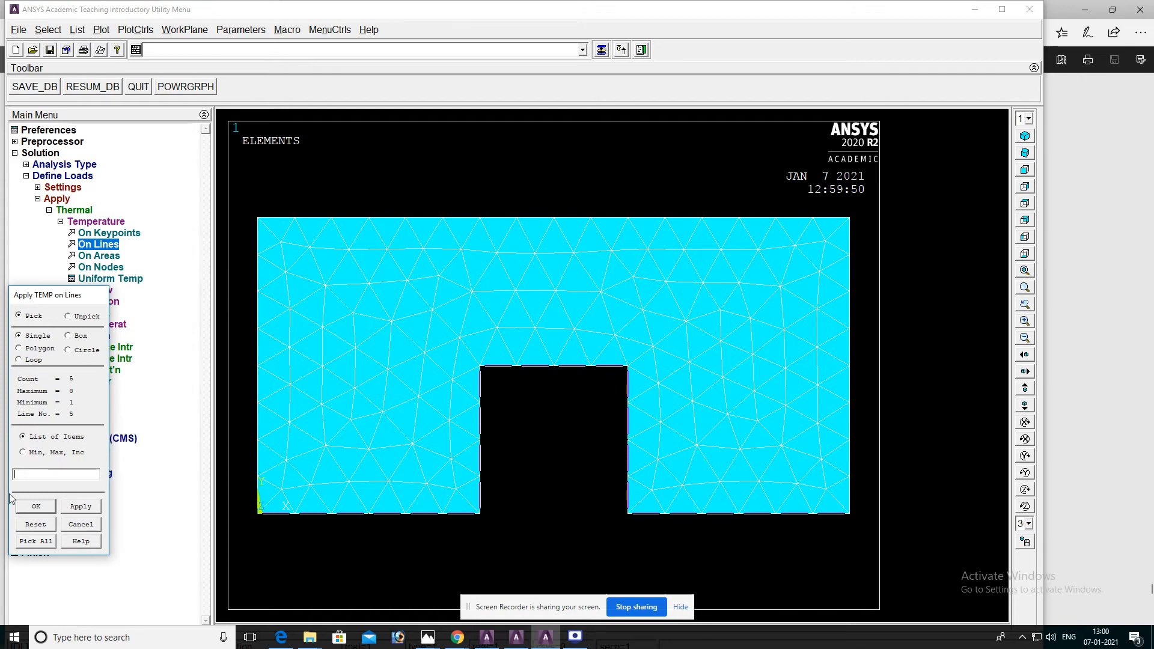
{"action": "left_click", "coordinate": [35, 506]}
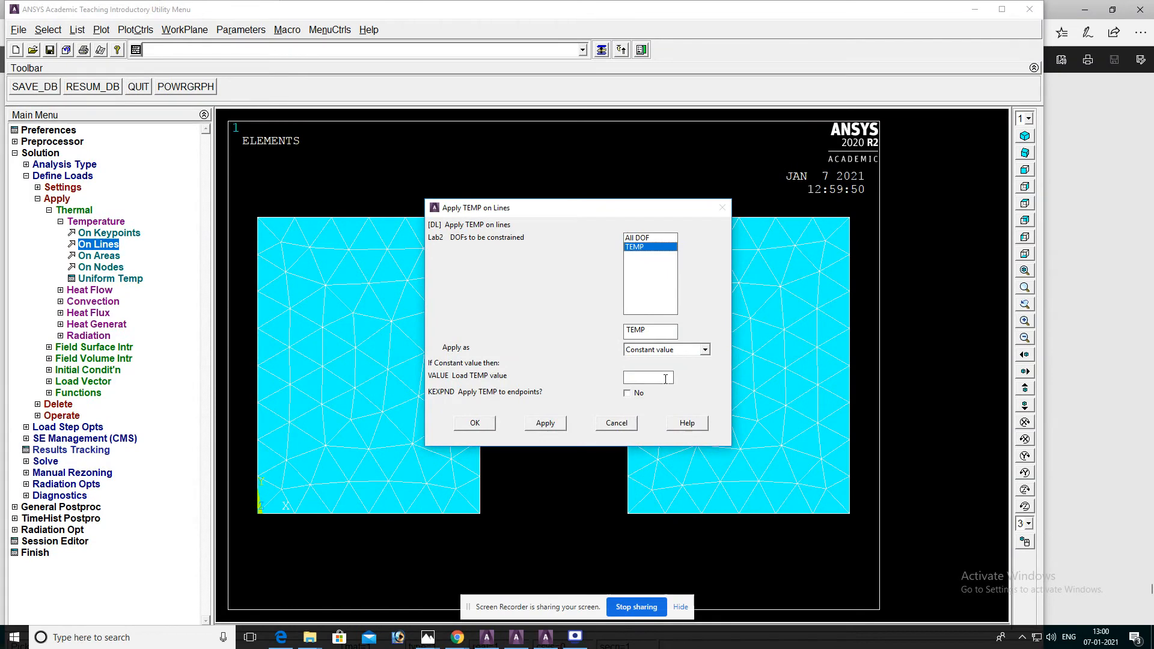
{"action": "type", "text": "300"}
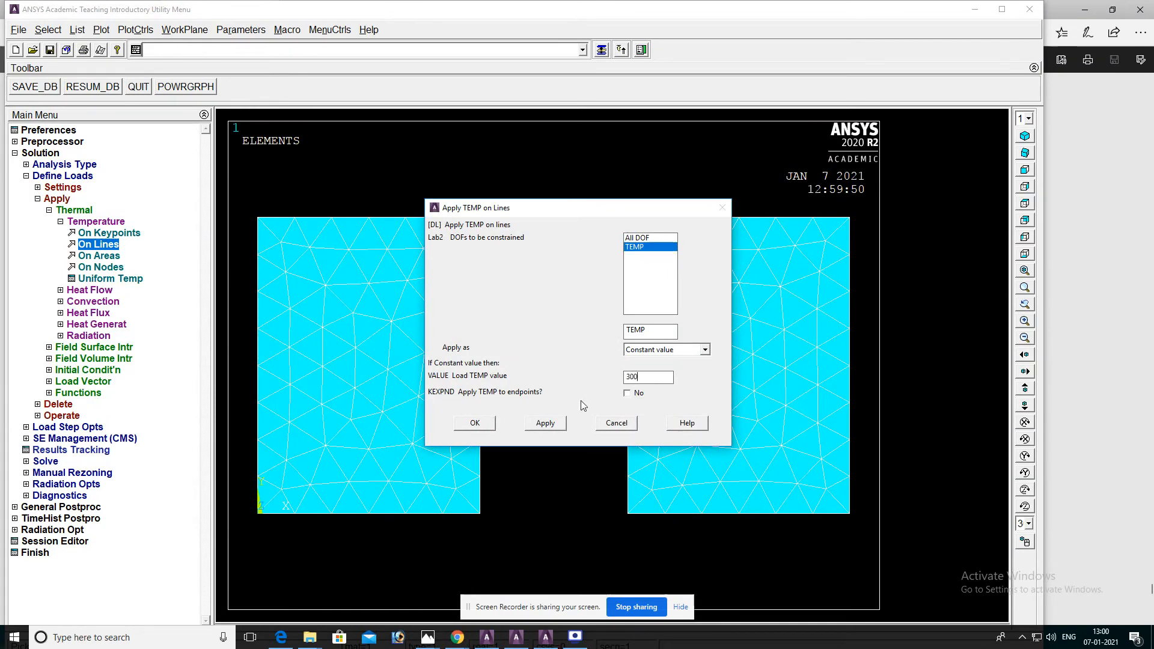
{"action": "left_click", "coordinate": [474, 422]}
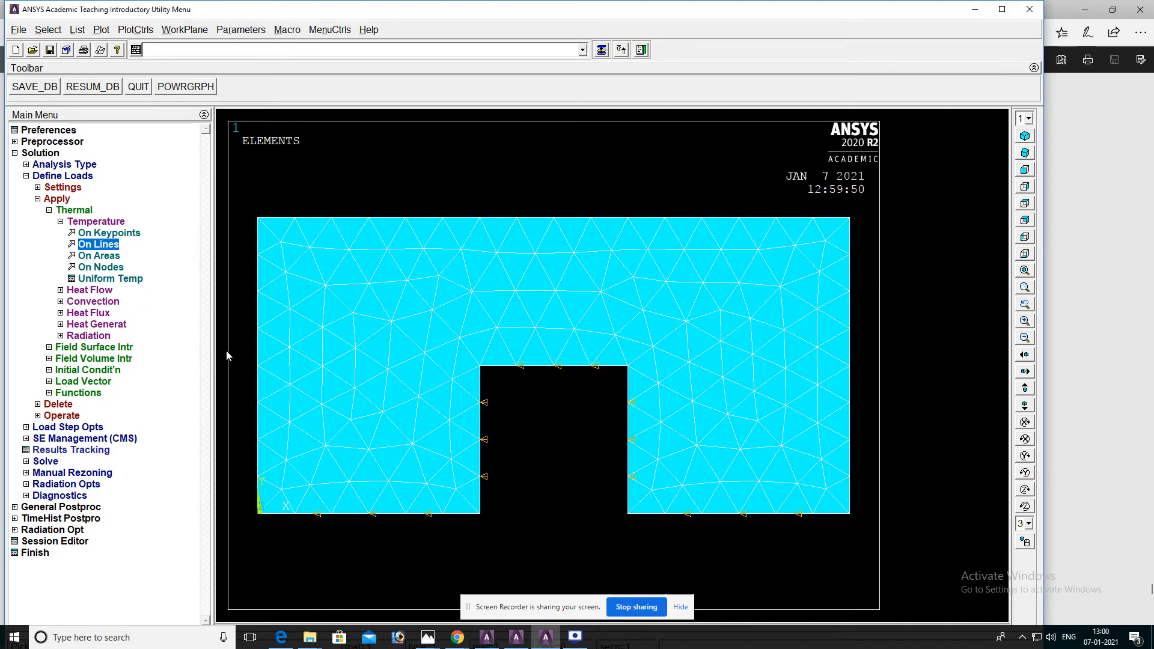
{"action": "mouse_move", "coordinate": [79, 295]}
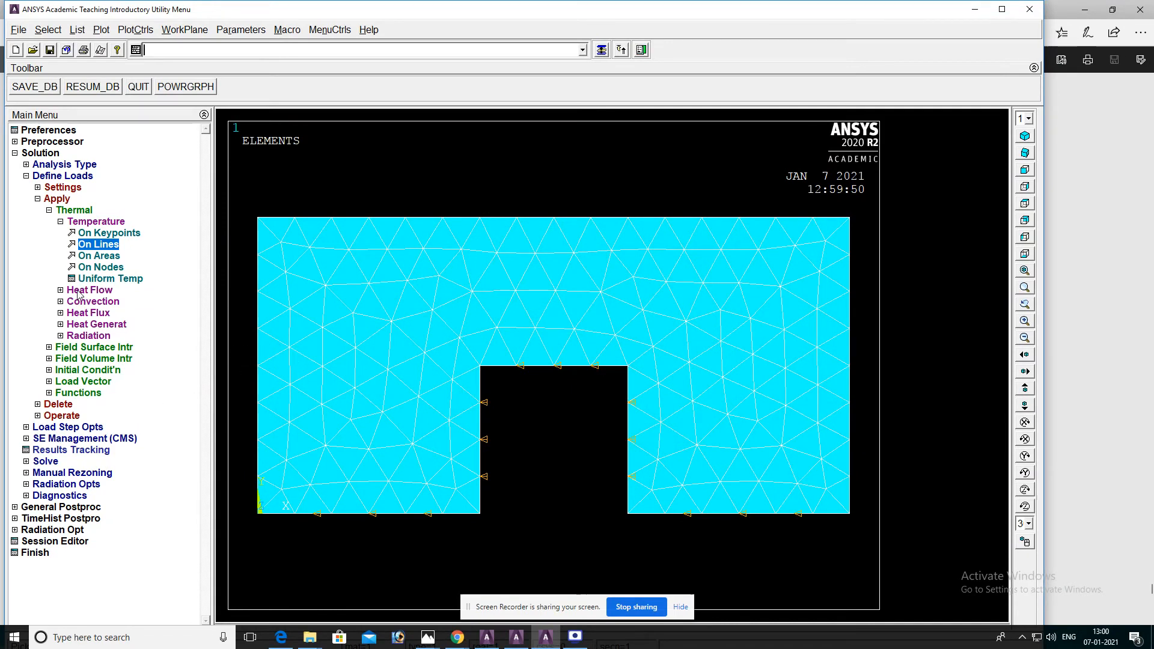
{"action": "mouse_move", "coordinate": [246, 260]}
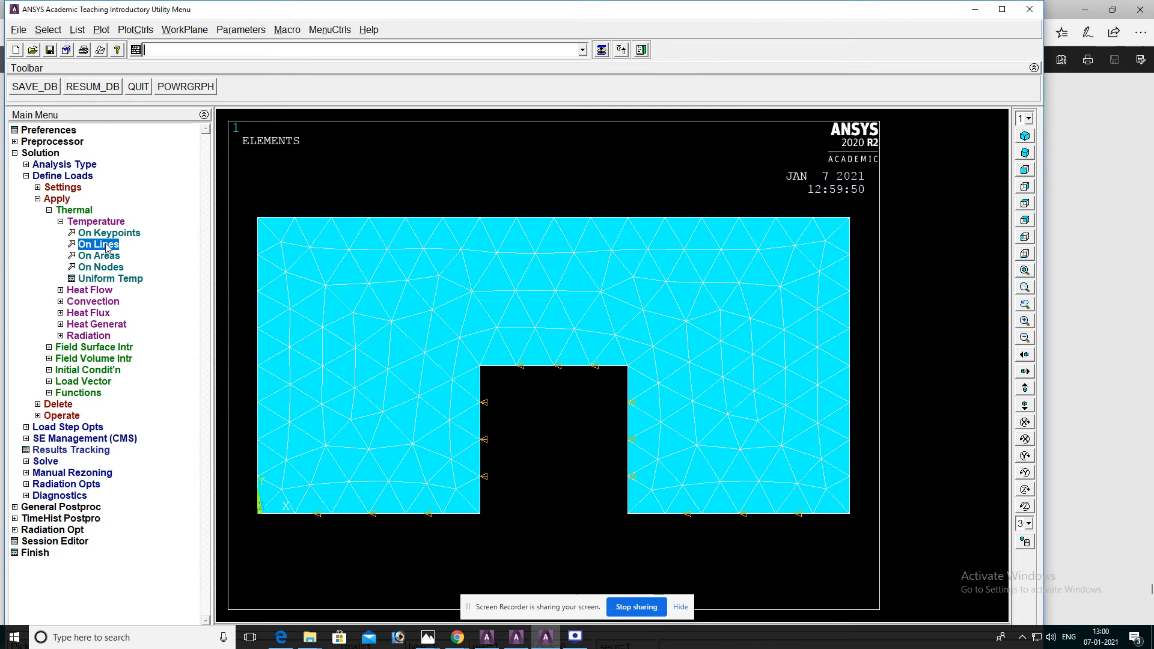
Constrain the left and right side edges of the plate to temperature 0.
{"action": "left_click", "coordinate": [97, 244]}
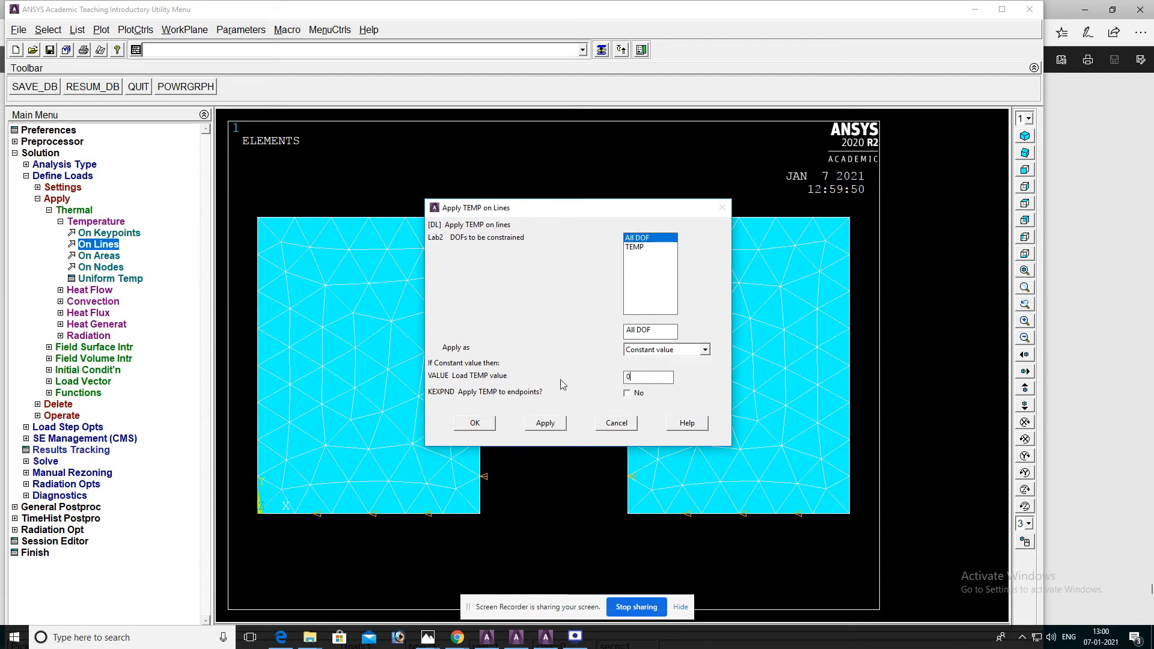
{"action": "mouse_move", "coordinate": [497, 430]}
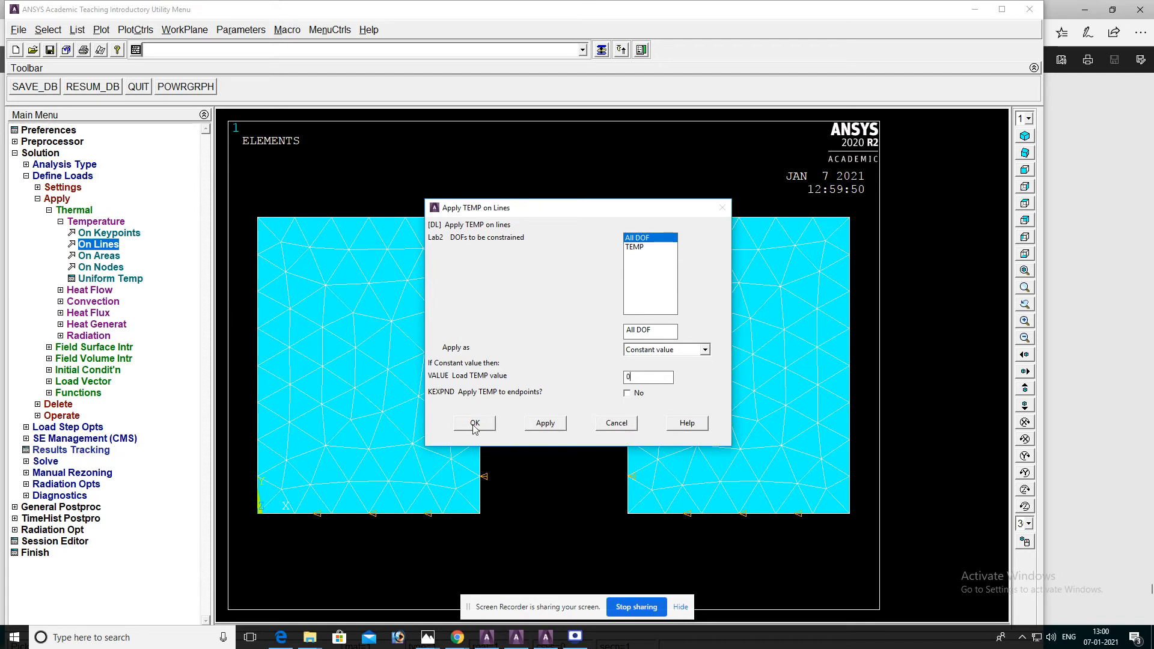
{"action": "left_click", "coordinate": [474, 422]}
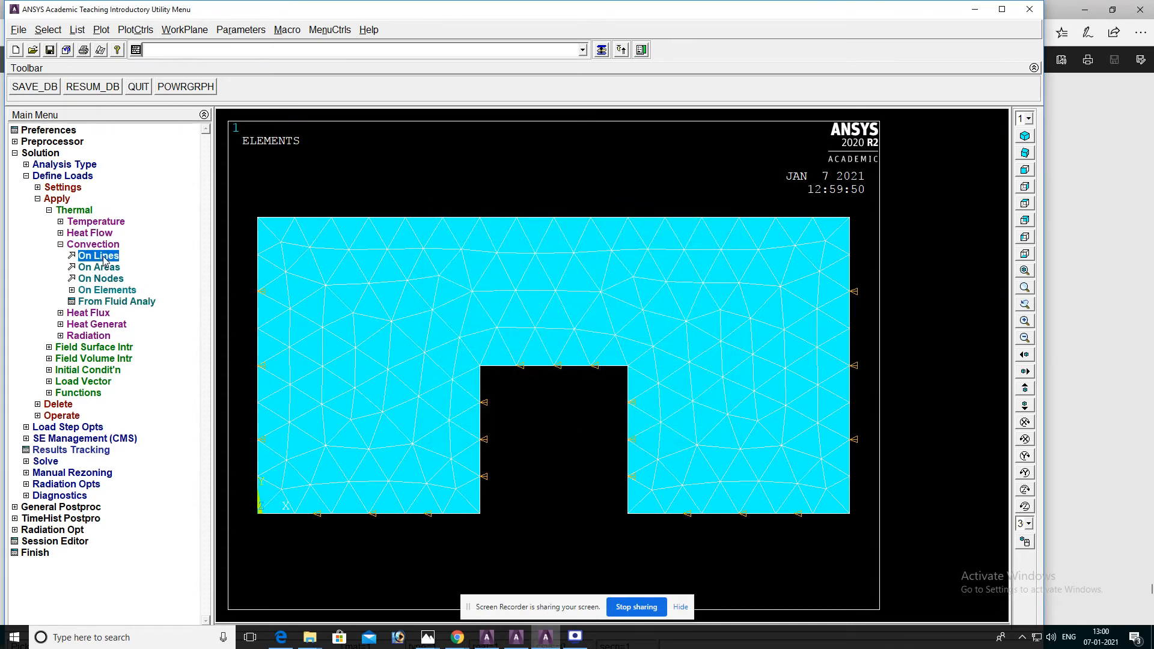
Apply convection on the top edge with film coefficient 50 and bulk temperature 40.
{"action": "left_click", "coordinate": [97, 254]}
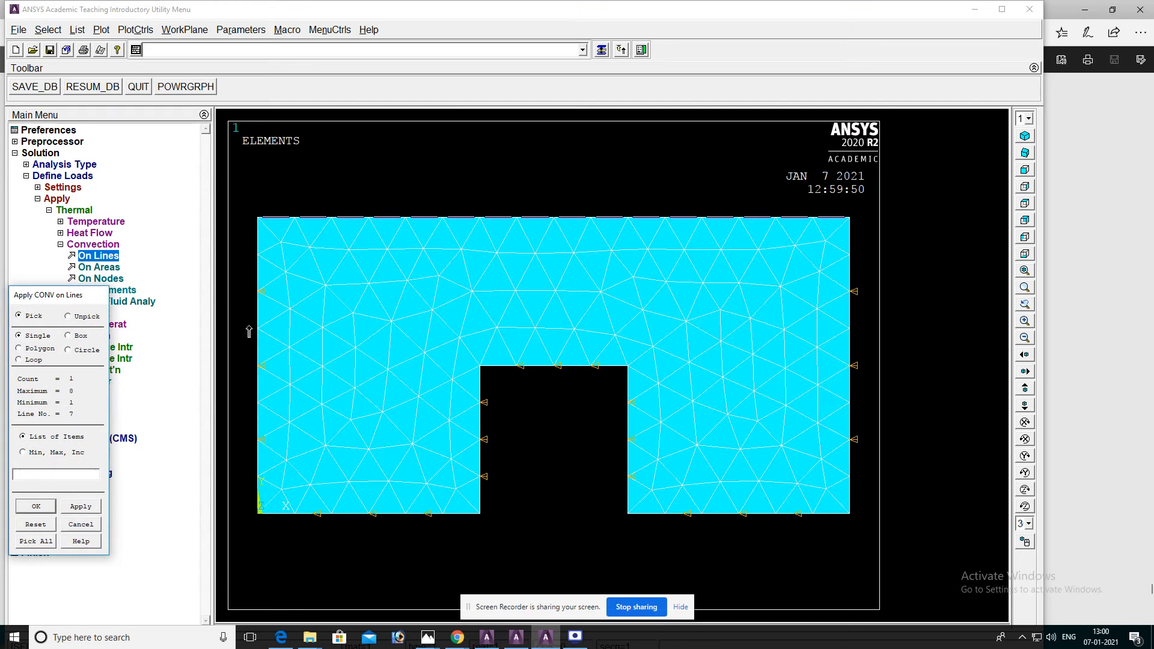
{"action": "left_click", "coordinate": [35, 506]}
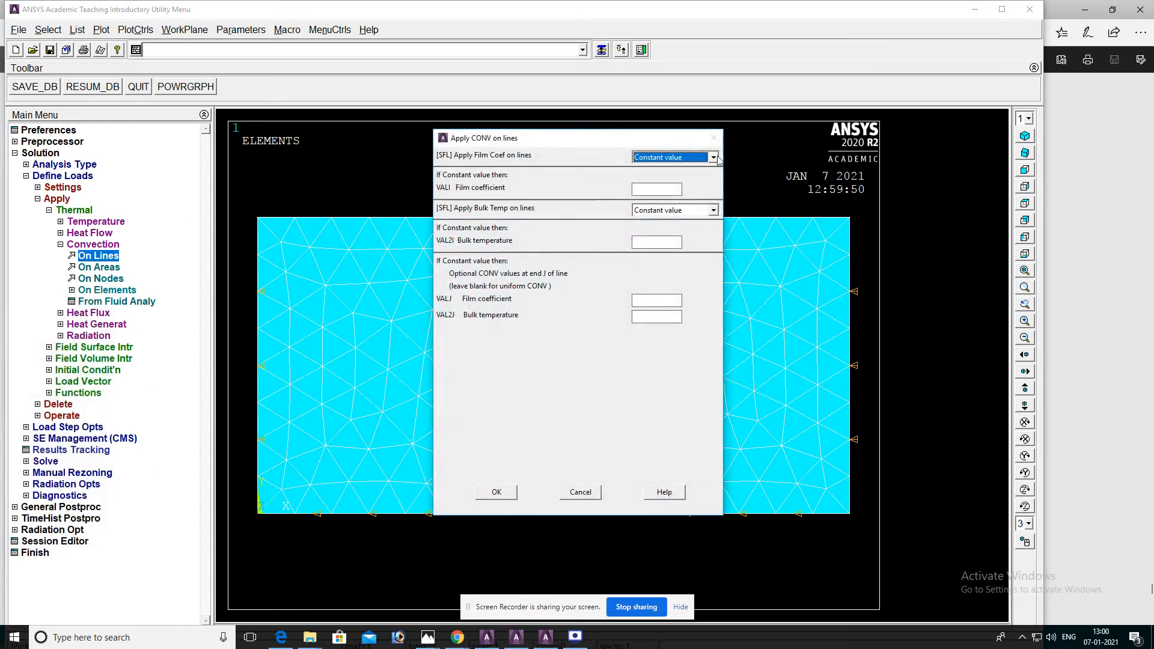
{"action": "left_click", "coordinate": [655, 189]}
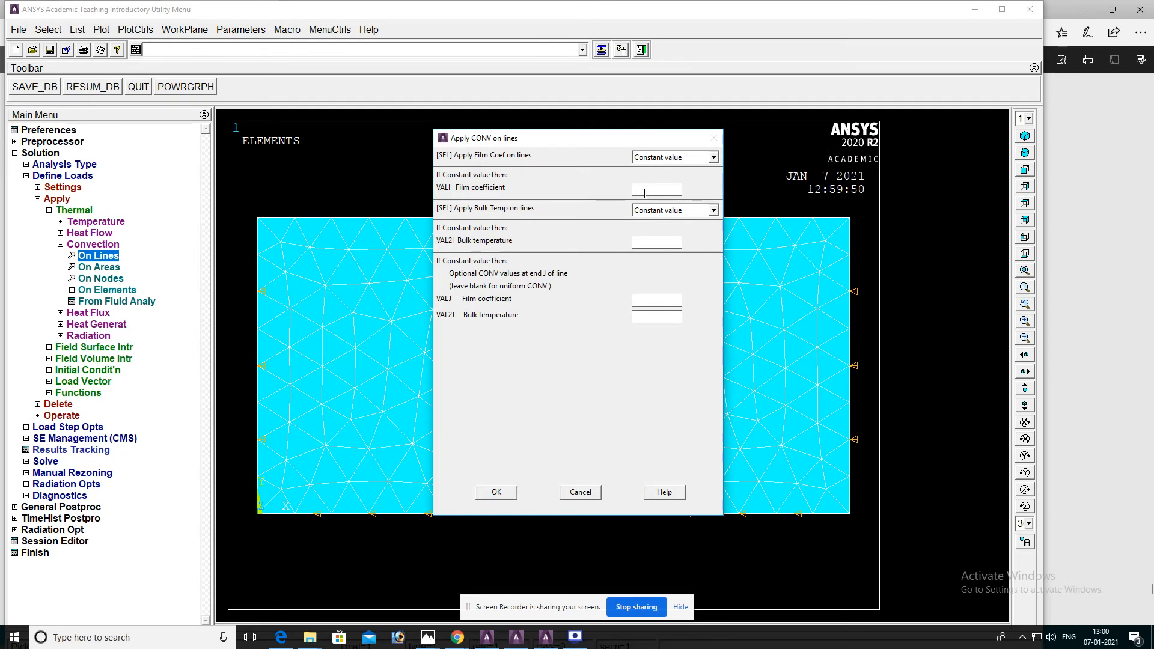
{"action": "type", "text": "5"}
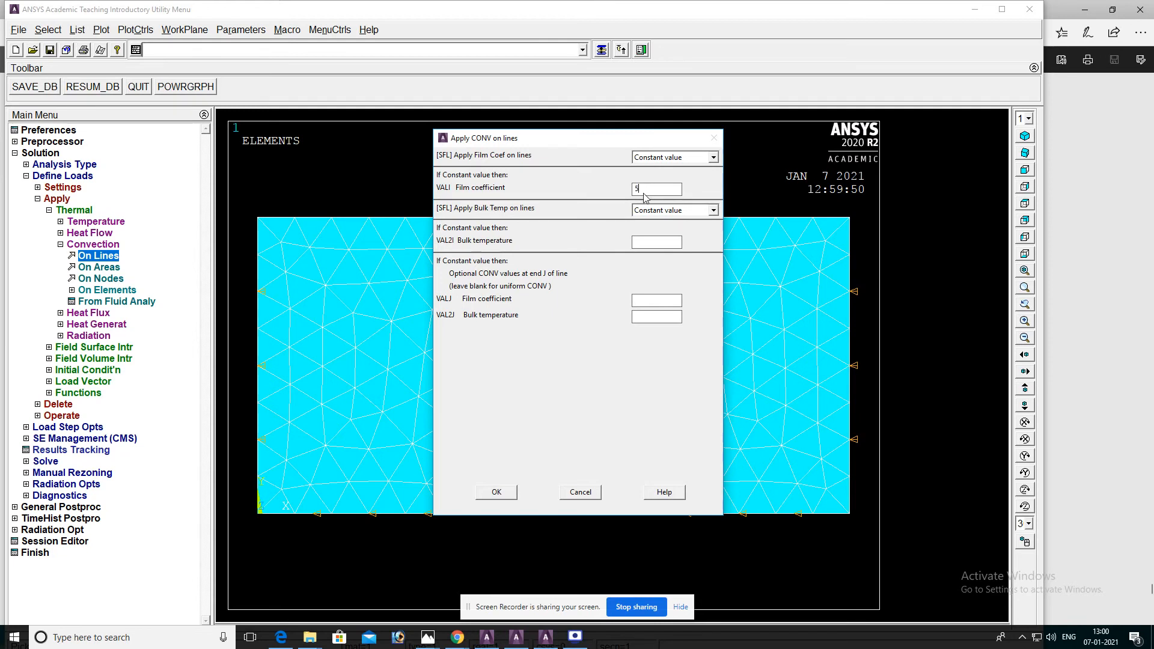
{"action": "type", "text": "0"}
{"action": "left_click", "coordinate": [656, 241]}
{"action": "type", "text": "4"}
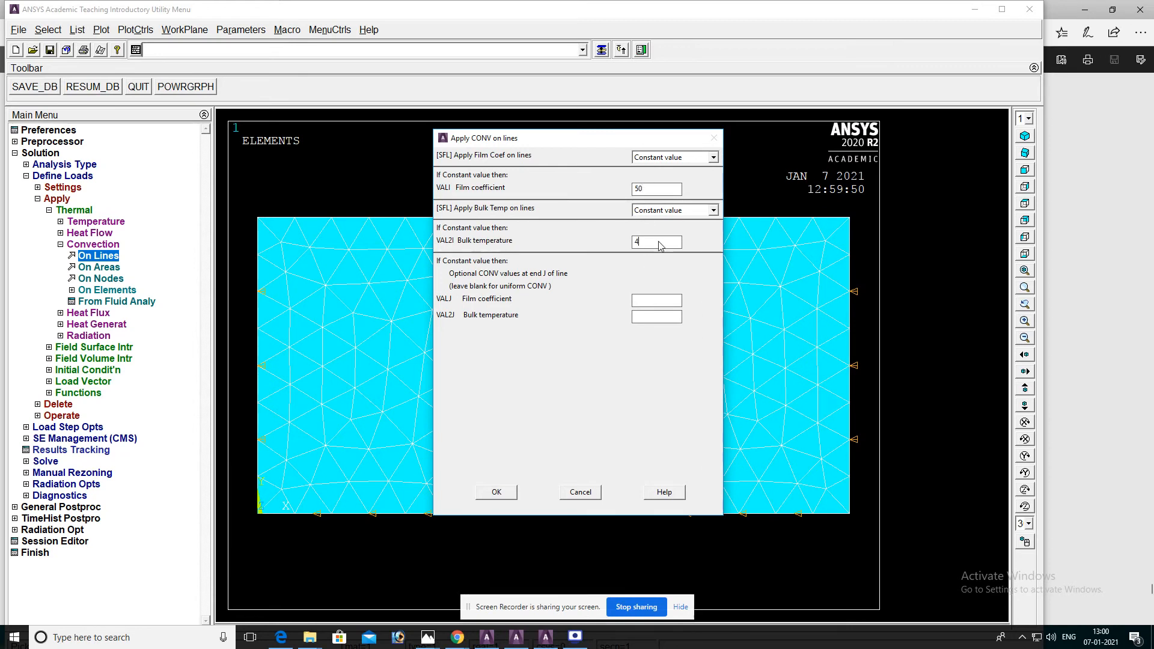
{"action": "type", "text": "0"}
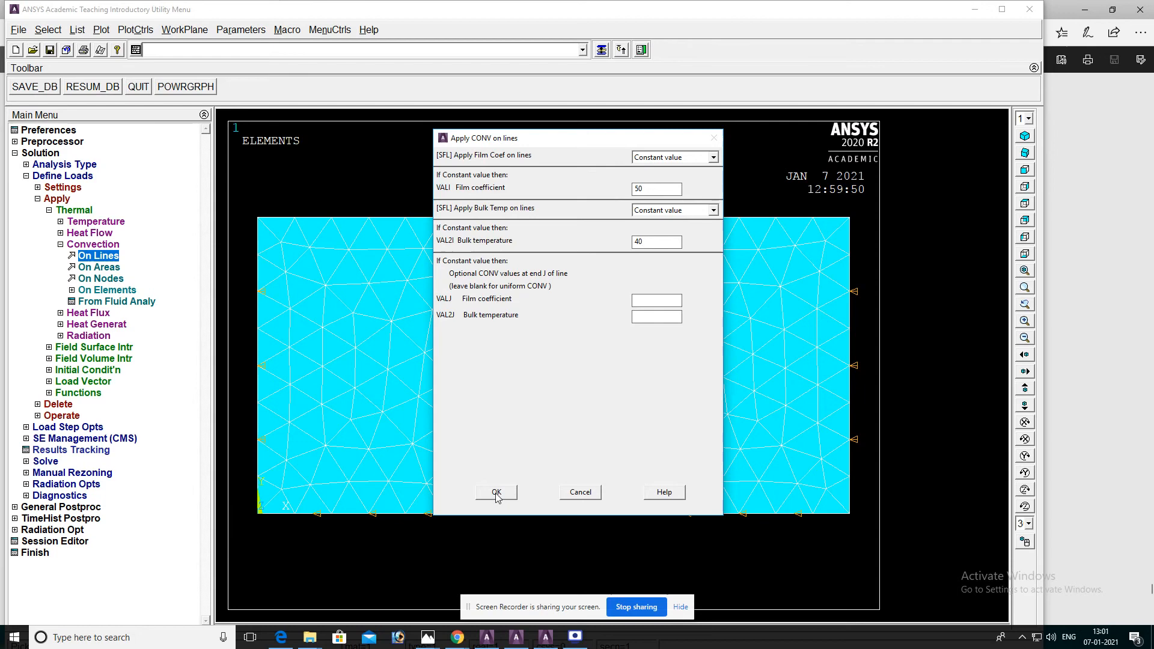
{"action": "left_click", "coordinate": [496, 492]}
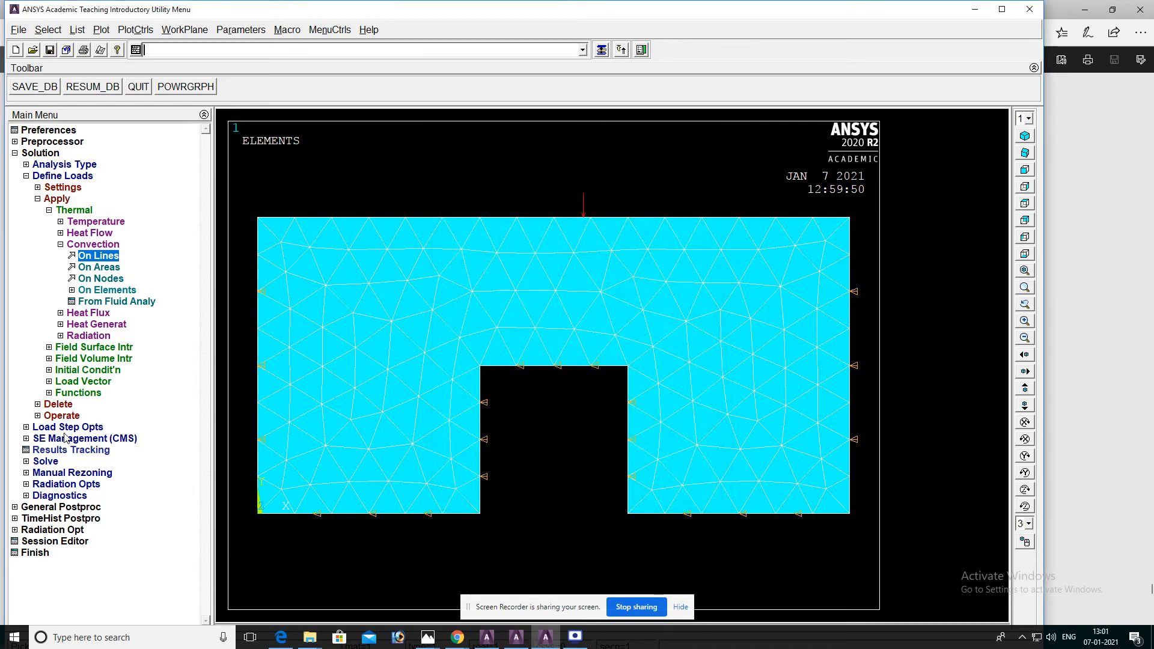
{"action": "left_click", "coordinate": [44, 461]}
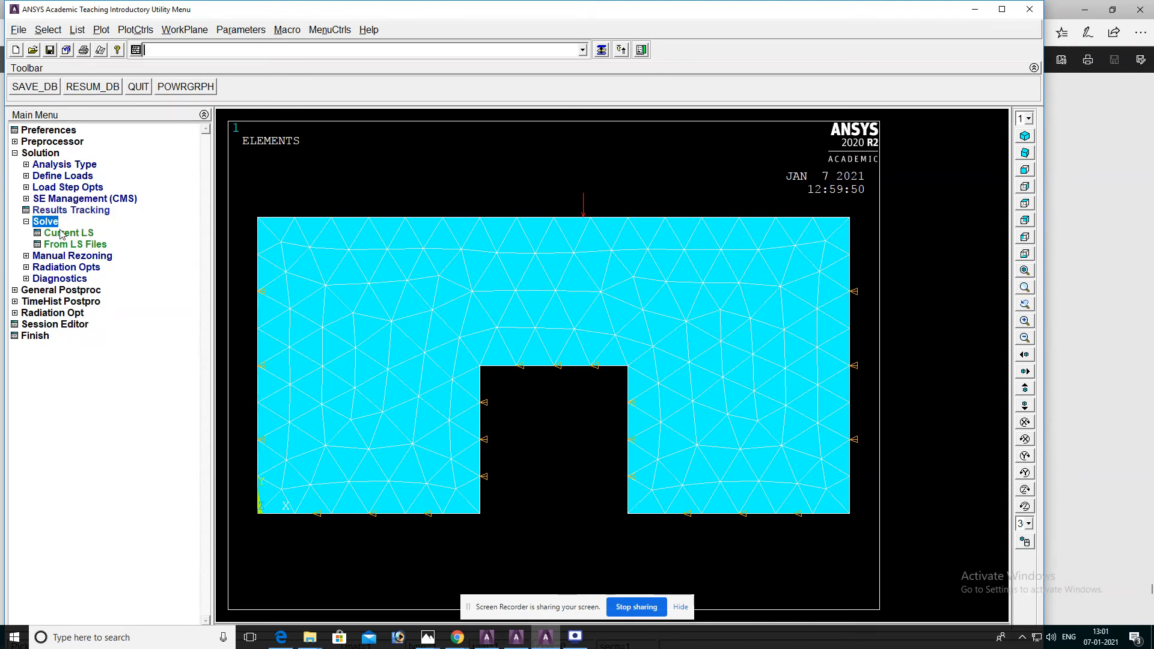
Launch the Current LS solve and dismiss the /STATUS summary.
{"action": "left_click", "coordinate": [70, 232]}
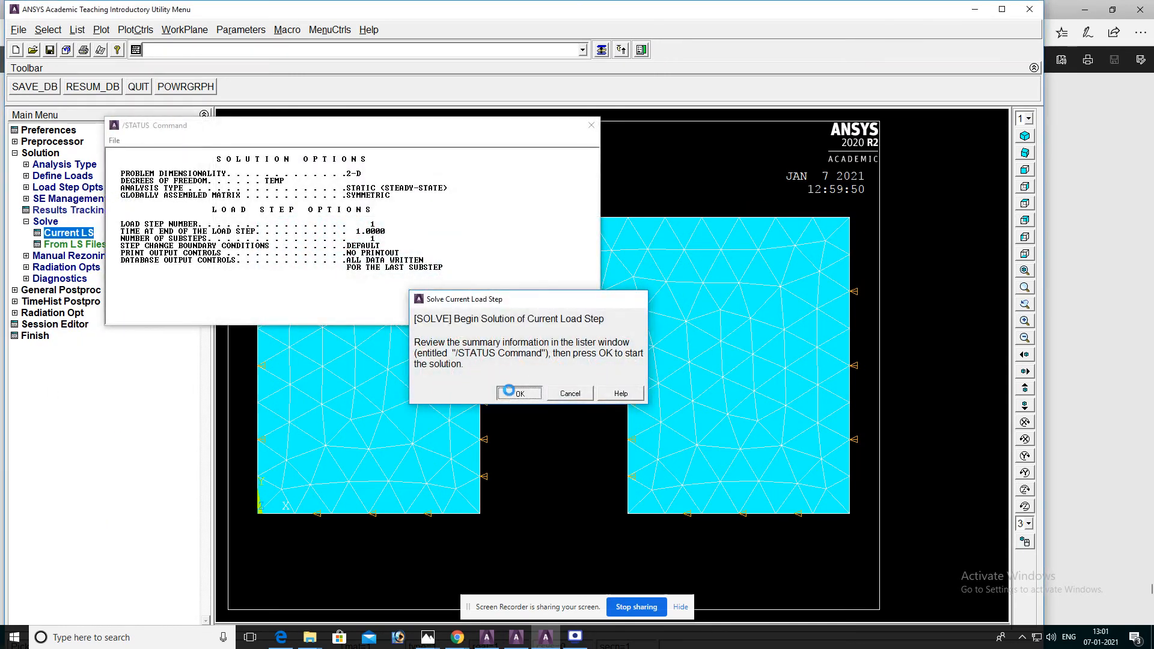
{"action": "left_click", "coordinate": [518, 393]}
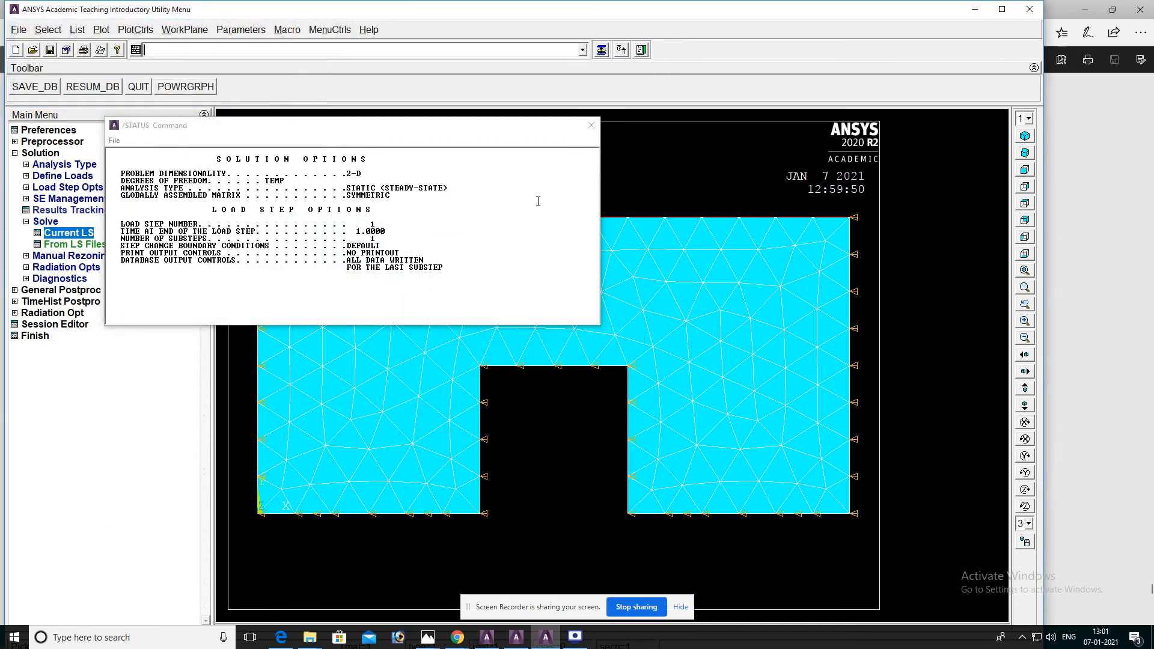
{"action": "left_click", "coordinate": [591, 124]}
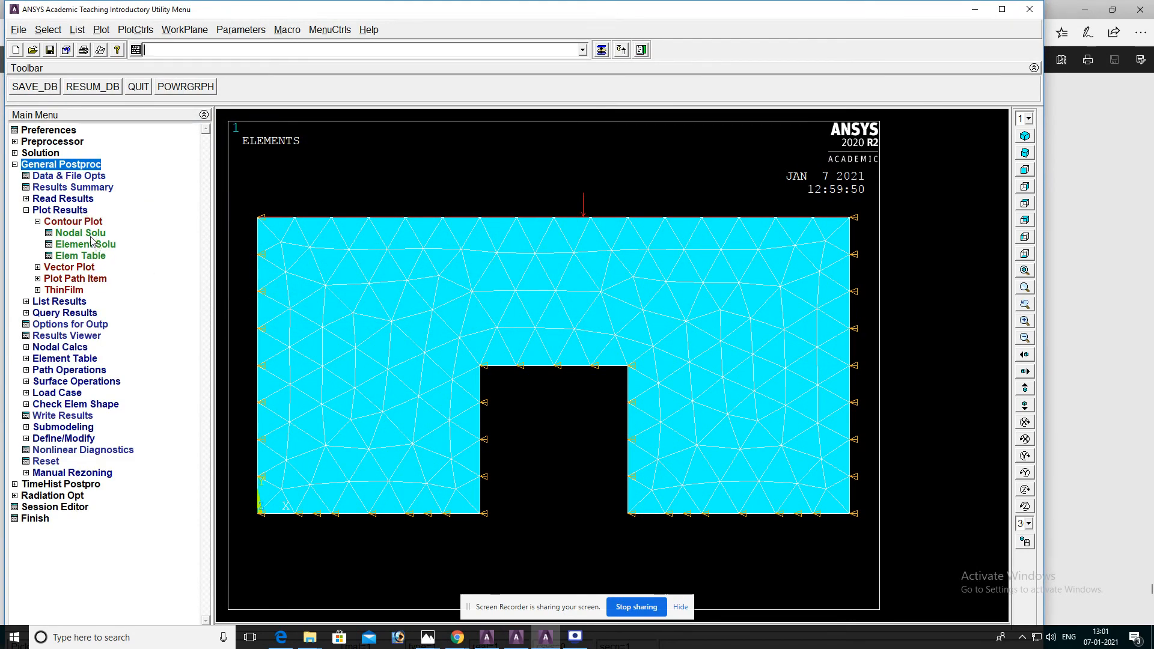
Plot the Nodal Solution > DOF Solution > Nodal Temperature contours over the notched plate.
{"action": "left_click", "coordinate": [66, 335]}
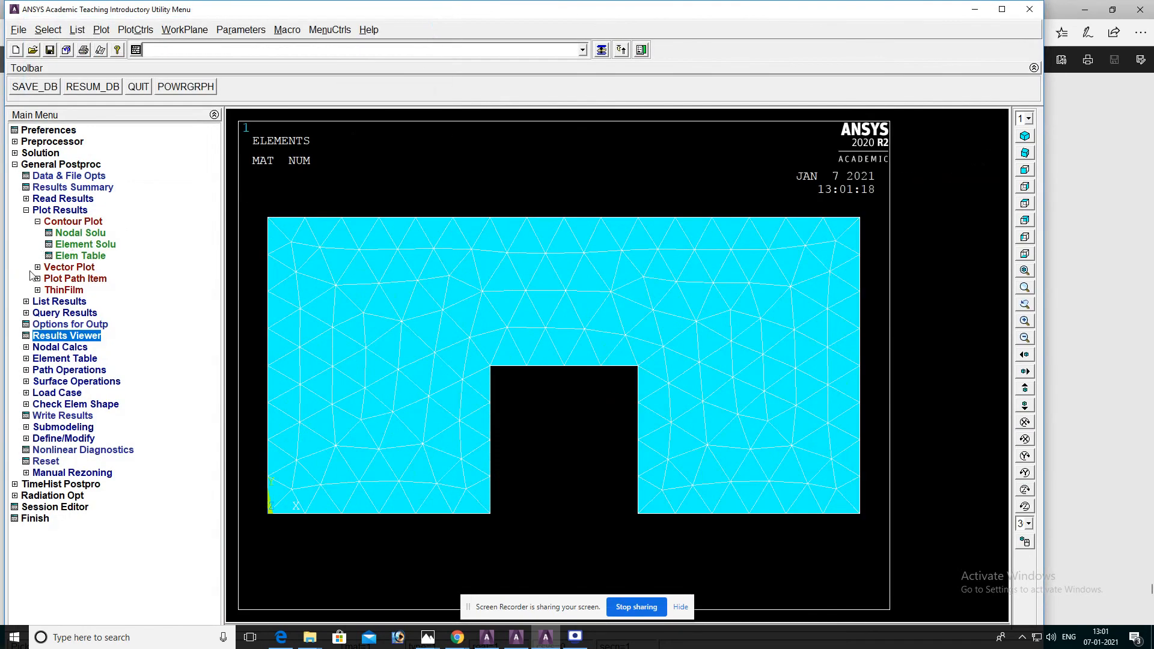
{"action": "left_click", "coordinate": [80, 232]}
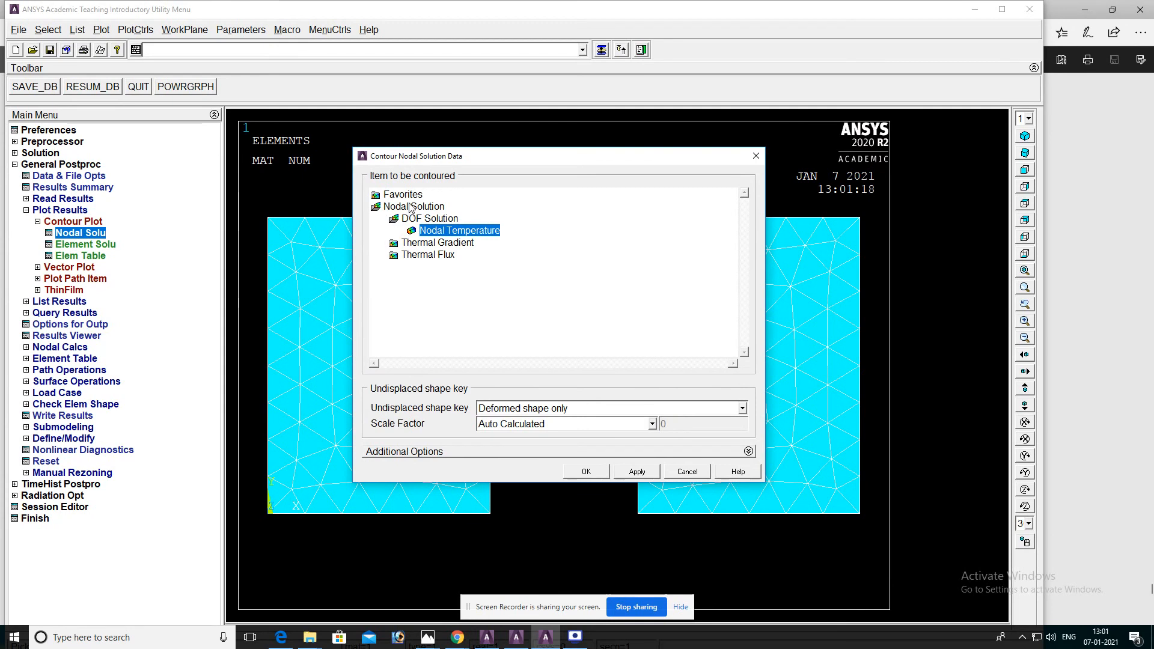
{"action": "left_click", "coordinate": [412, 205]}
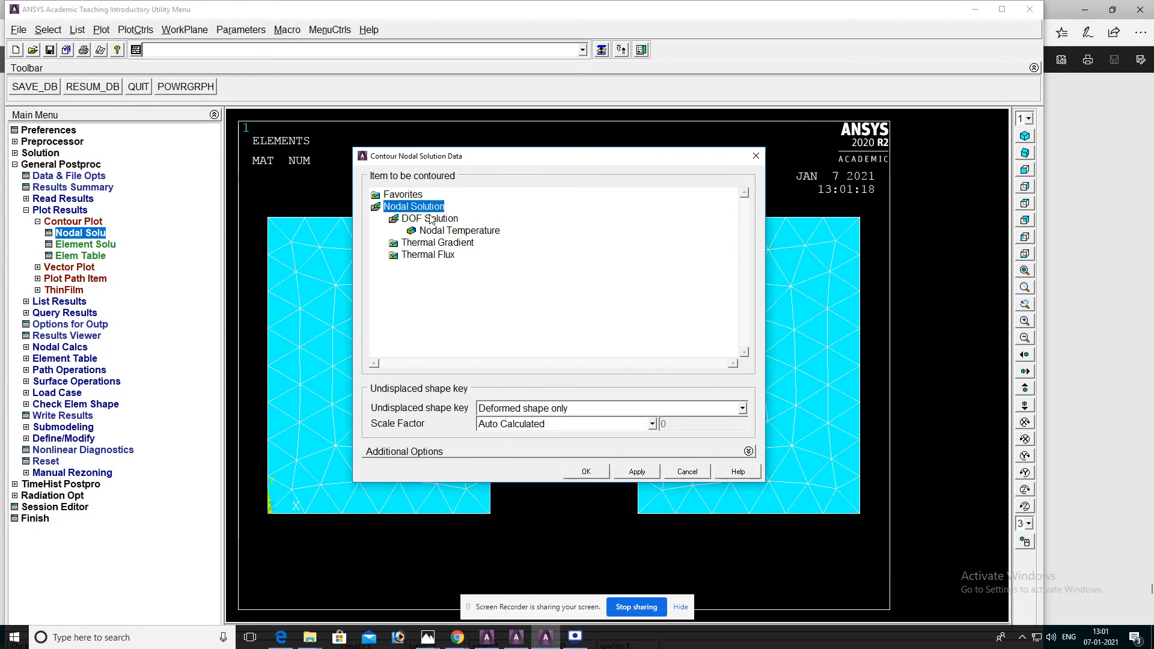
{"action": "left_click", "coordinate": [457, 230]}
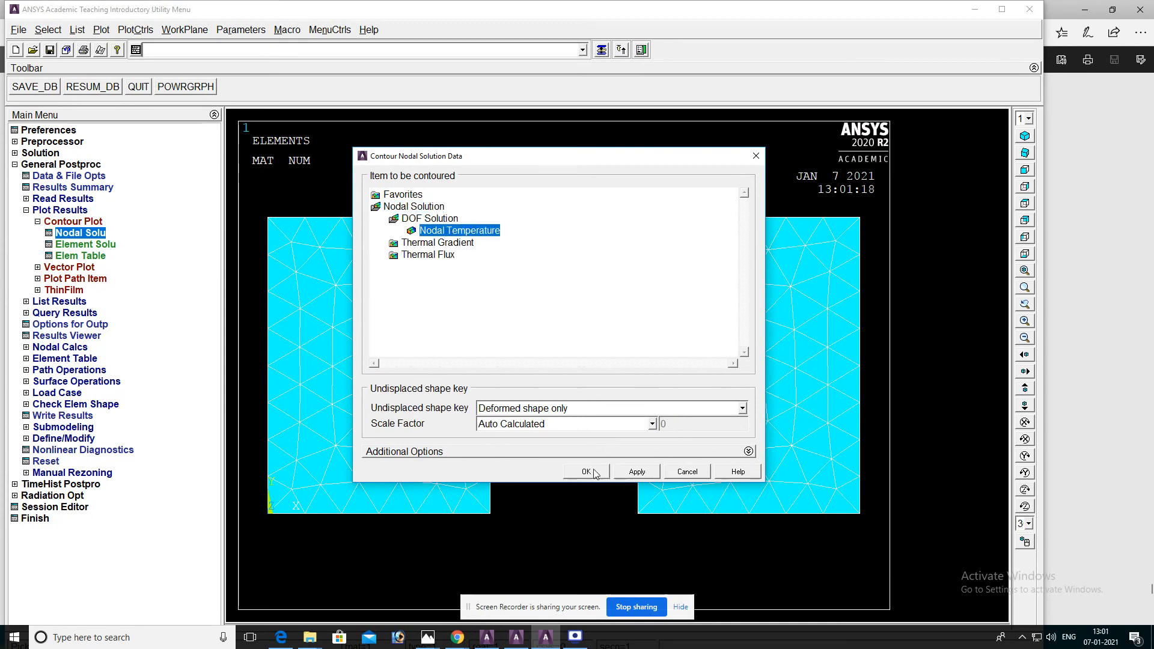
{"action": "left_click", "coordinate": [584, 471]}
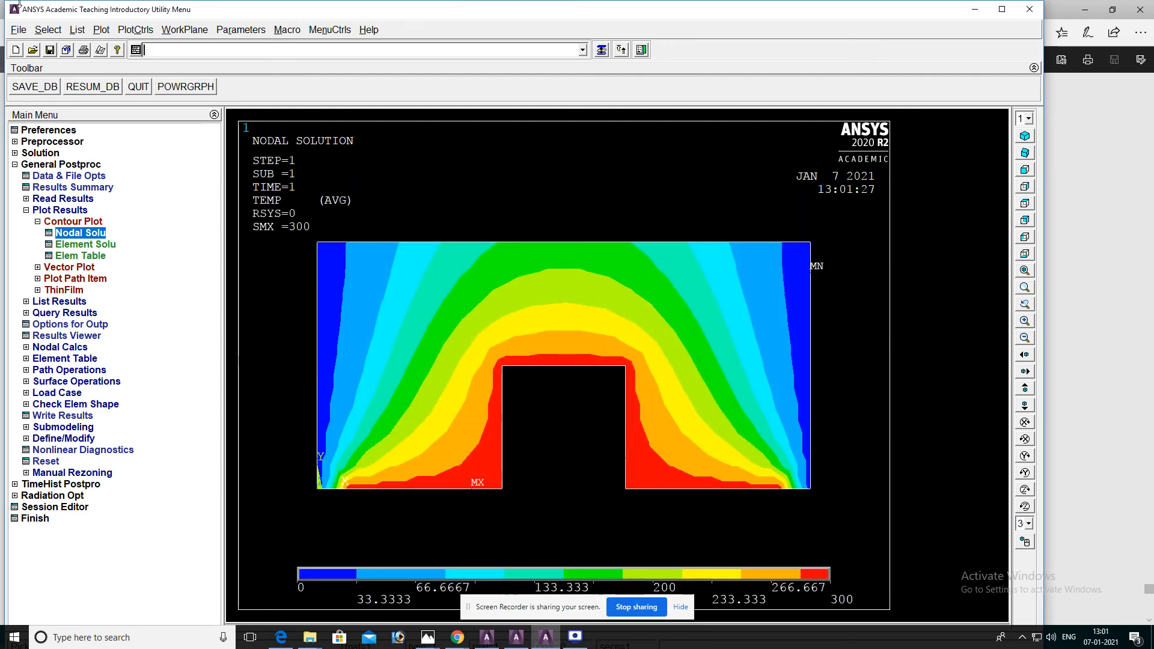
{"action": "left_click", "coordinate": [18, 29]}
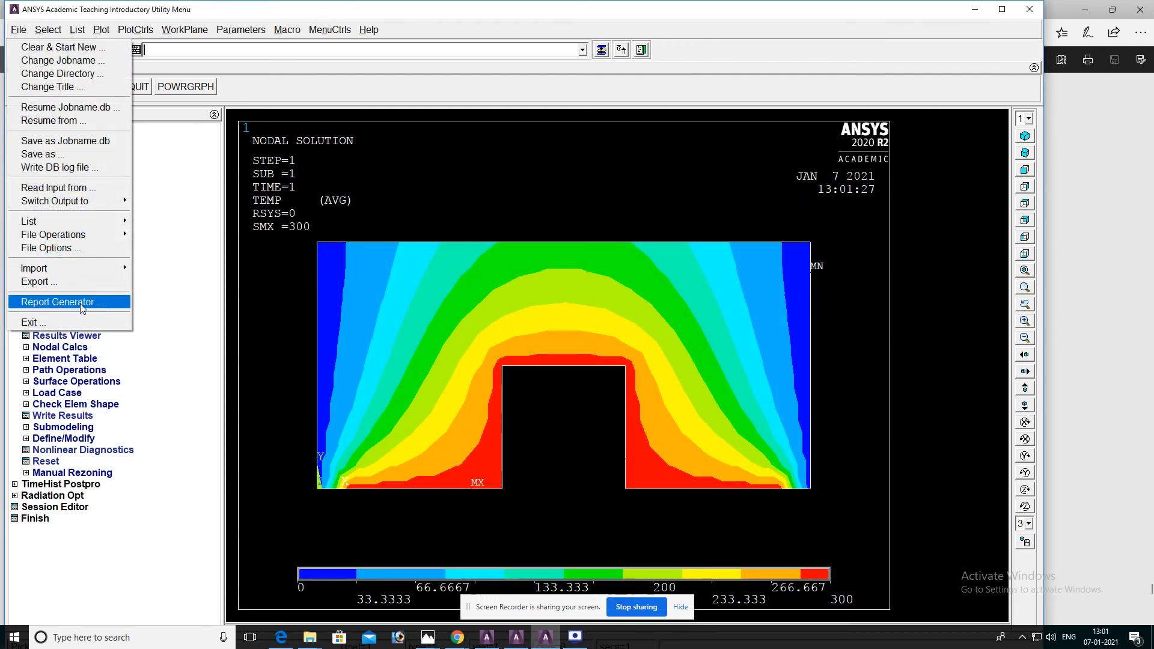
Append to the report an image capture of the contour plot captioned '13', then close the toolbar.
{"action": "left_click", "coordinate": [60, 301]}
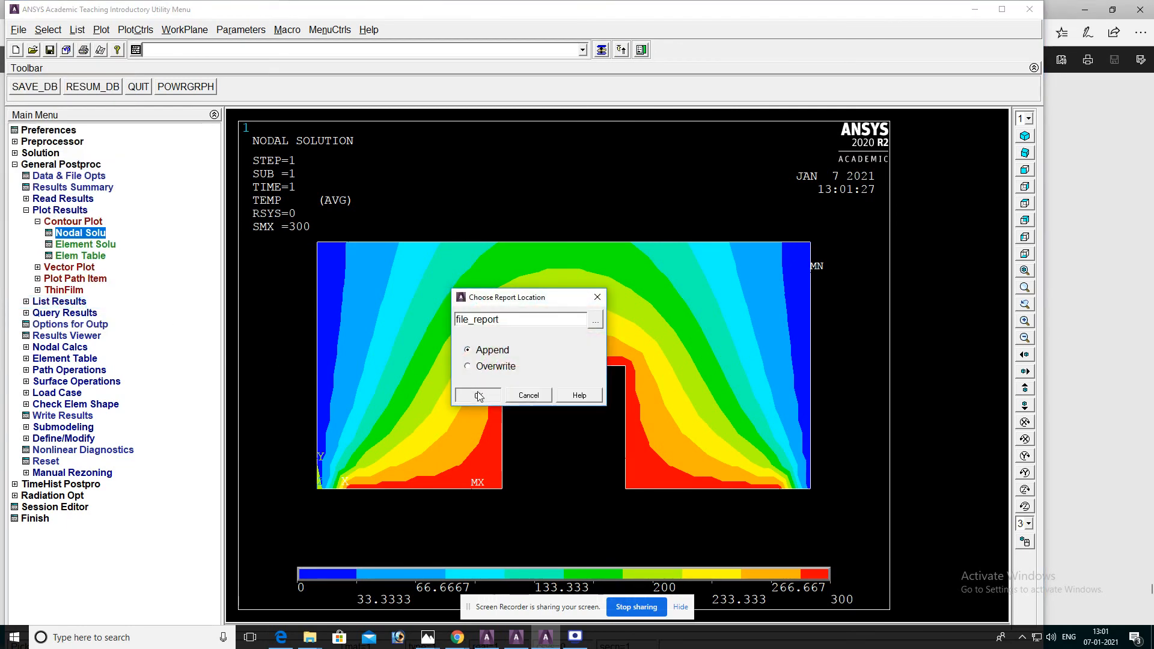
{"action": "left_click", "coordinate": [477, 396]}
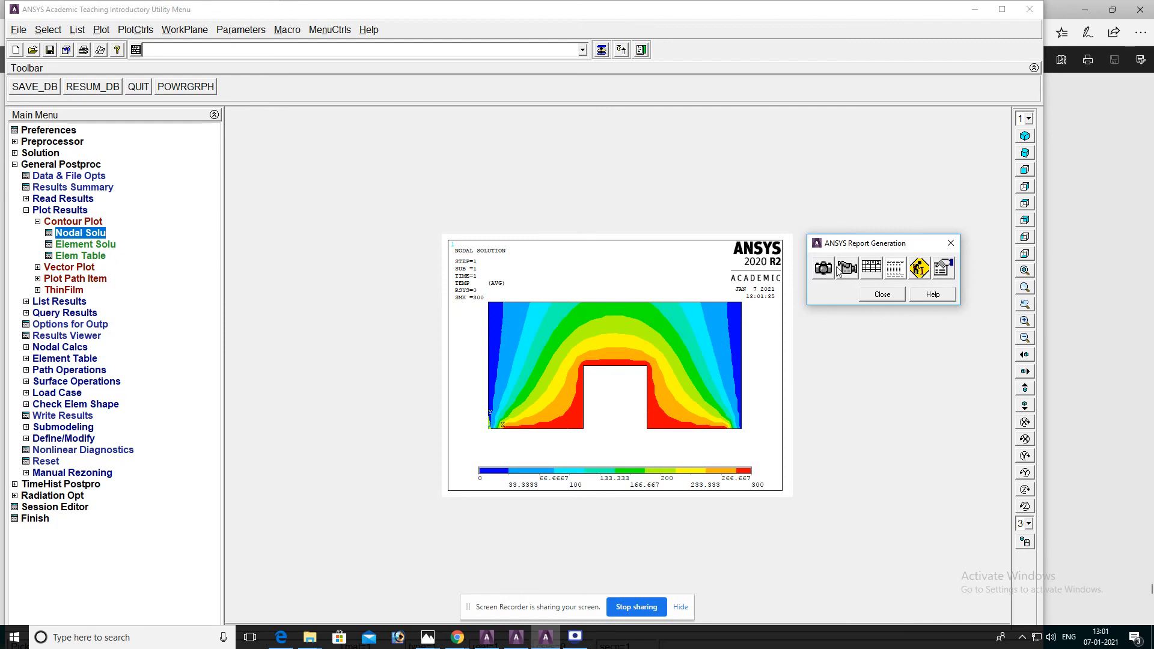
{"action": "left_click", "coordinate": [822, 266]}
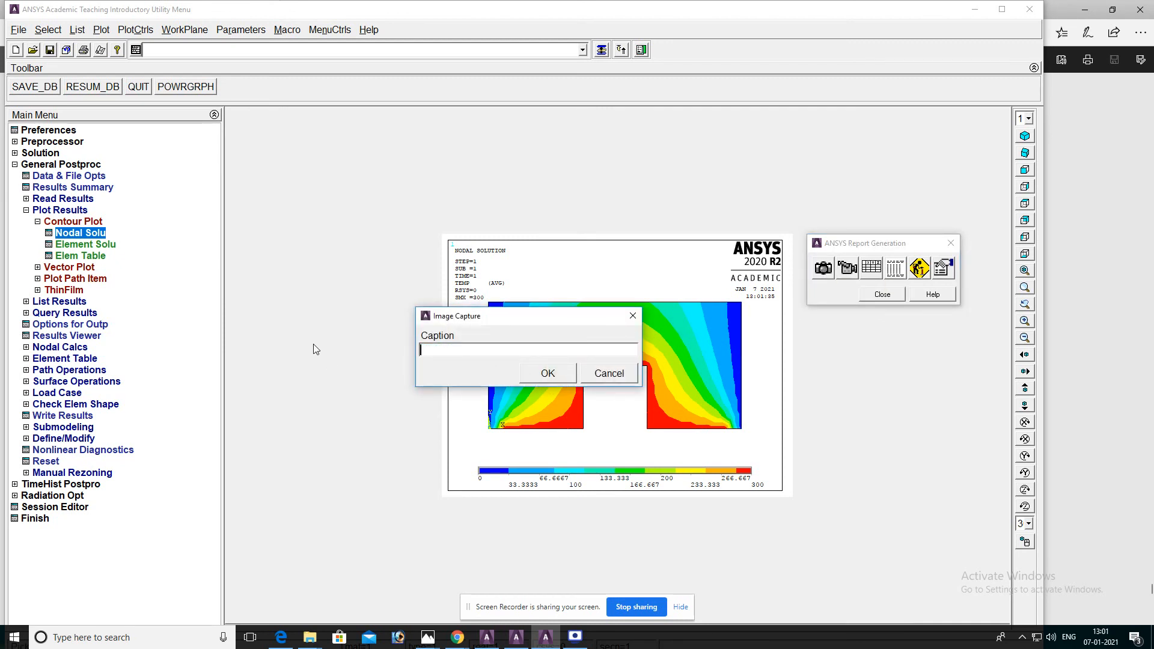
{"action": "type", "text": "13"}
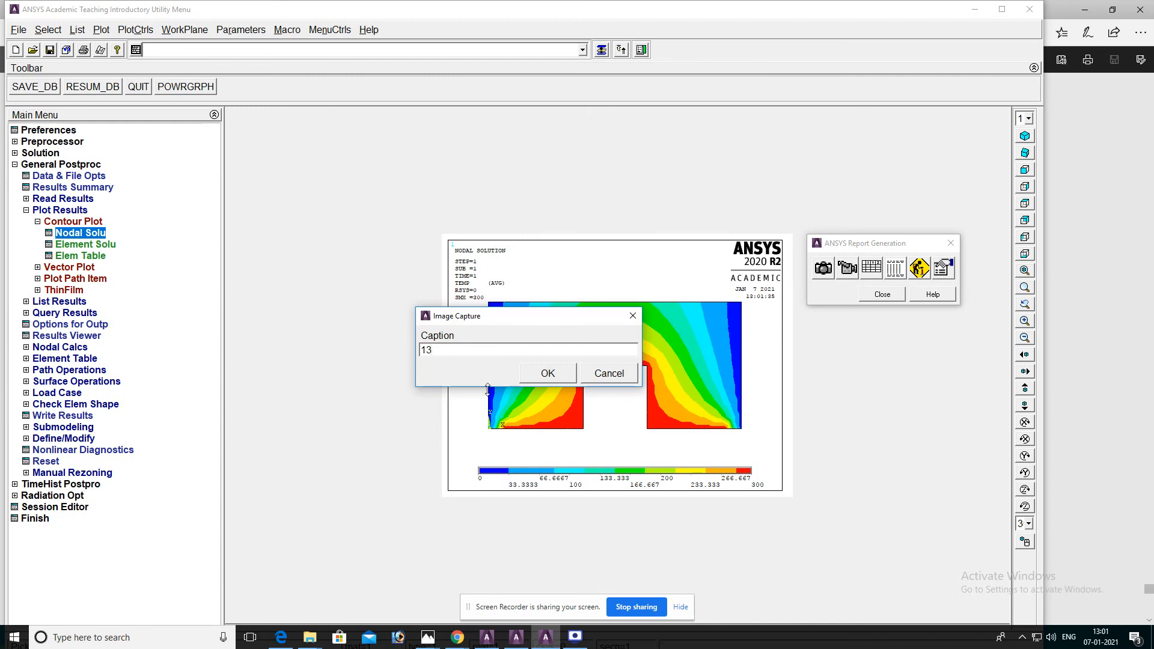
{"action": "left_click", "coordinate": [546, 373]}
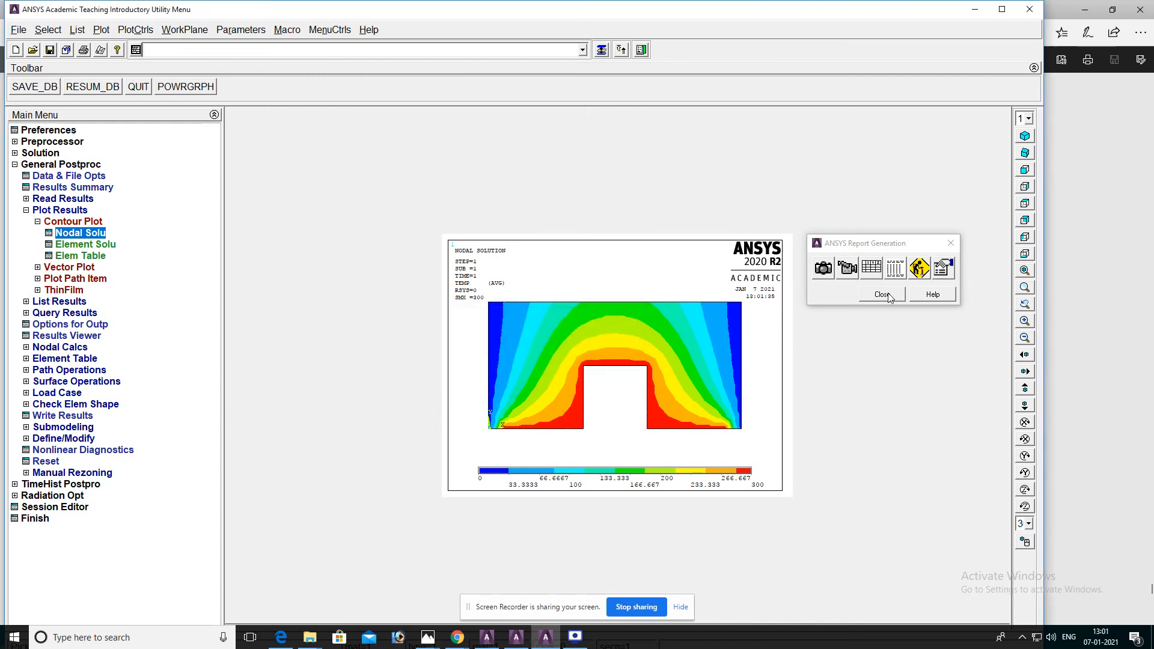
{"action": "left_click", "coordinate": [880, 293]}
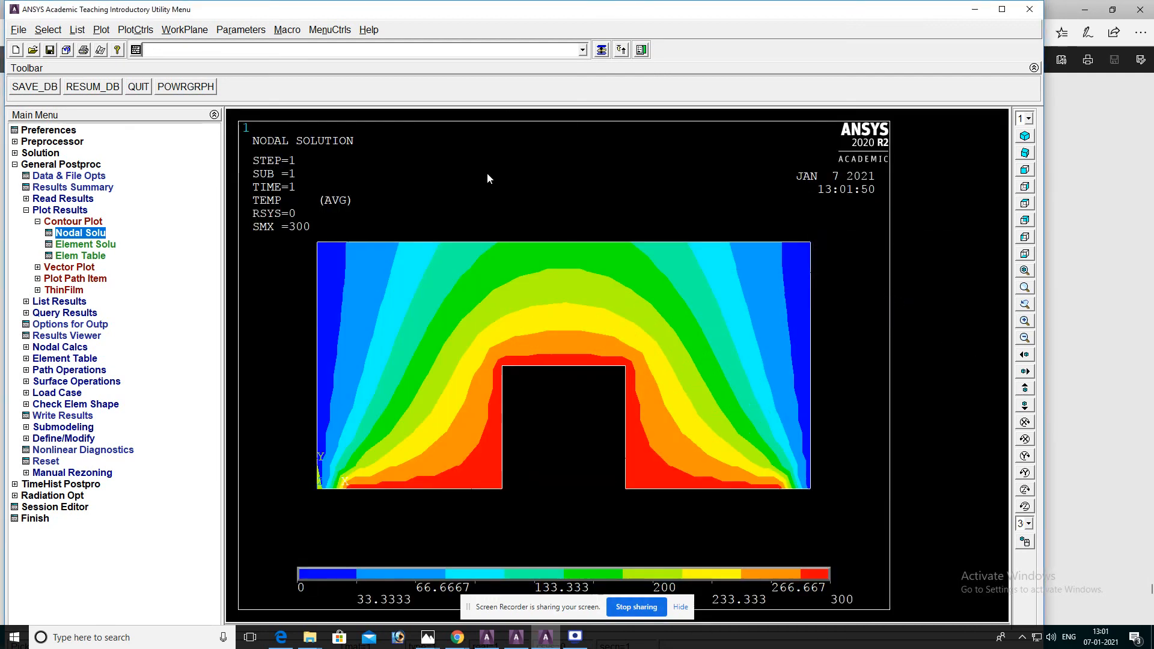
{"action": "mouse_move", "coordinate": [594, 335]}
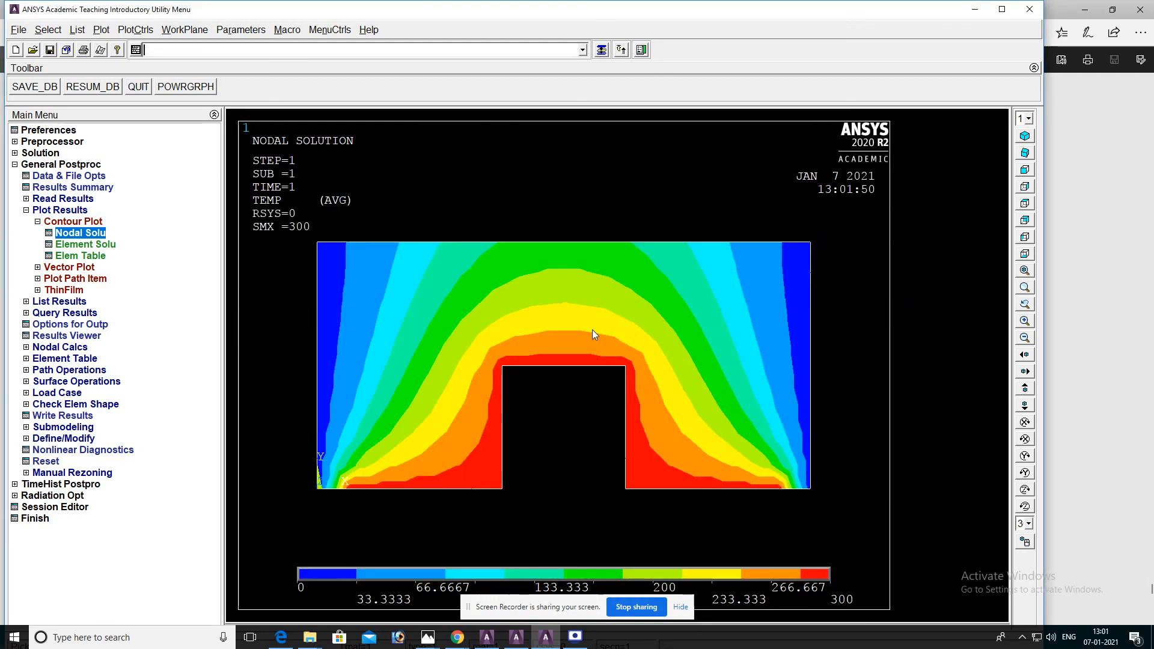